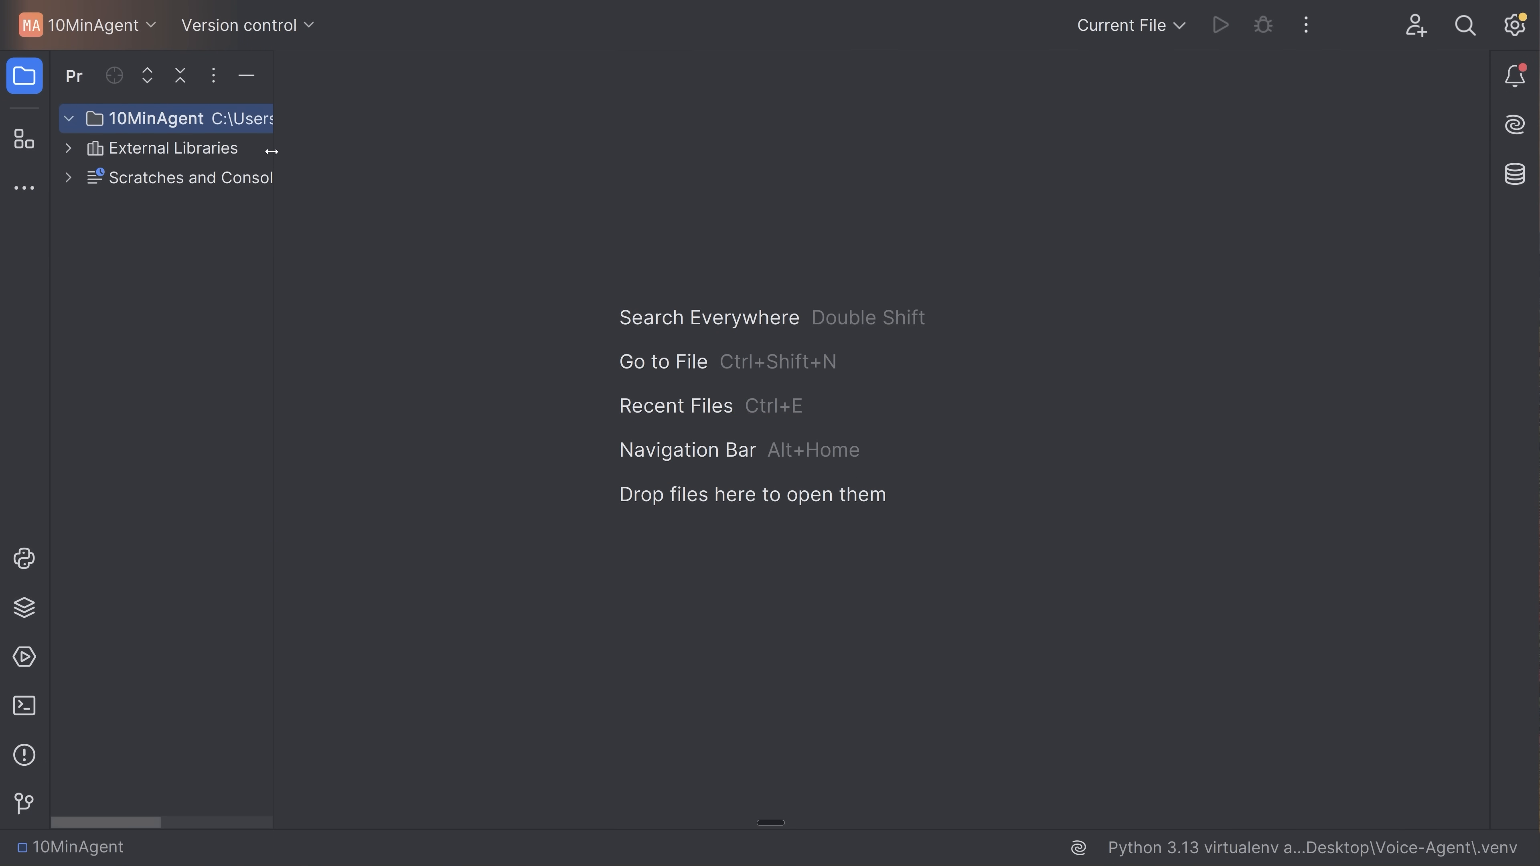
mouse_move(279, 157)
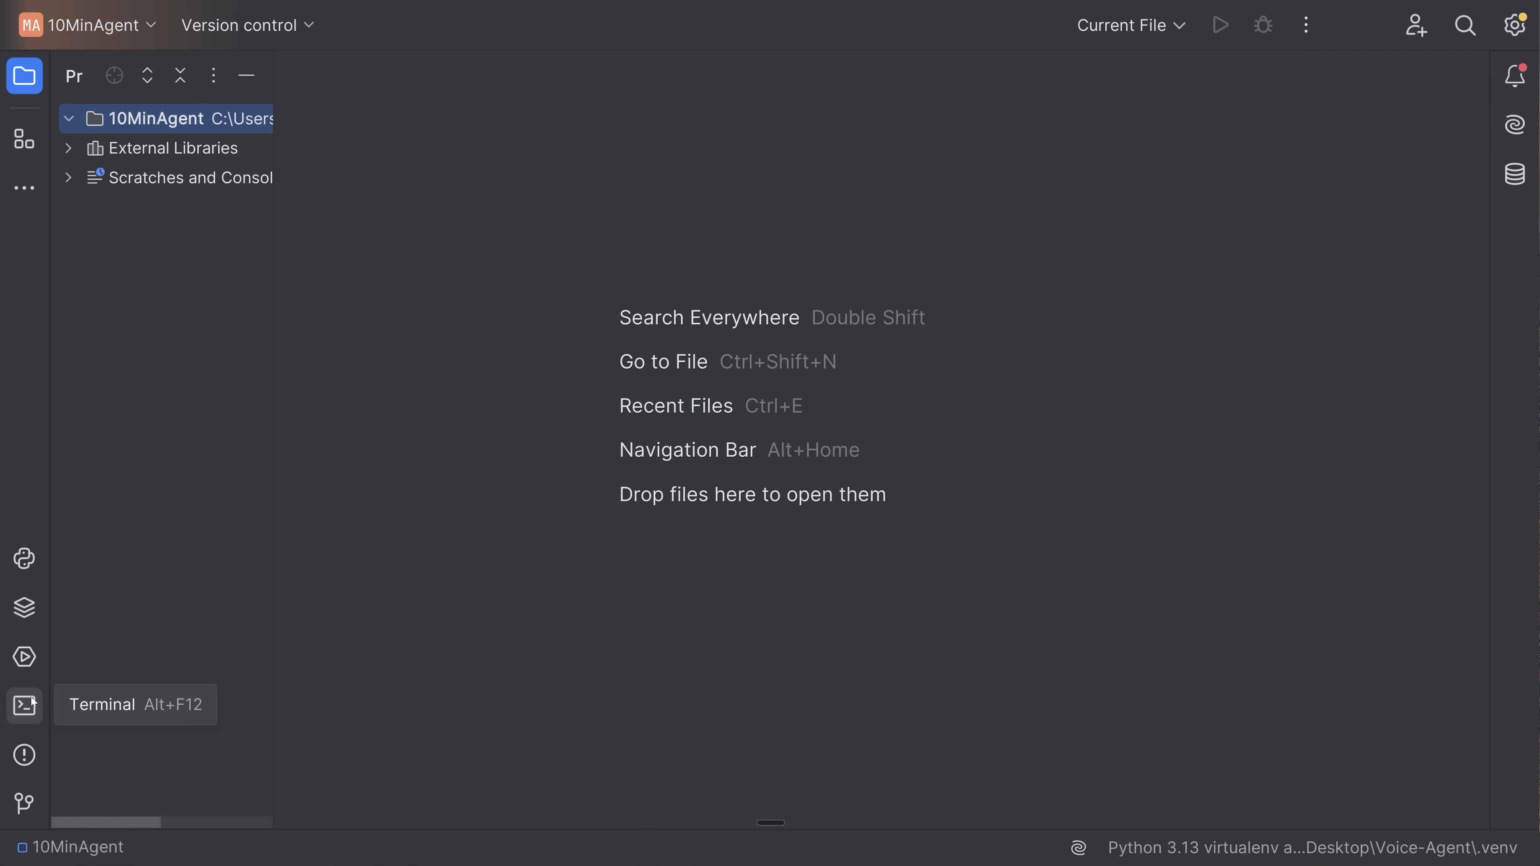
Initialise the project folder with `uv init .` from the Terminal tool window.
left_click(24, 705)
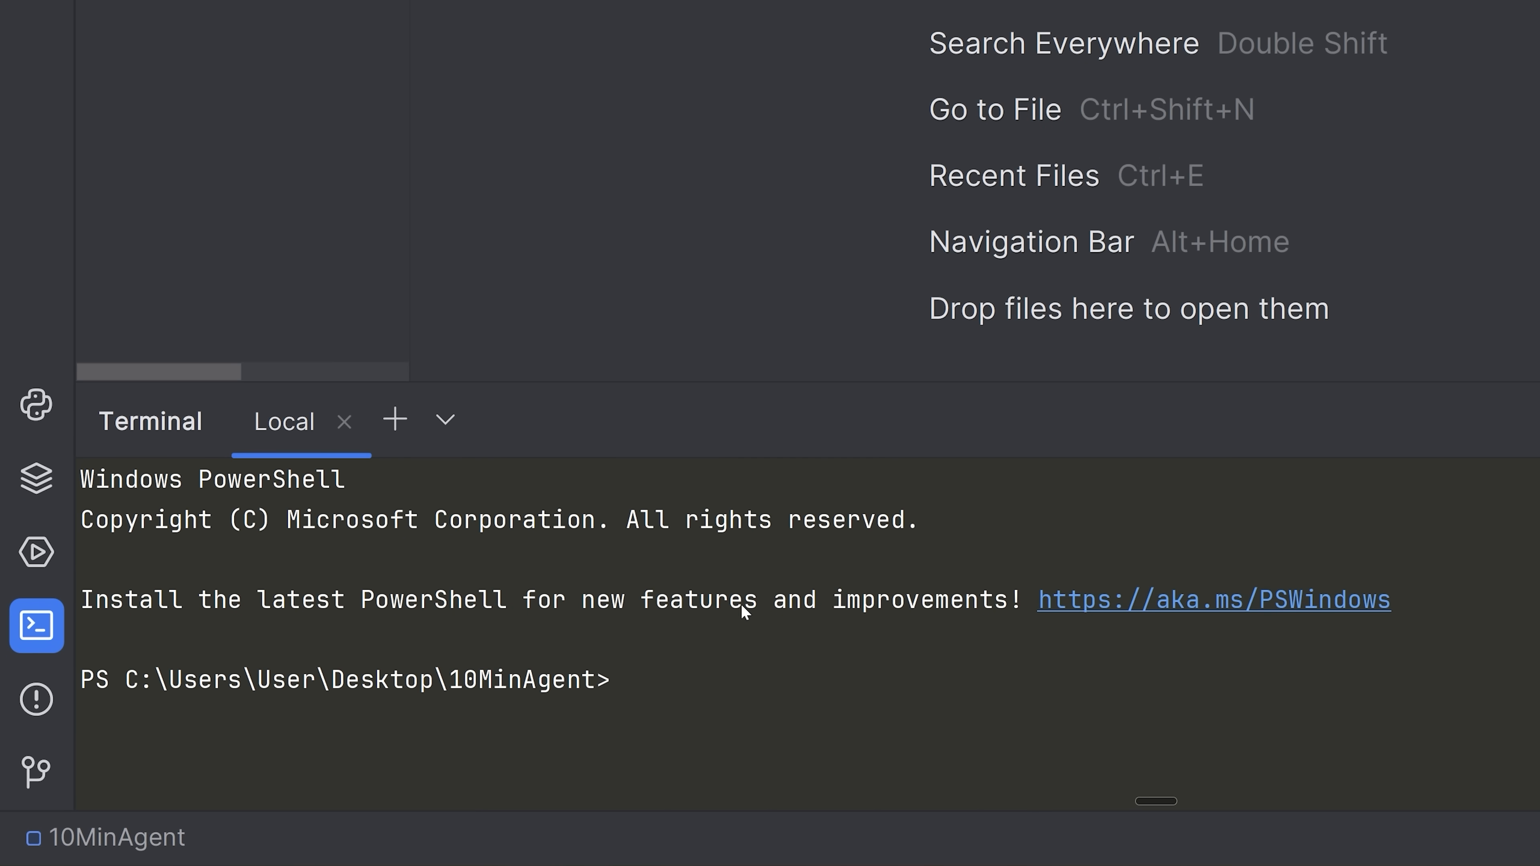
mouse_move(791, 675)
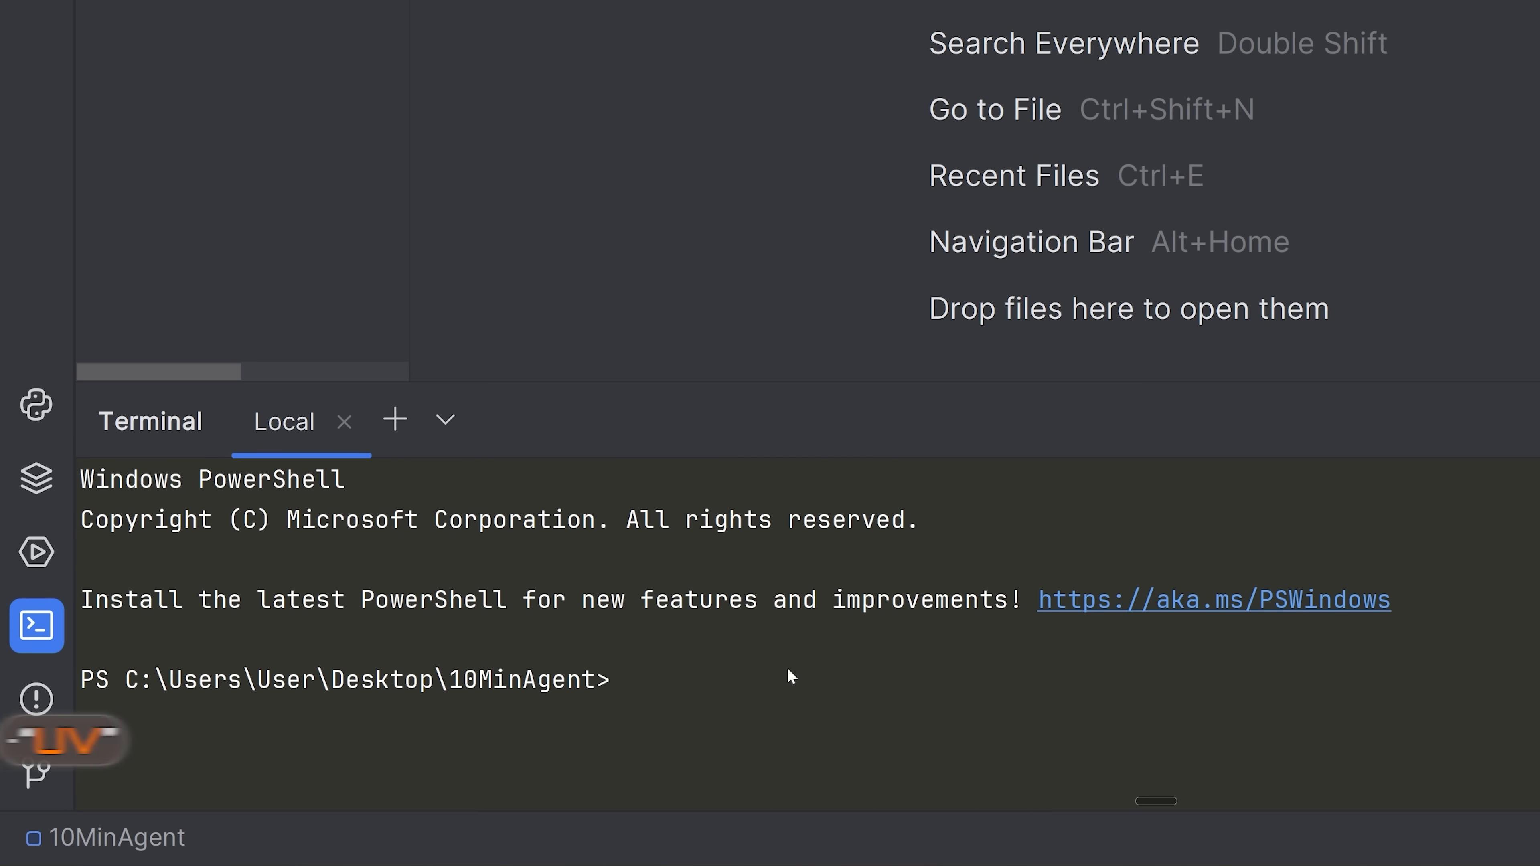
type("uv init .")
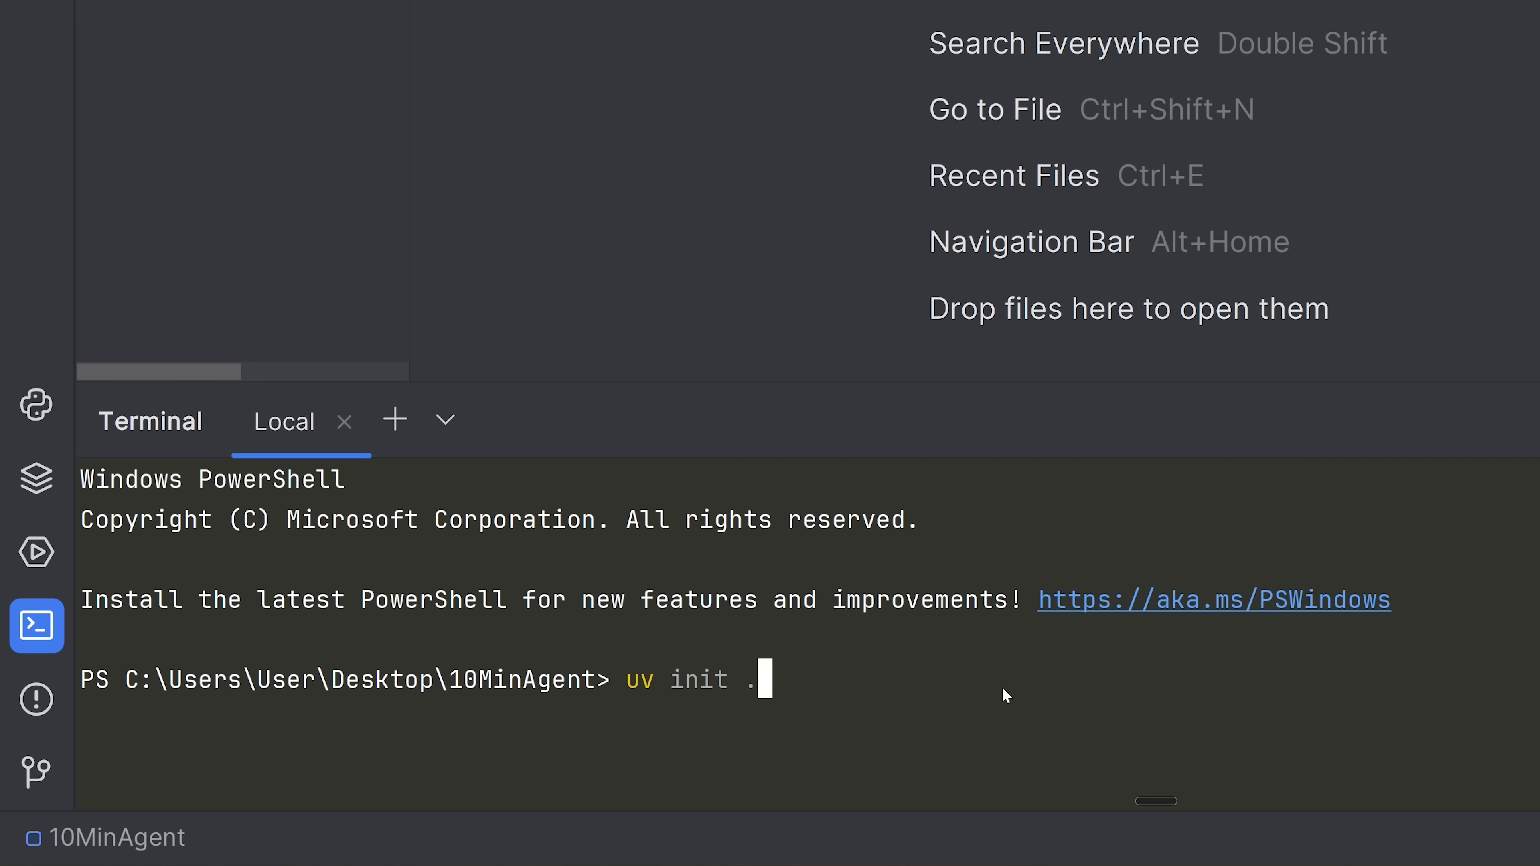
key("Return")
type("uv a")
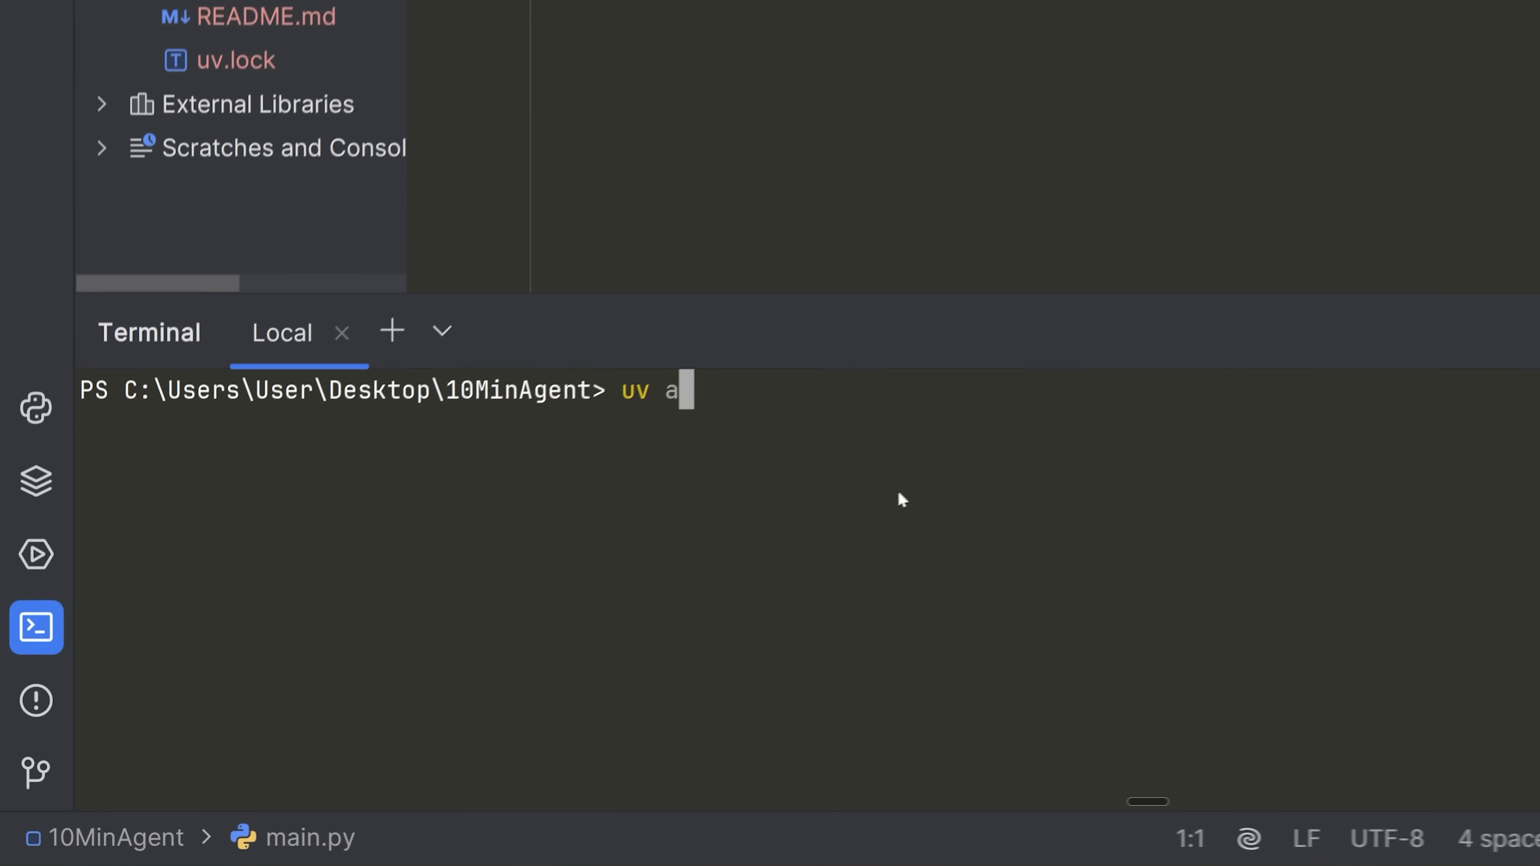
Add langchain, langgraph, python-dotenv and langchain-openai as dependencies with uv add.
type("dd langchain")
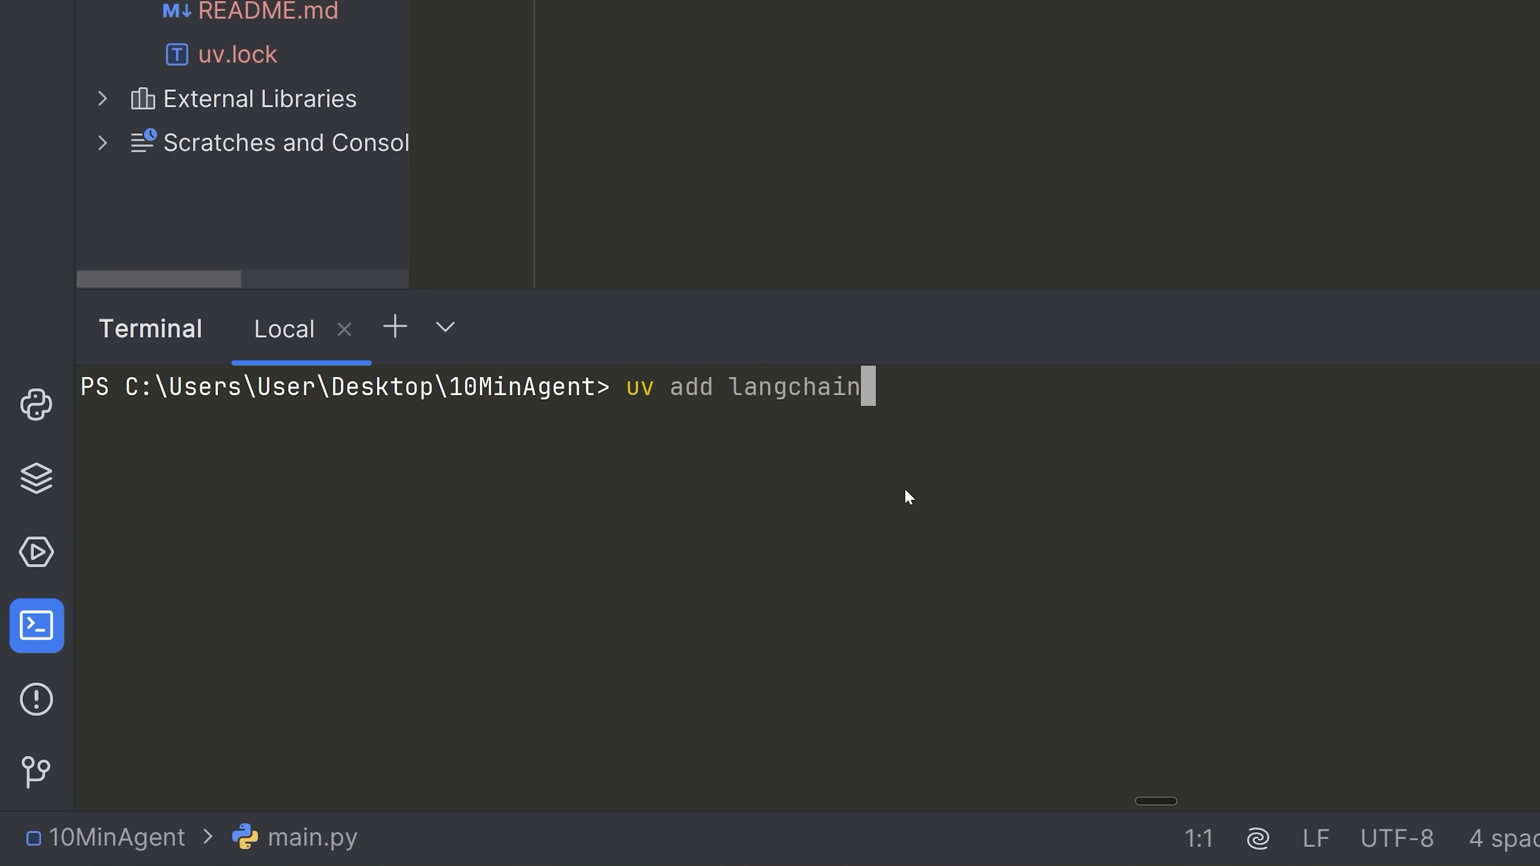
type("langgraph python")
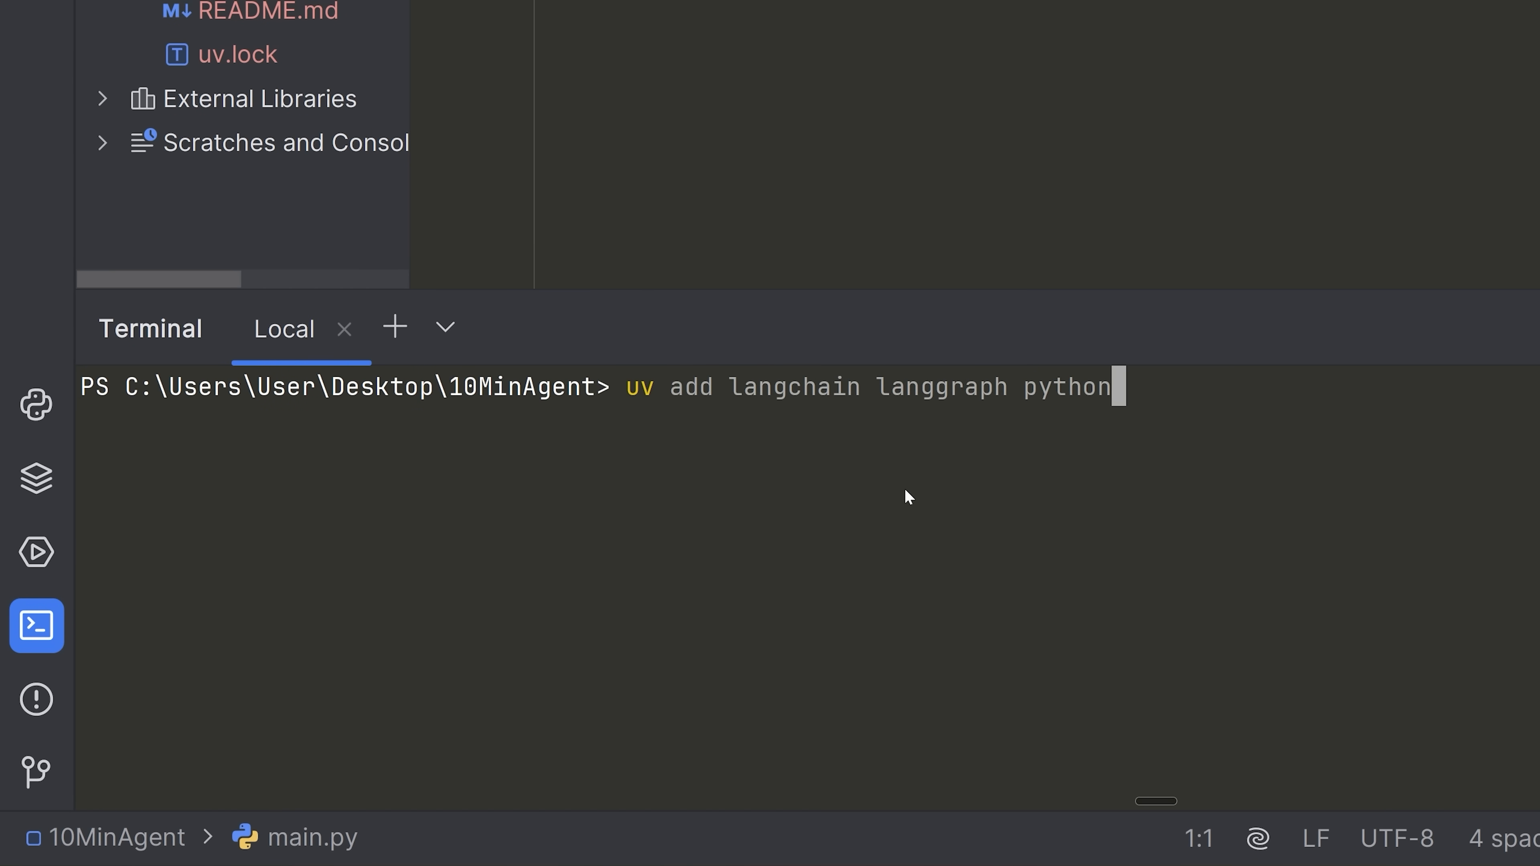
type("-dotenv")
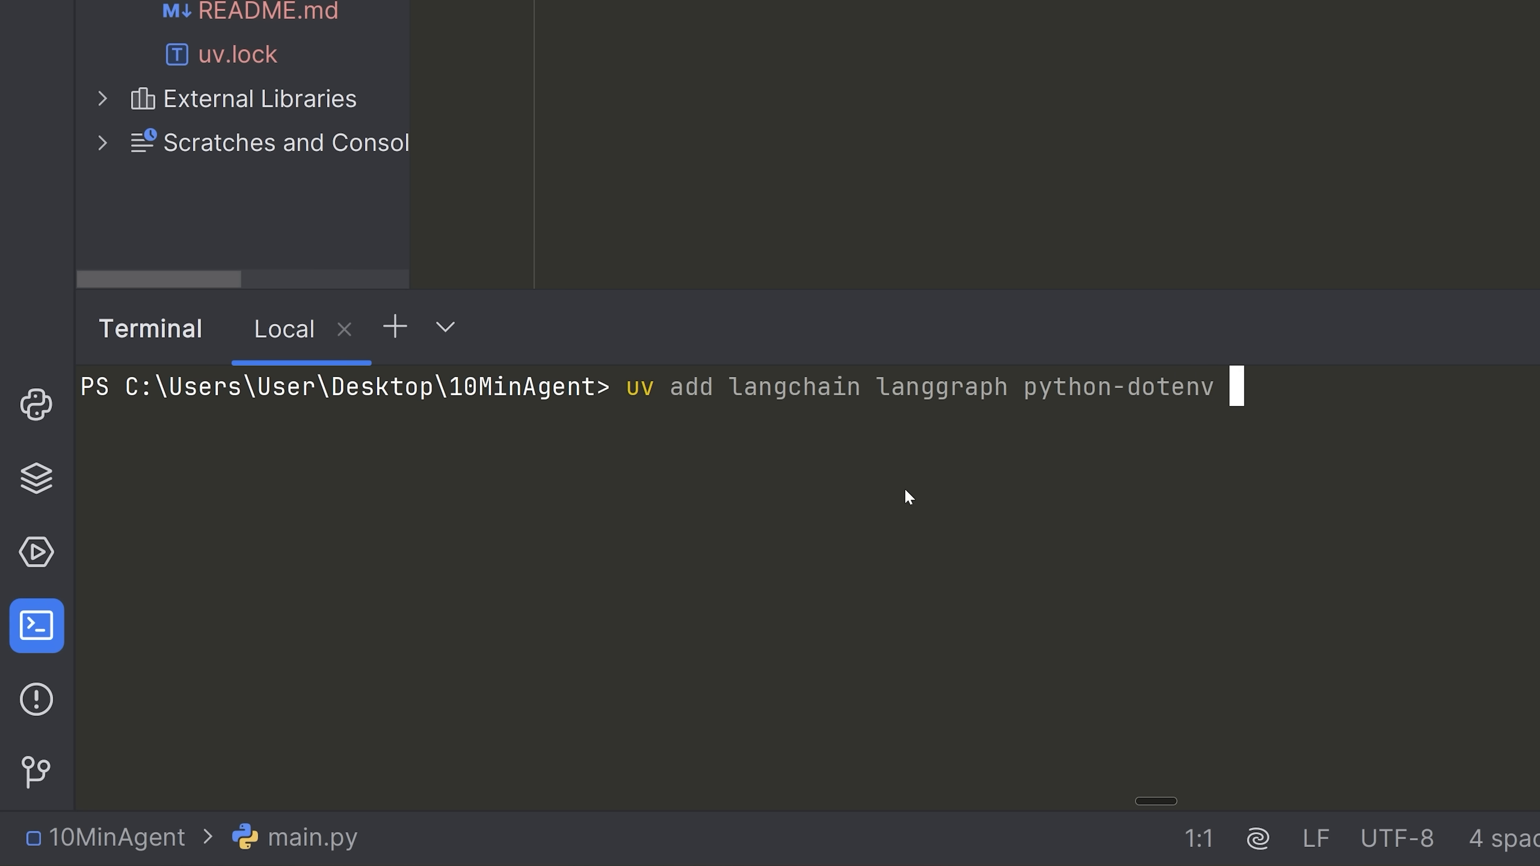
type("langchain")
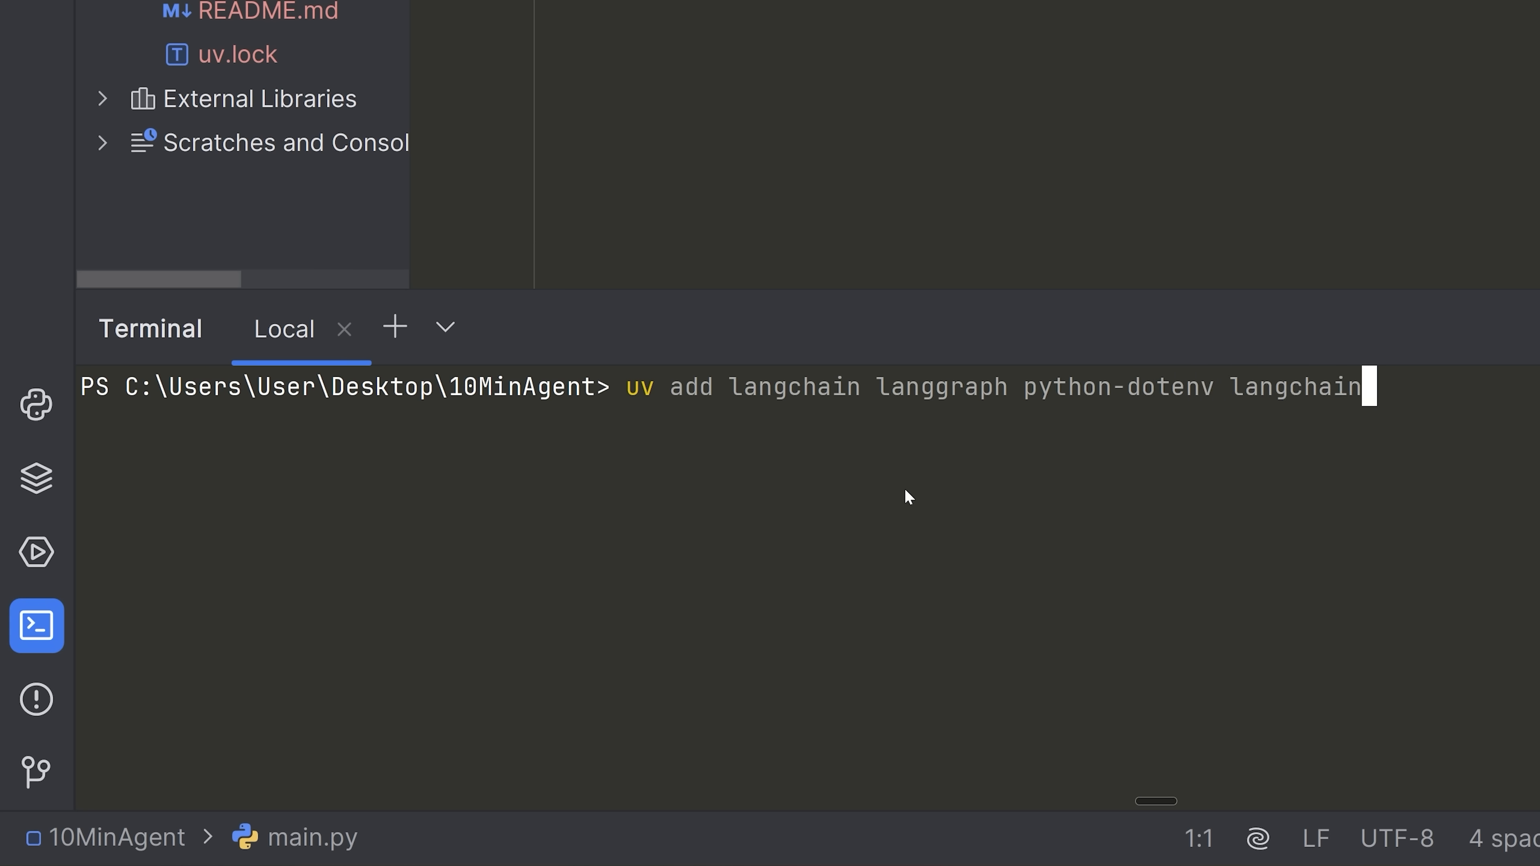
type("-openai")
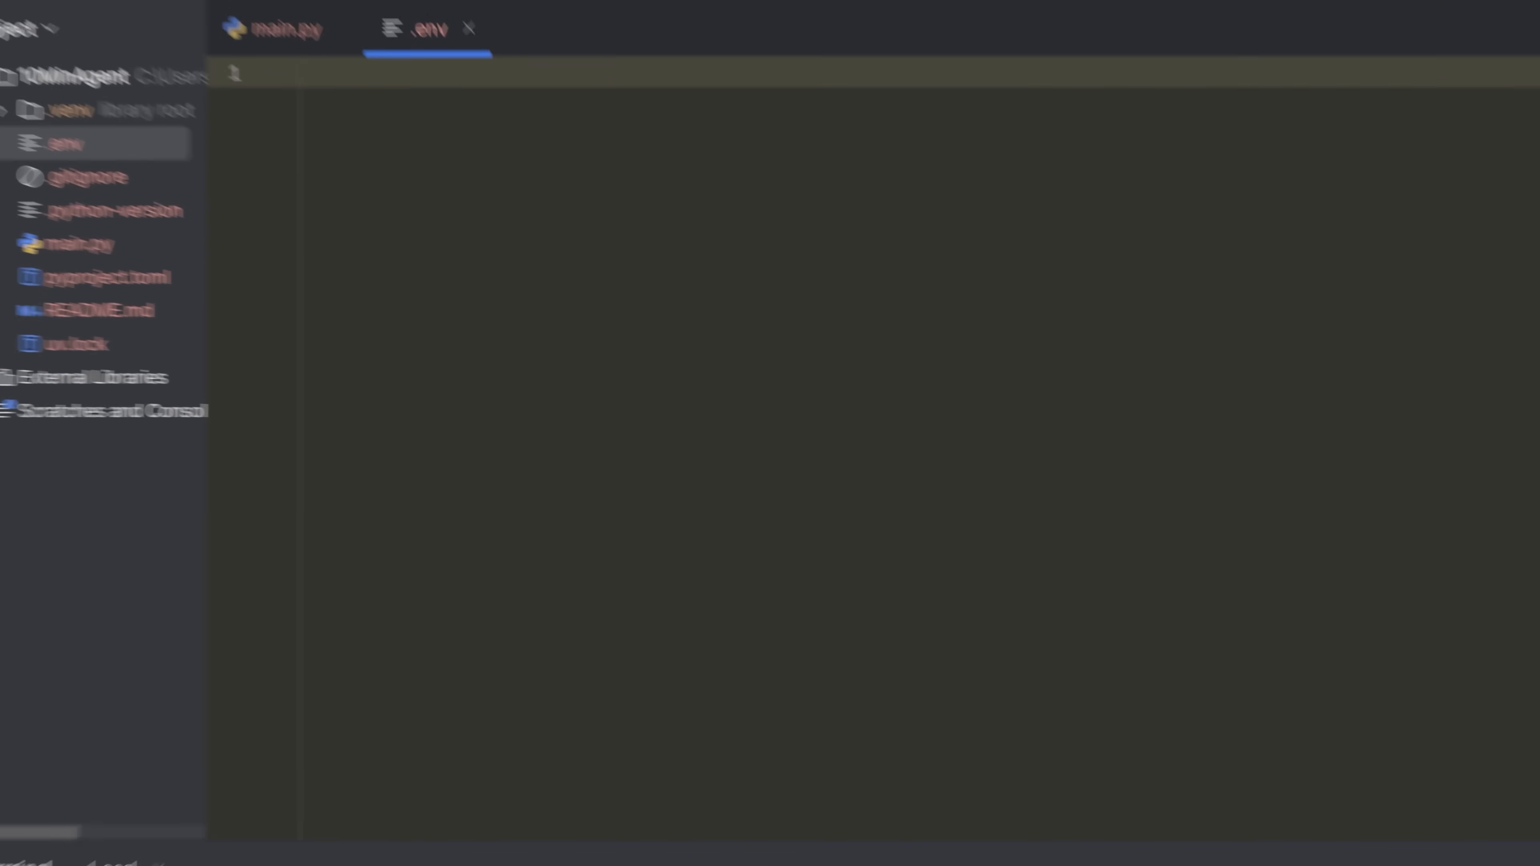
Write OPENAI_API_KEY= on the first line of .env and switch to the OpenAI Platform page.
type("OPENAI")
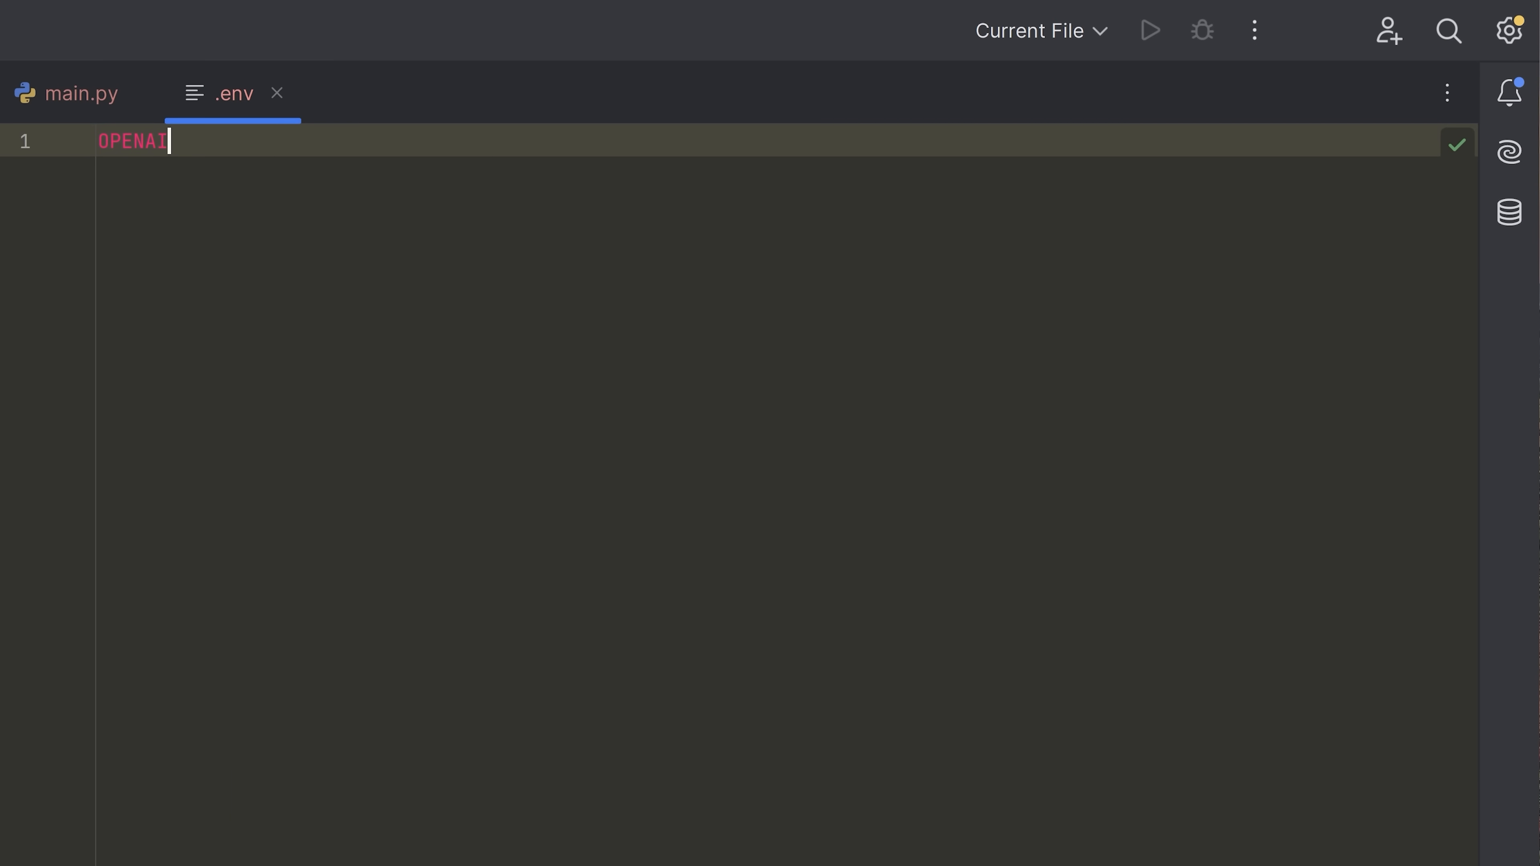
type("_API_KEY")
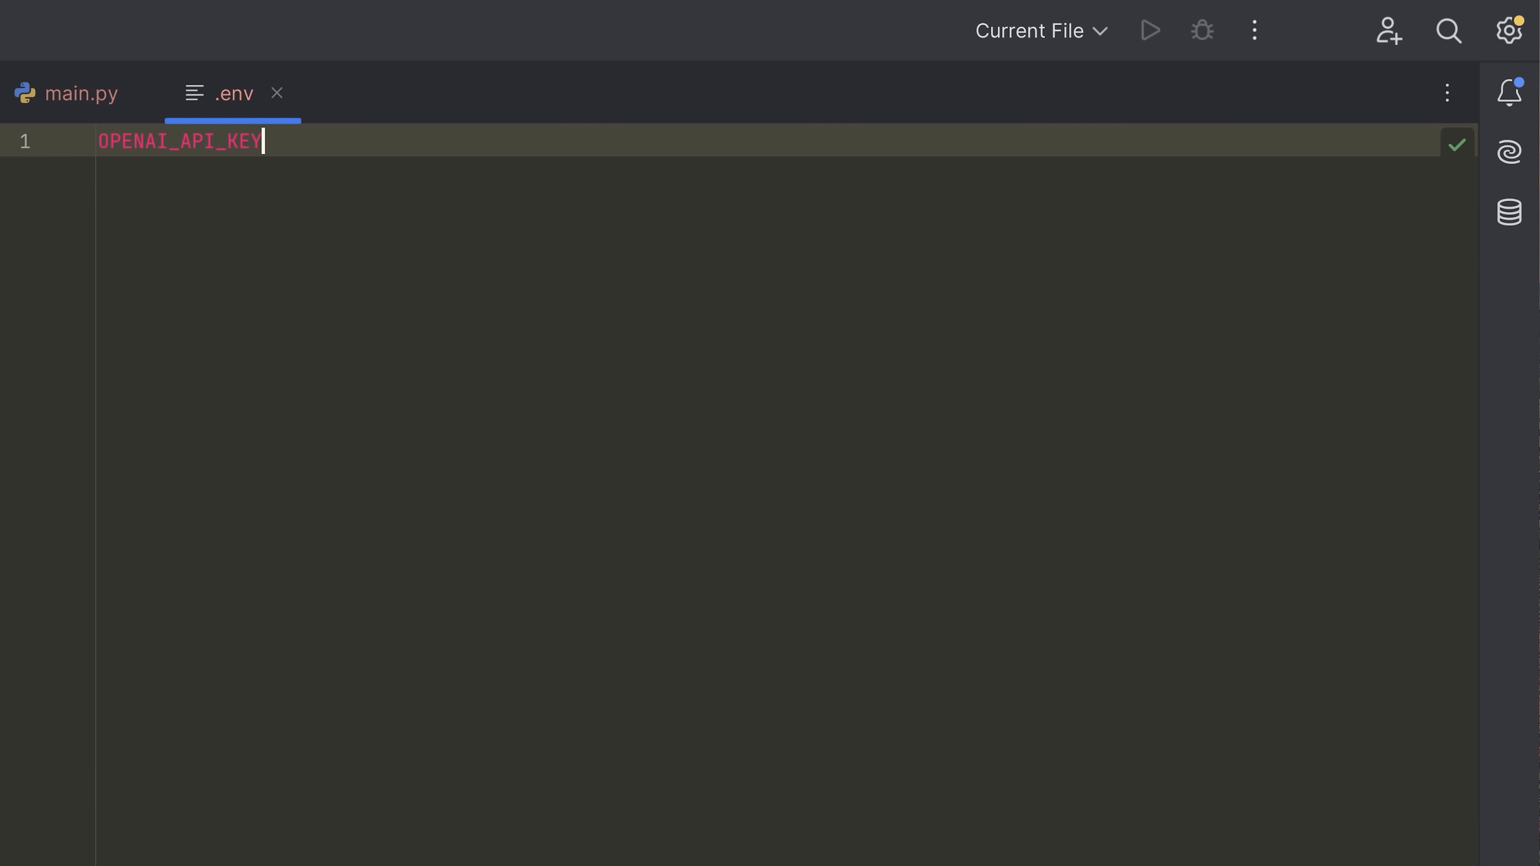
type("=")
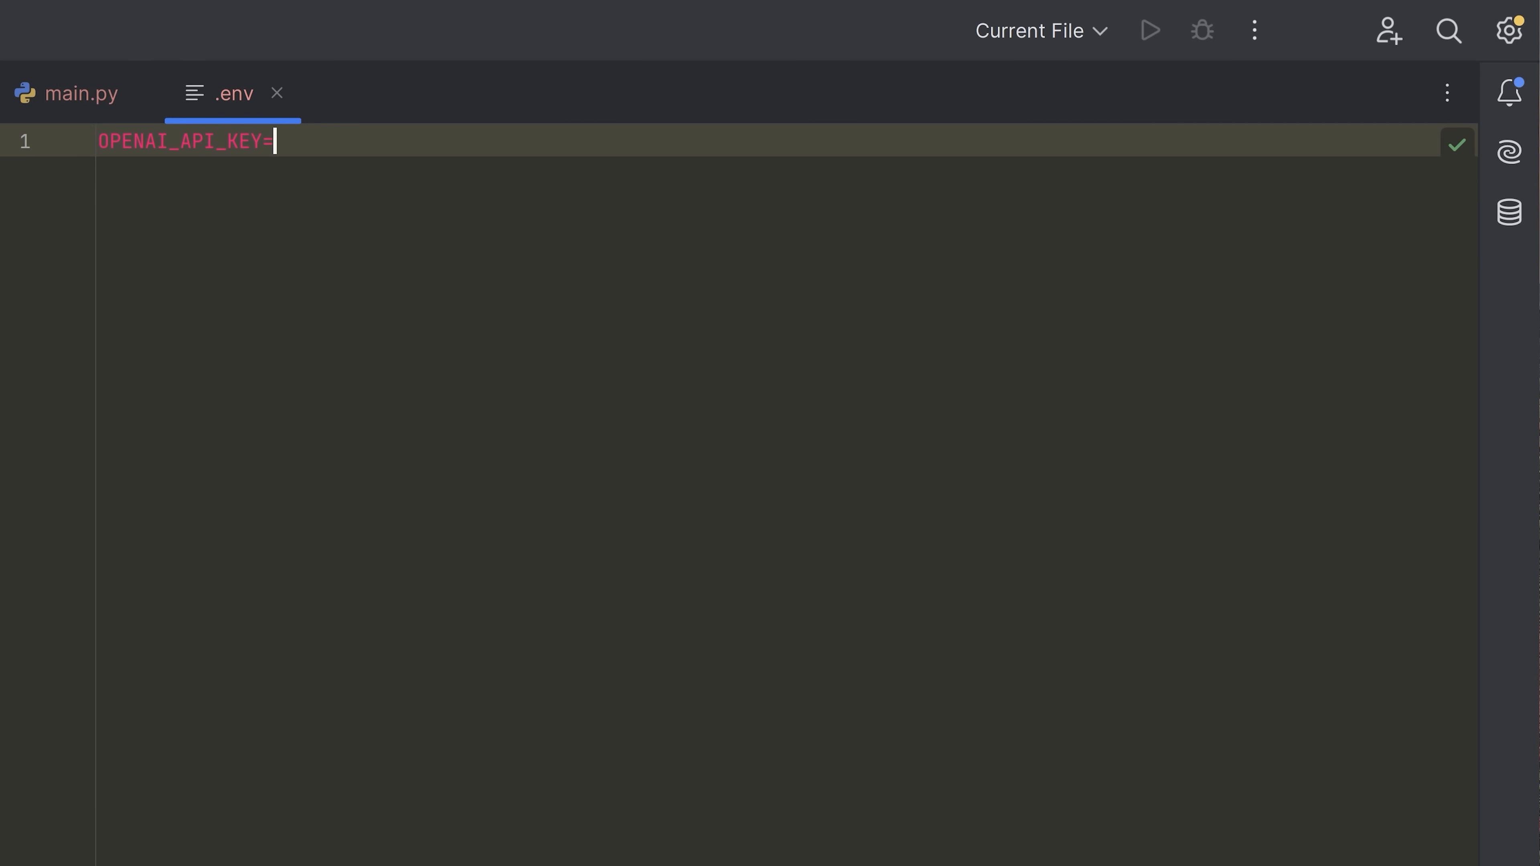
left_click(23, 75)
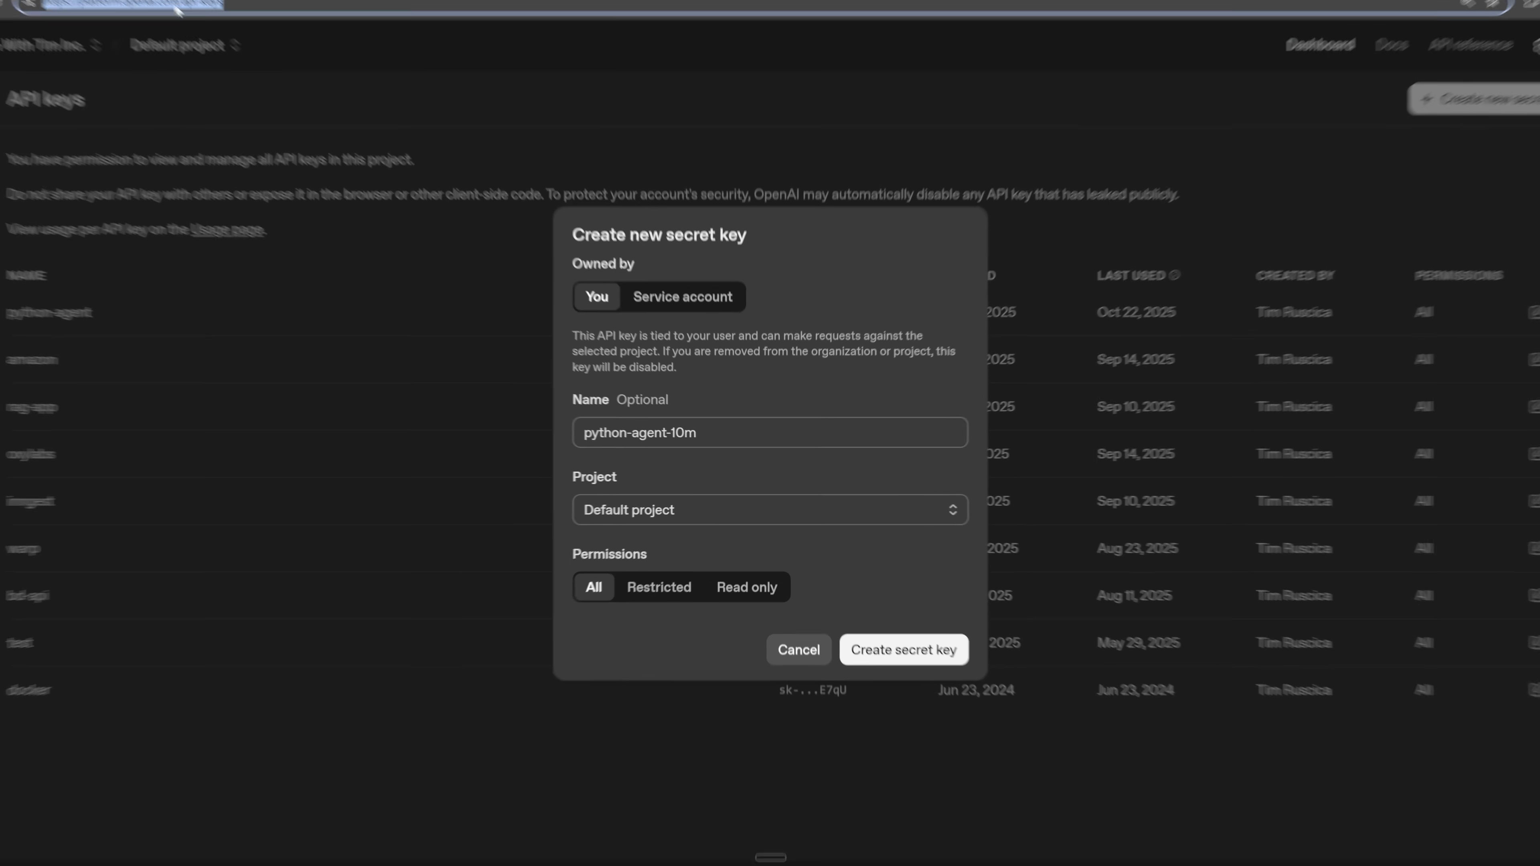
Create the python-agent-10m secret key and copy it for the .env file.
left_click(901, 649)
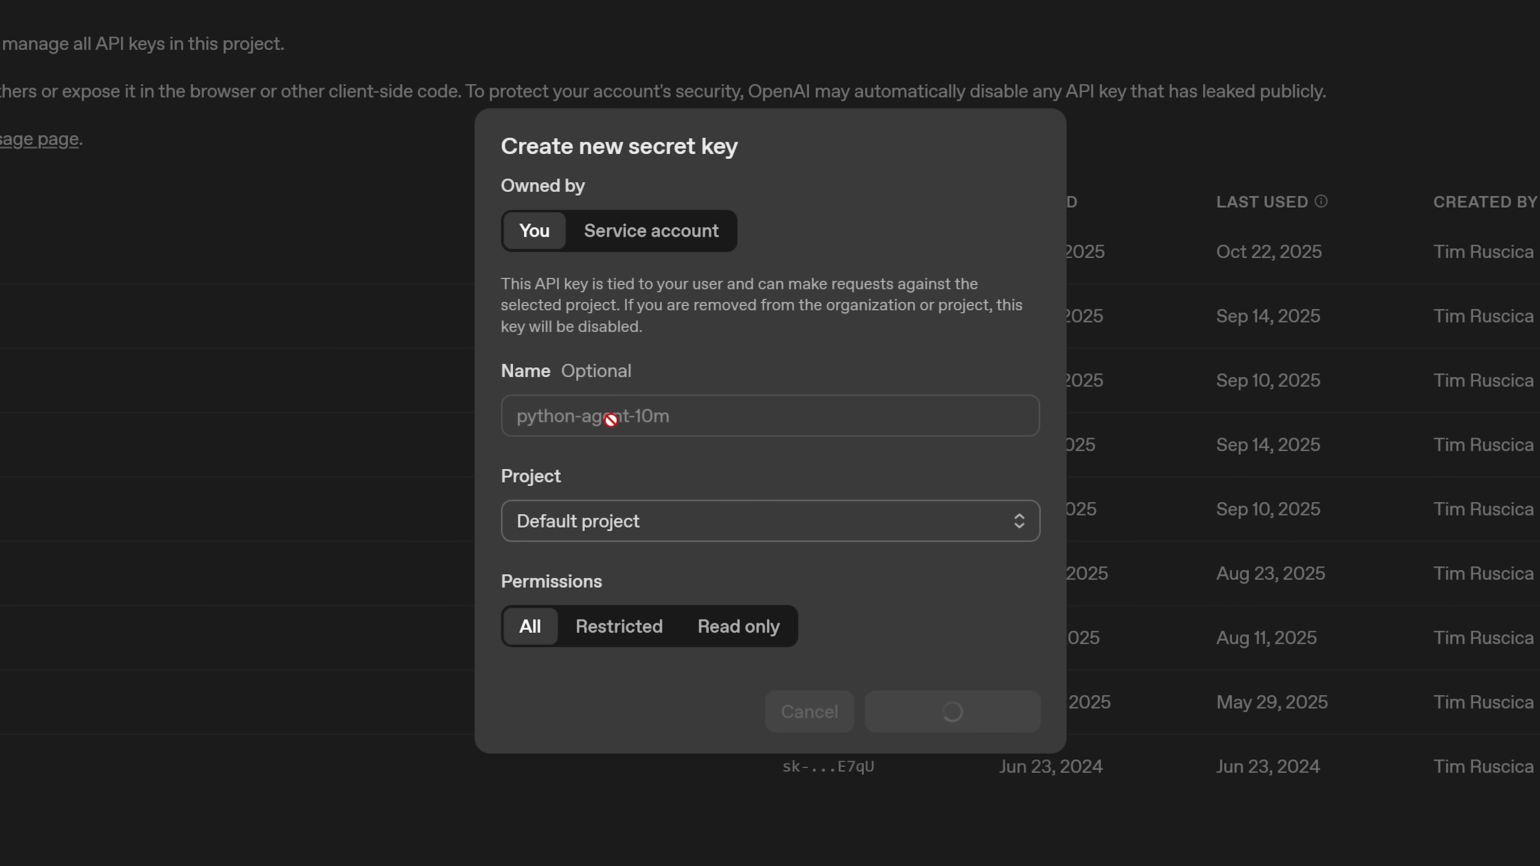
left_click(950, 711)
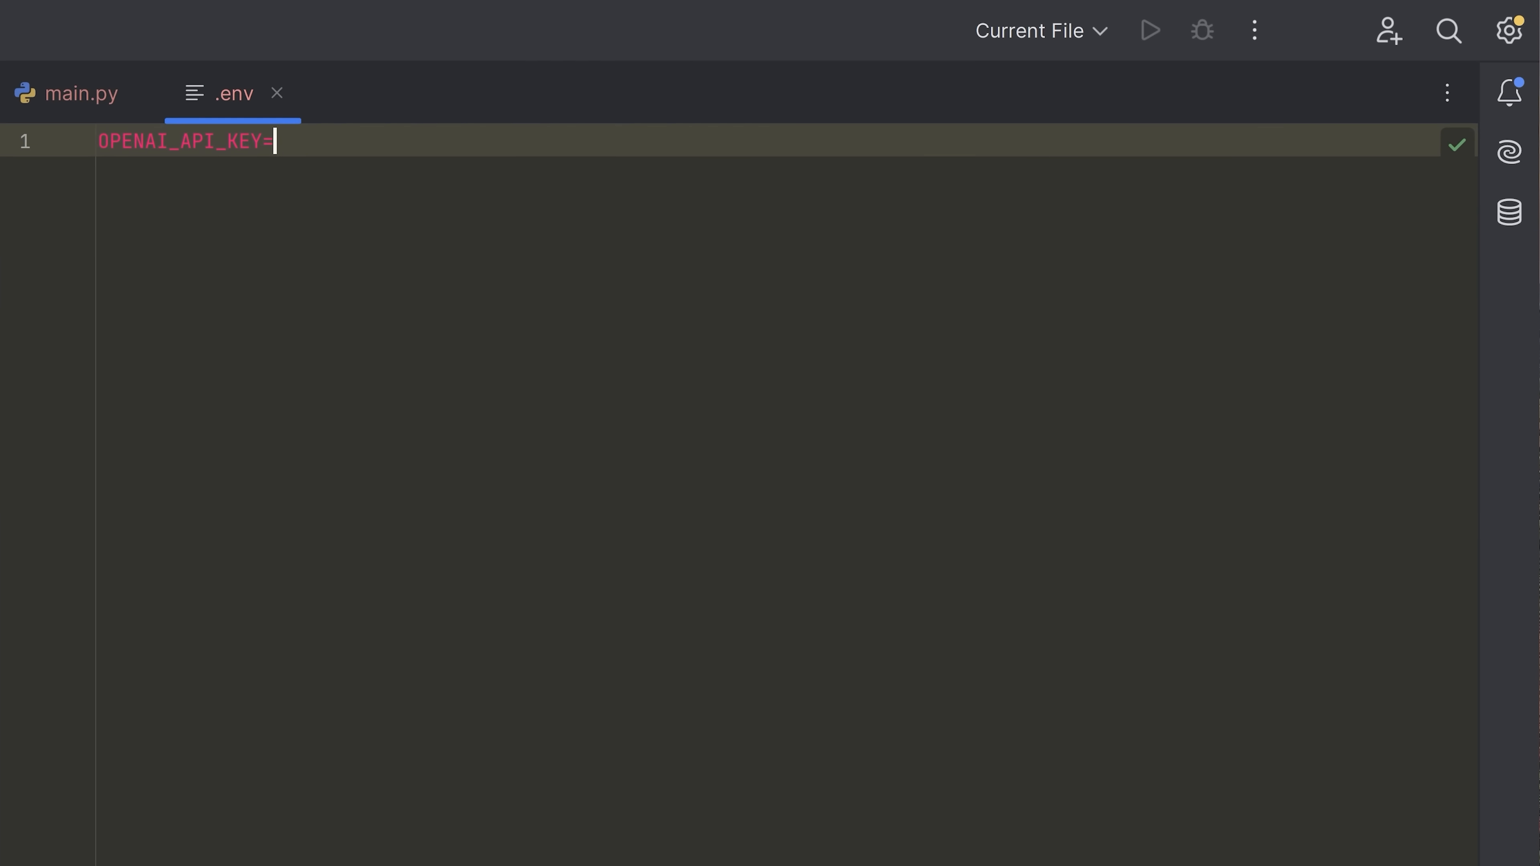
left_click(278, 93)
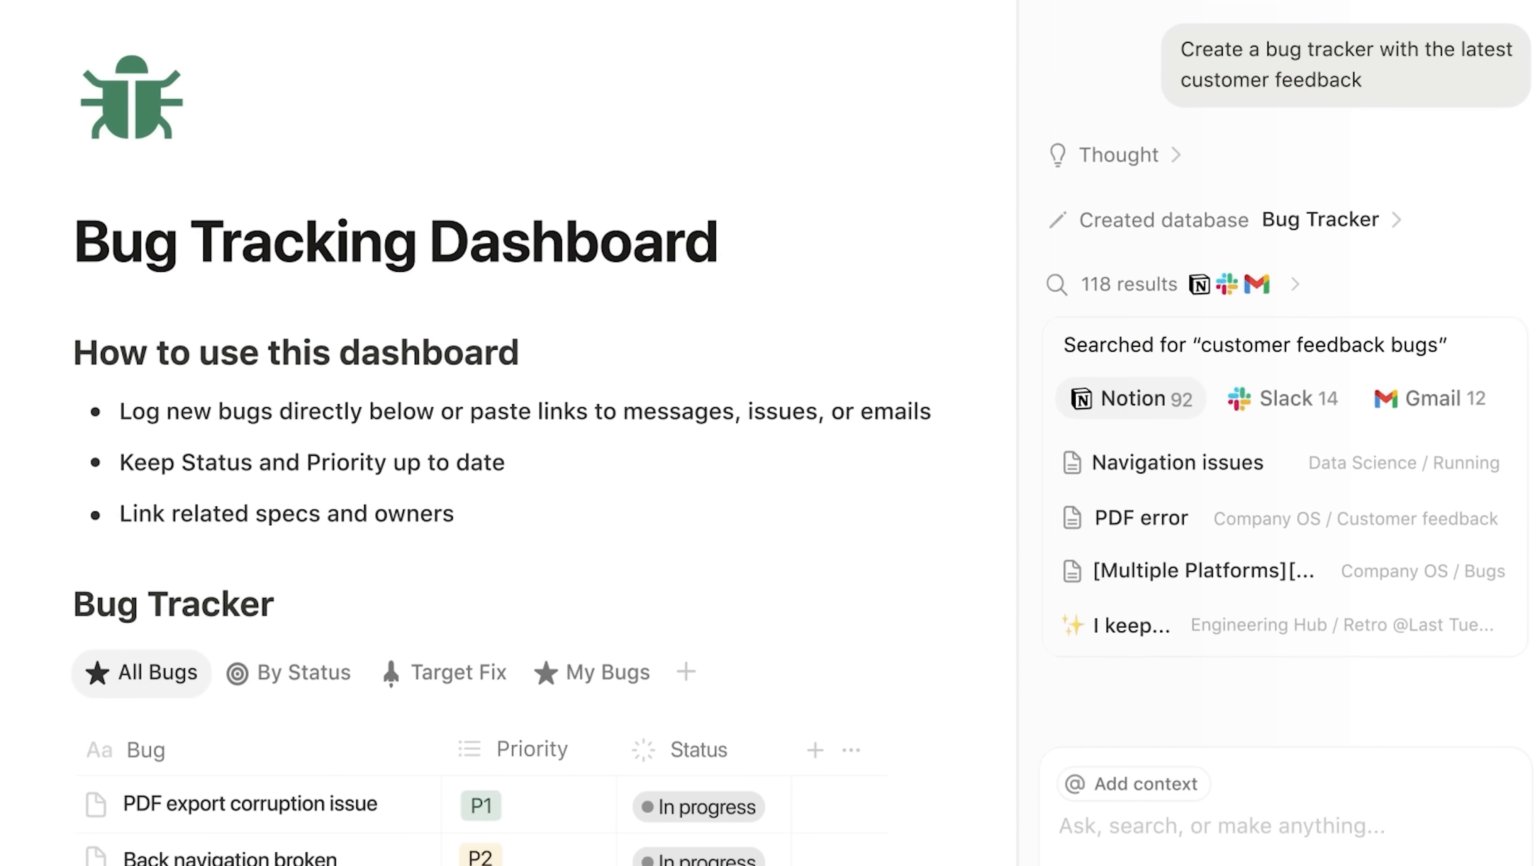
Ask Notion AI to summarize last week's meeting notes into a project update.
scroll("down", 3)
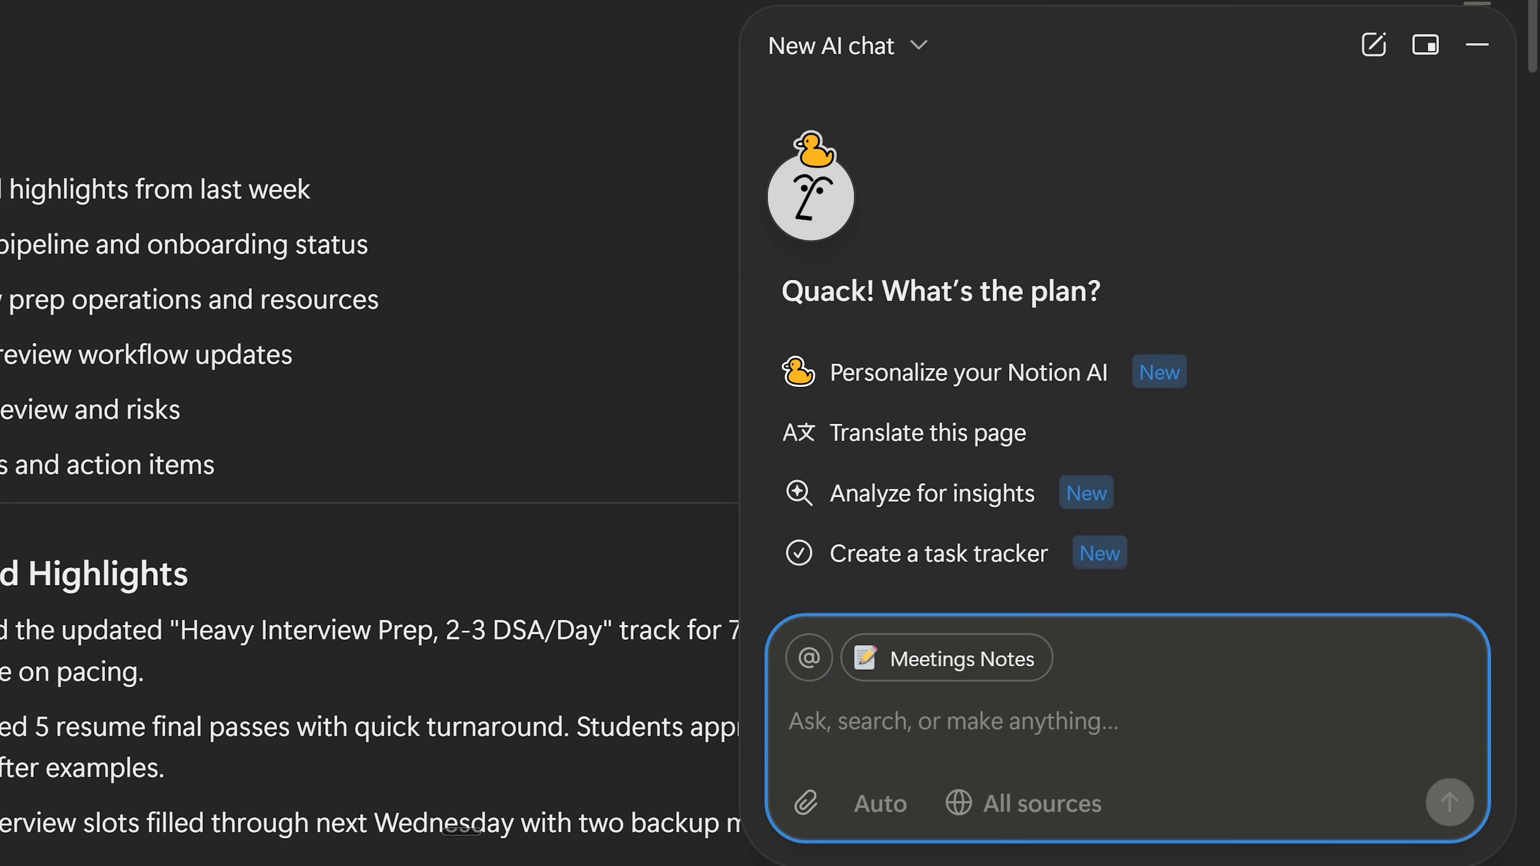
left_click(1449, 802)
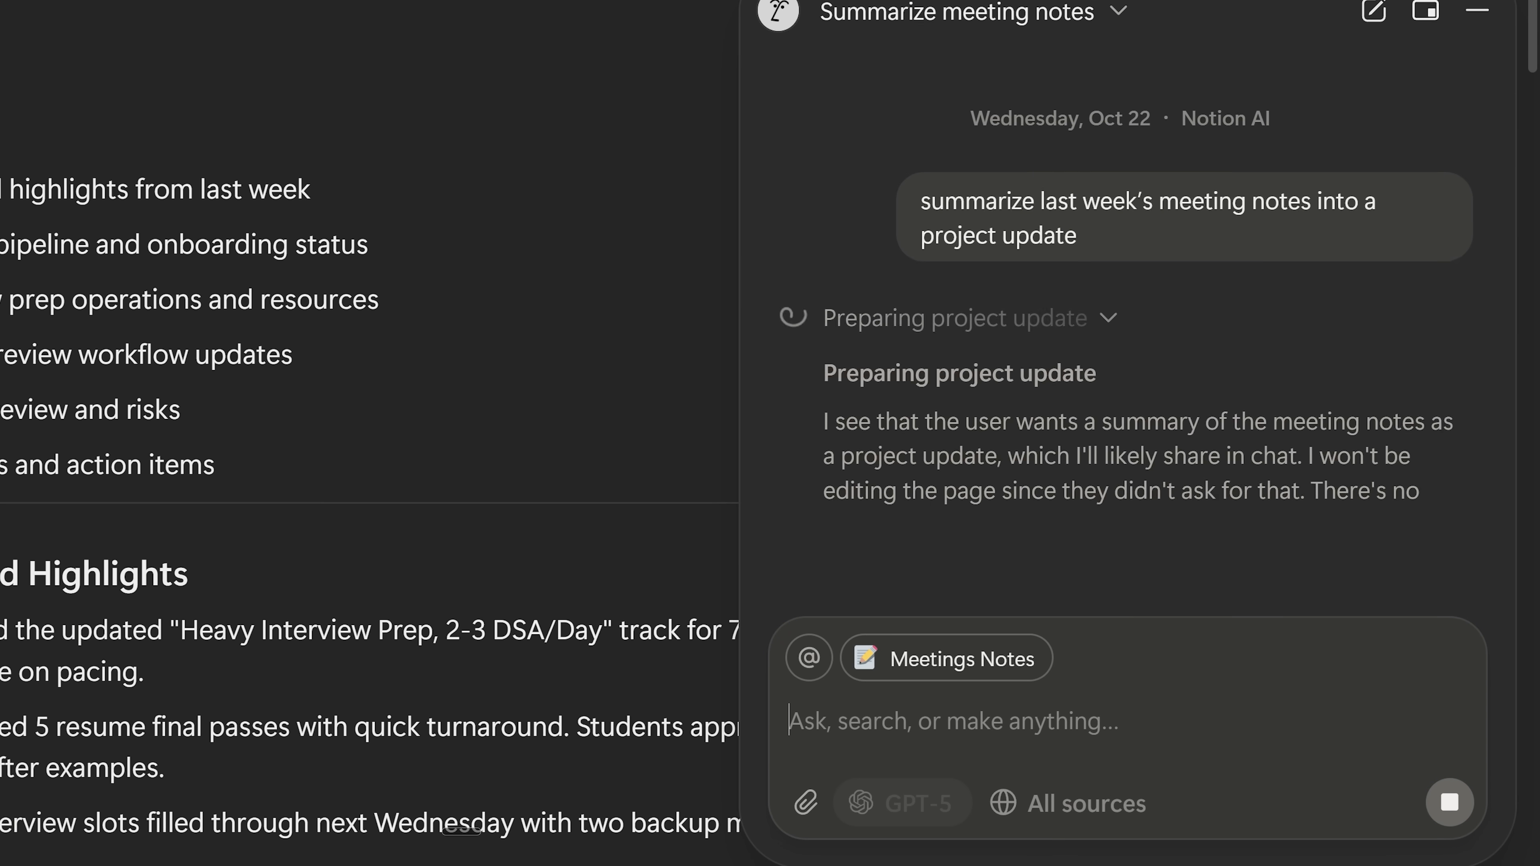
scroll("down", 3)
type("clean up the formati")
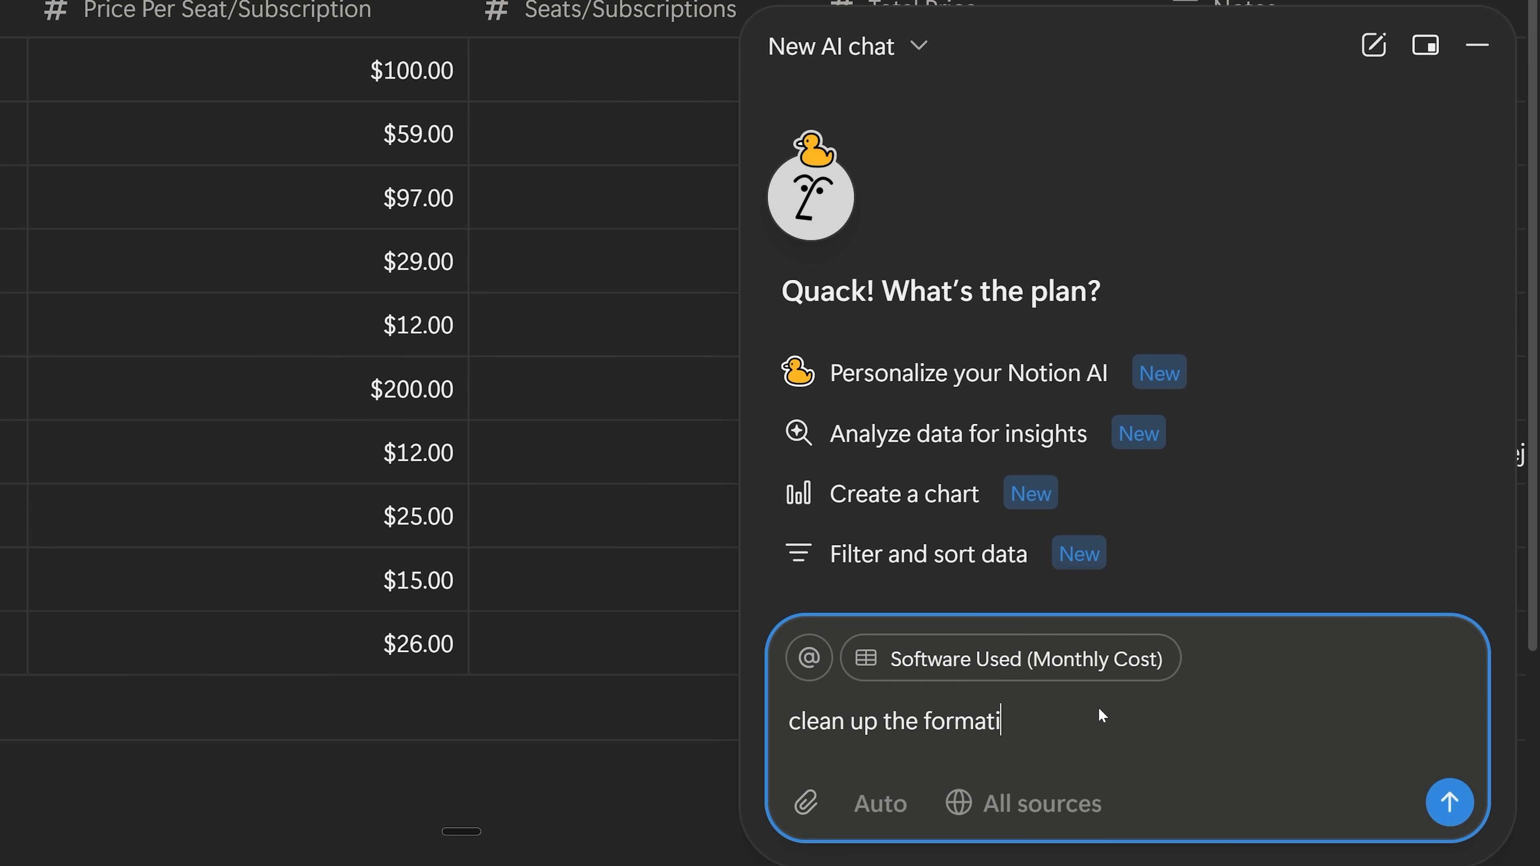
Ask Notion AI to clean up the Software Used table formatting and what it knows about me.
left_click(1449, 802)
type("what do you know abo")
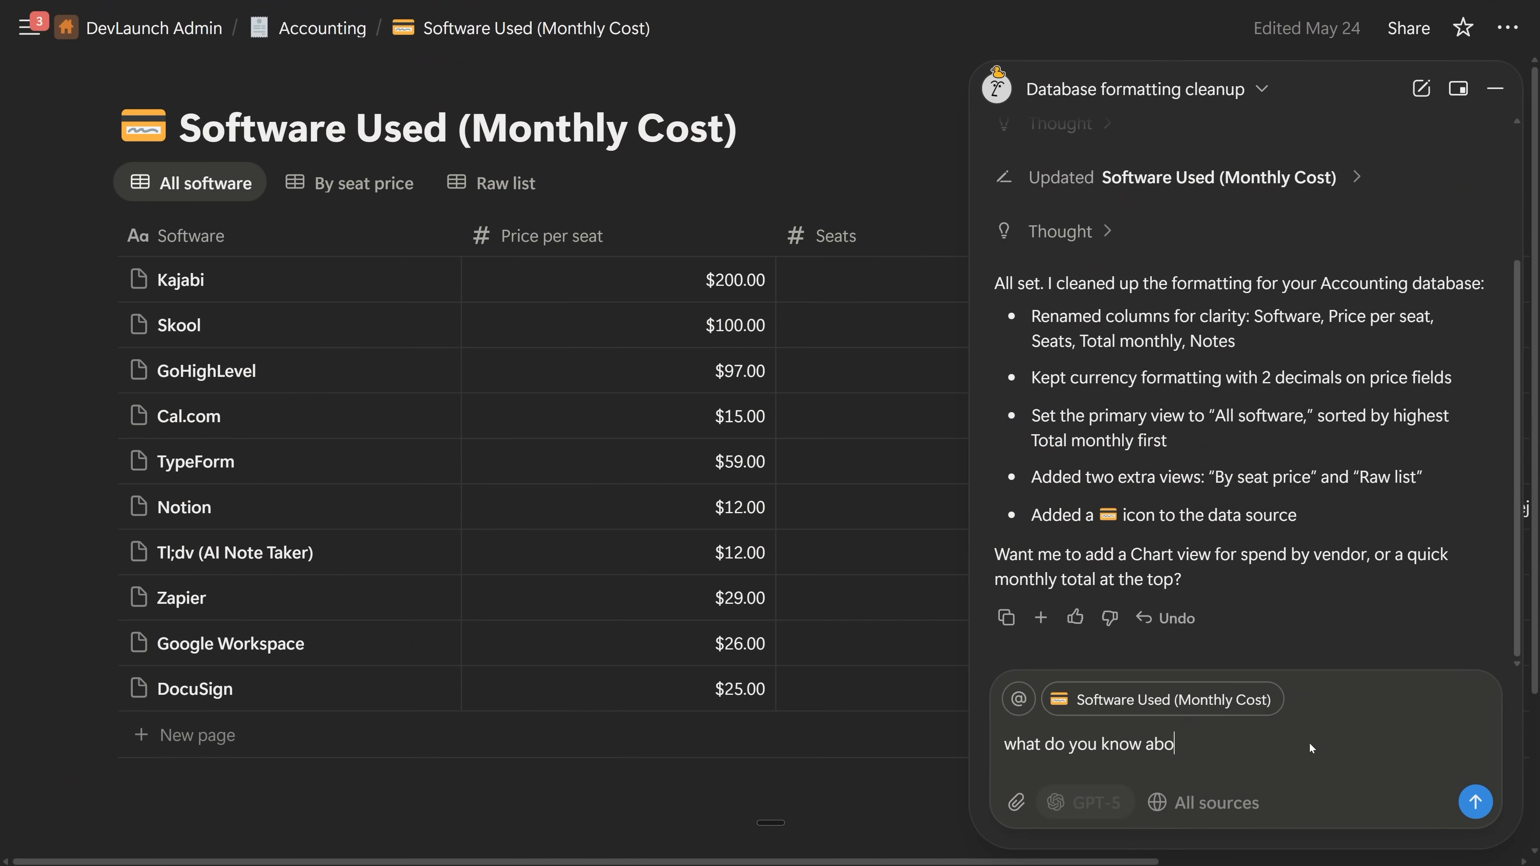
left_click(1476, 802)
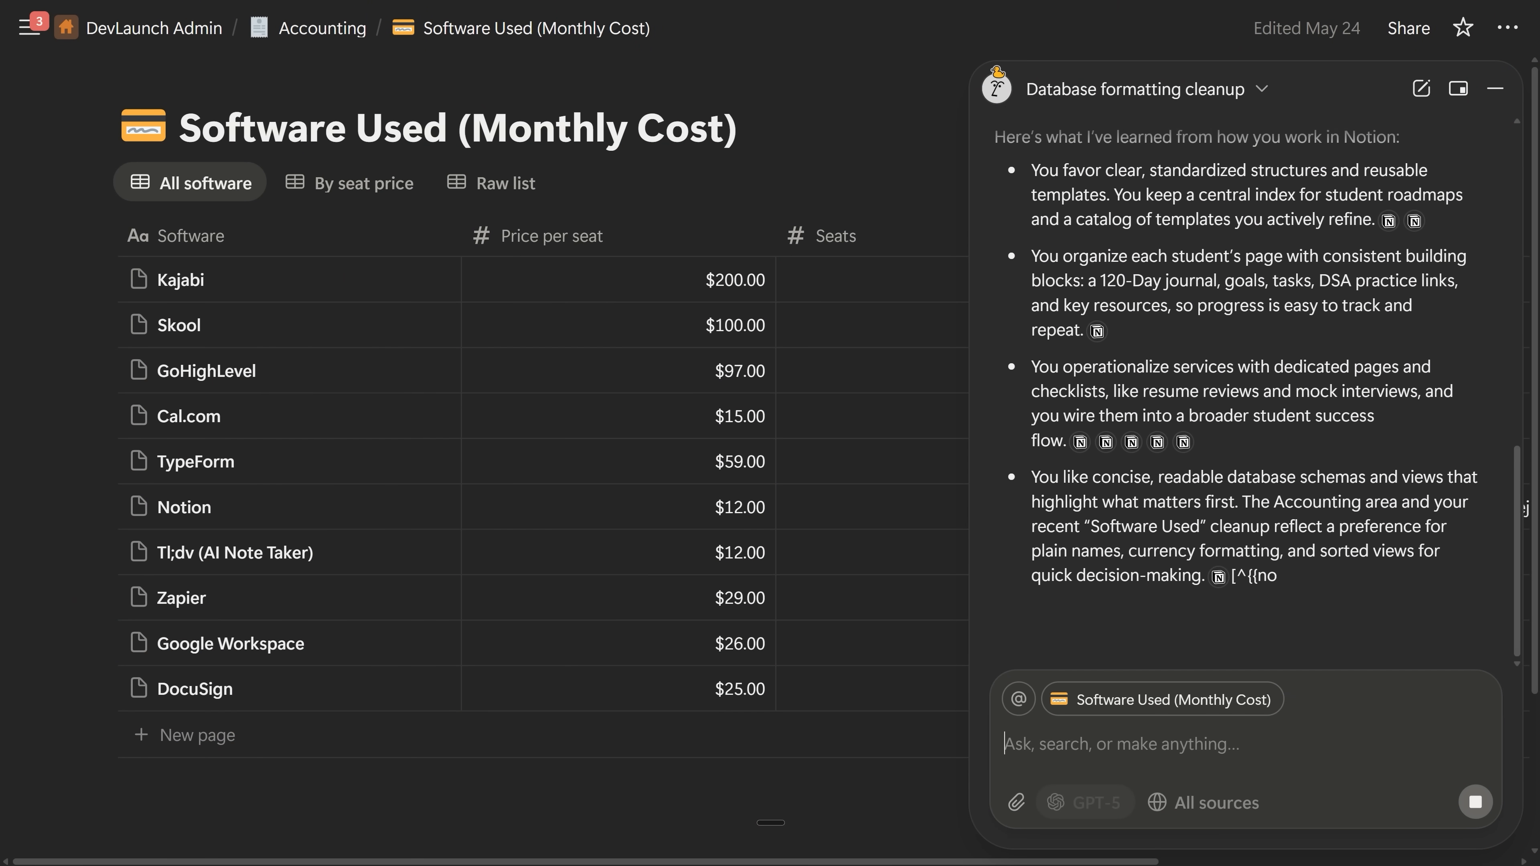
scroll("down", 3)
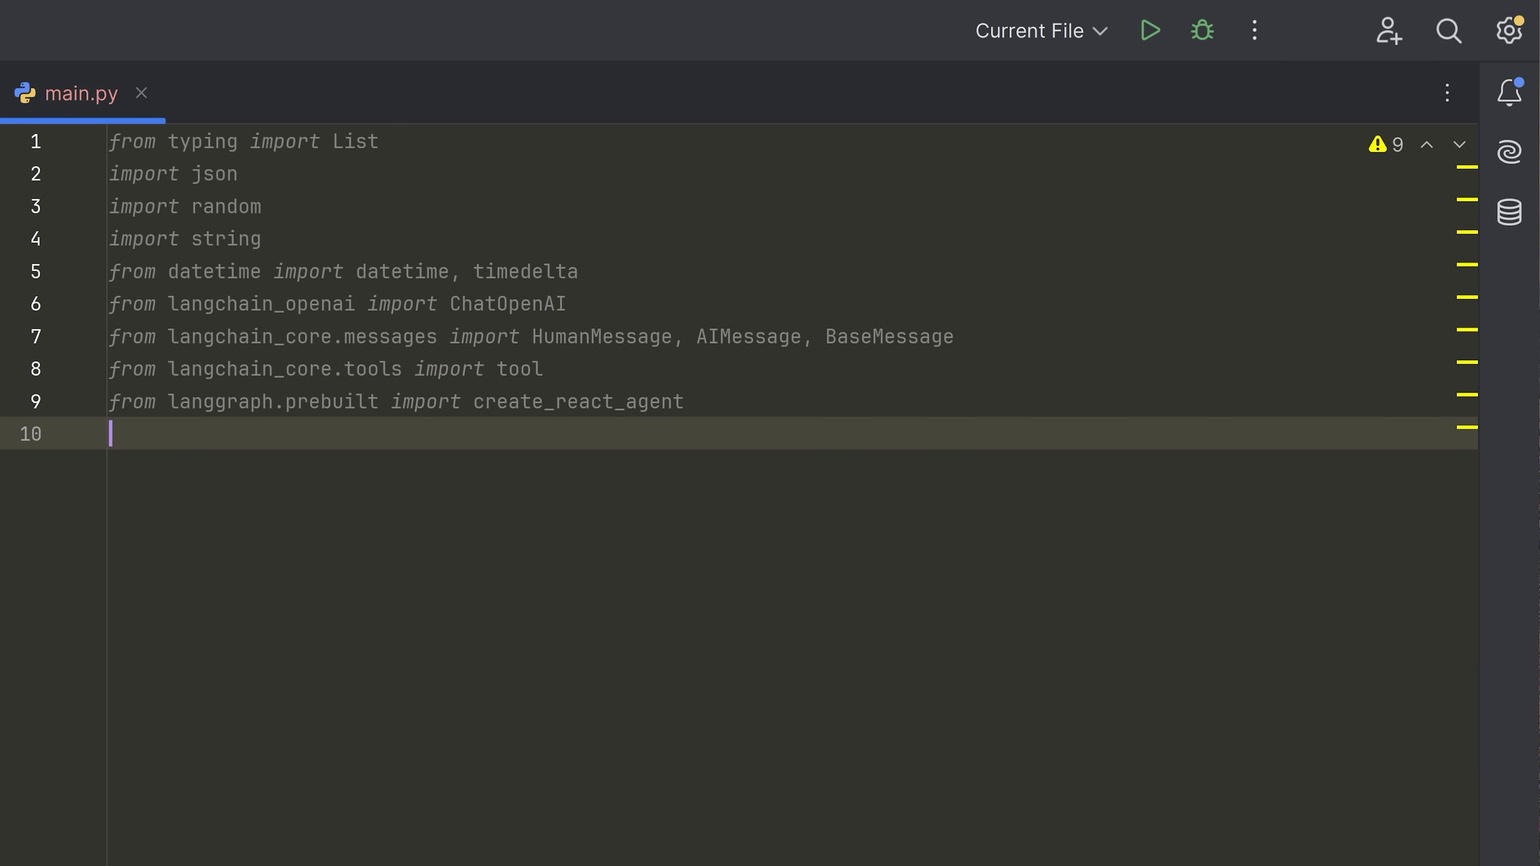
Add `from dotenv import load_dotenv` and call load_dotenv() below the imports in main.py.
type("from dotenvi")
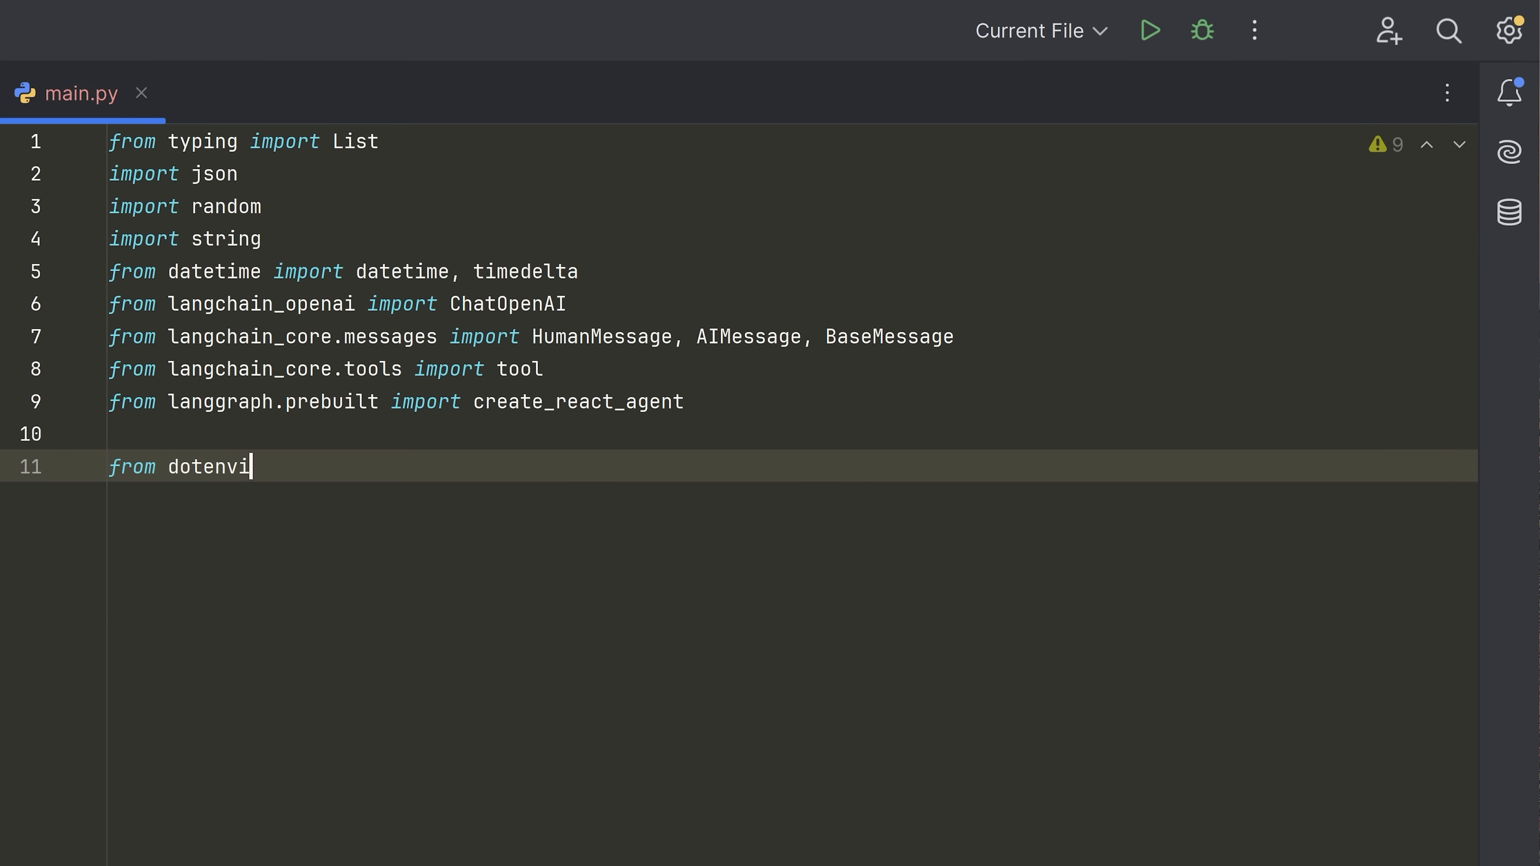
type("impotr")
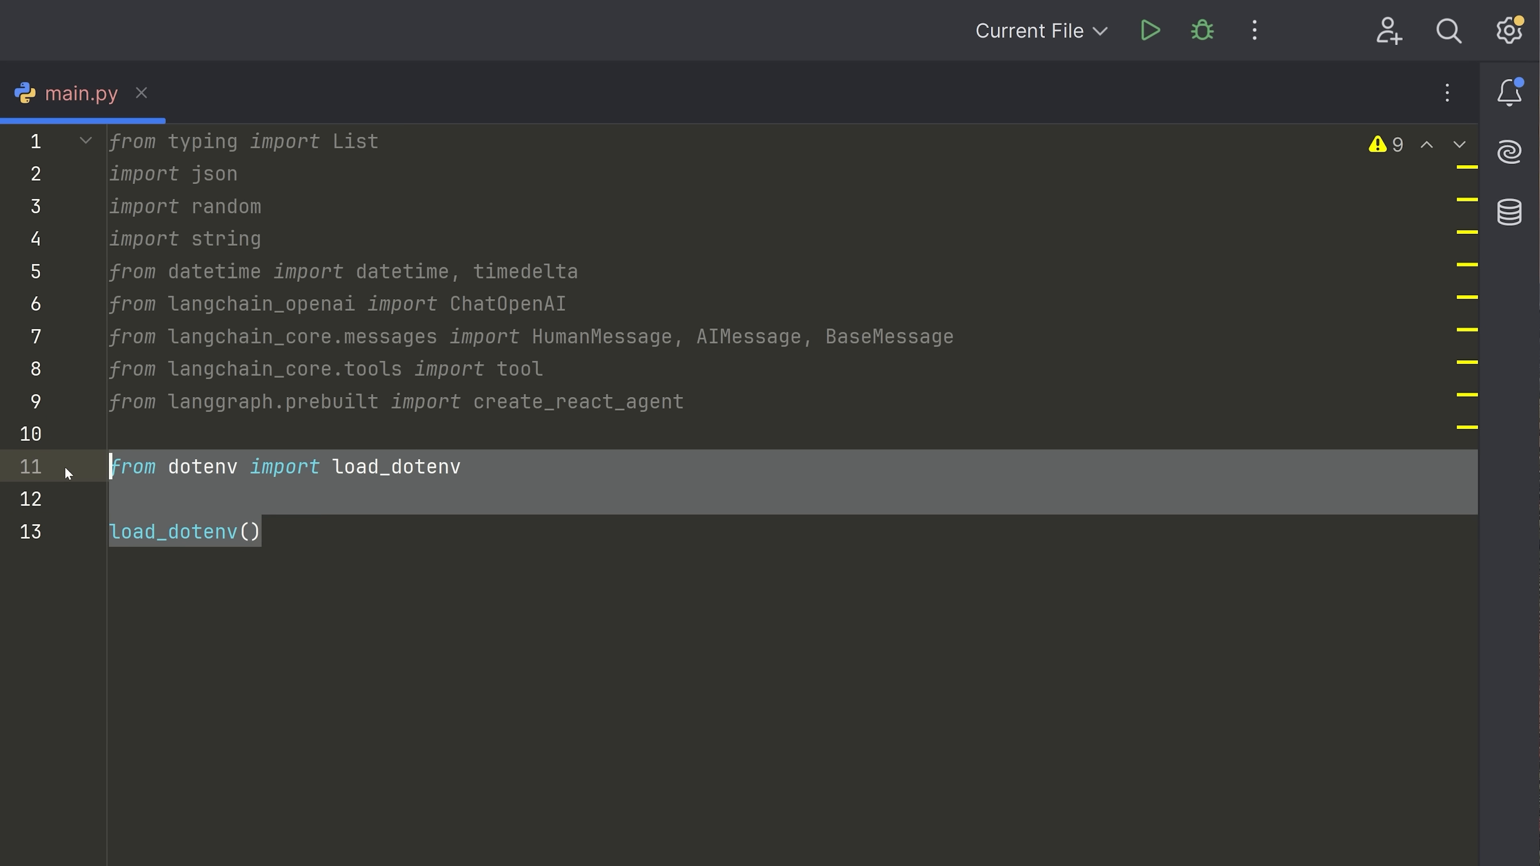
left_click(23, 76)
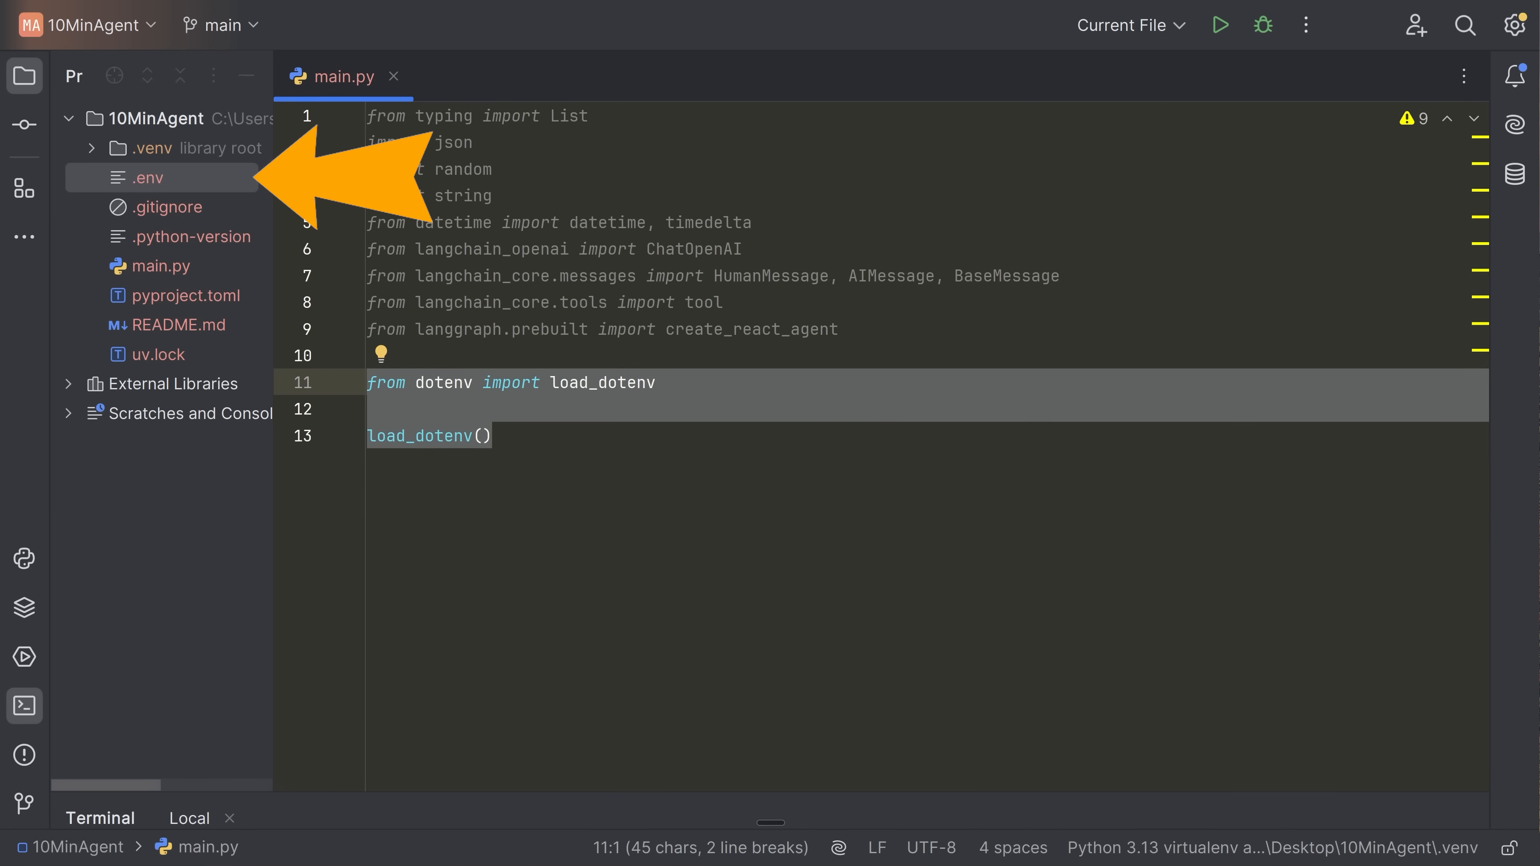
Assign API_KEY = os.getenv("OPENAI_API_KEY") in main.py.
type("API_KEY = os.getenv(\"OPENAI_API_KEY\")")
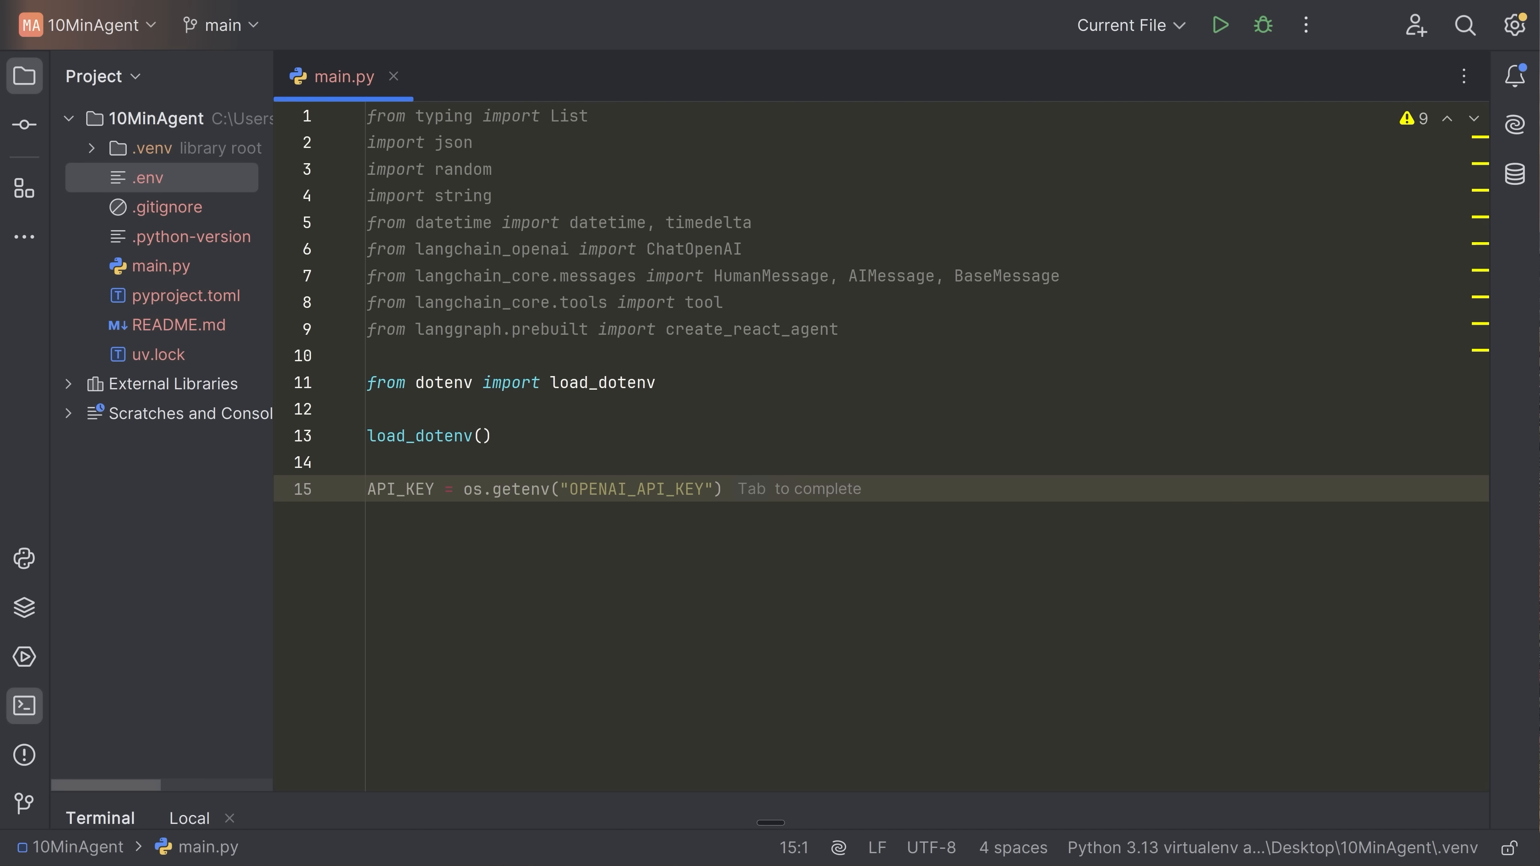
scroll("down", 3)
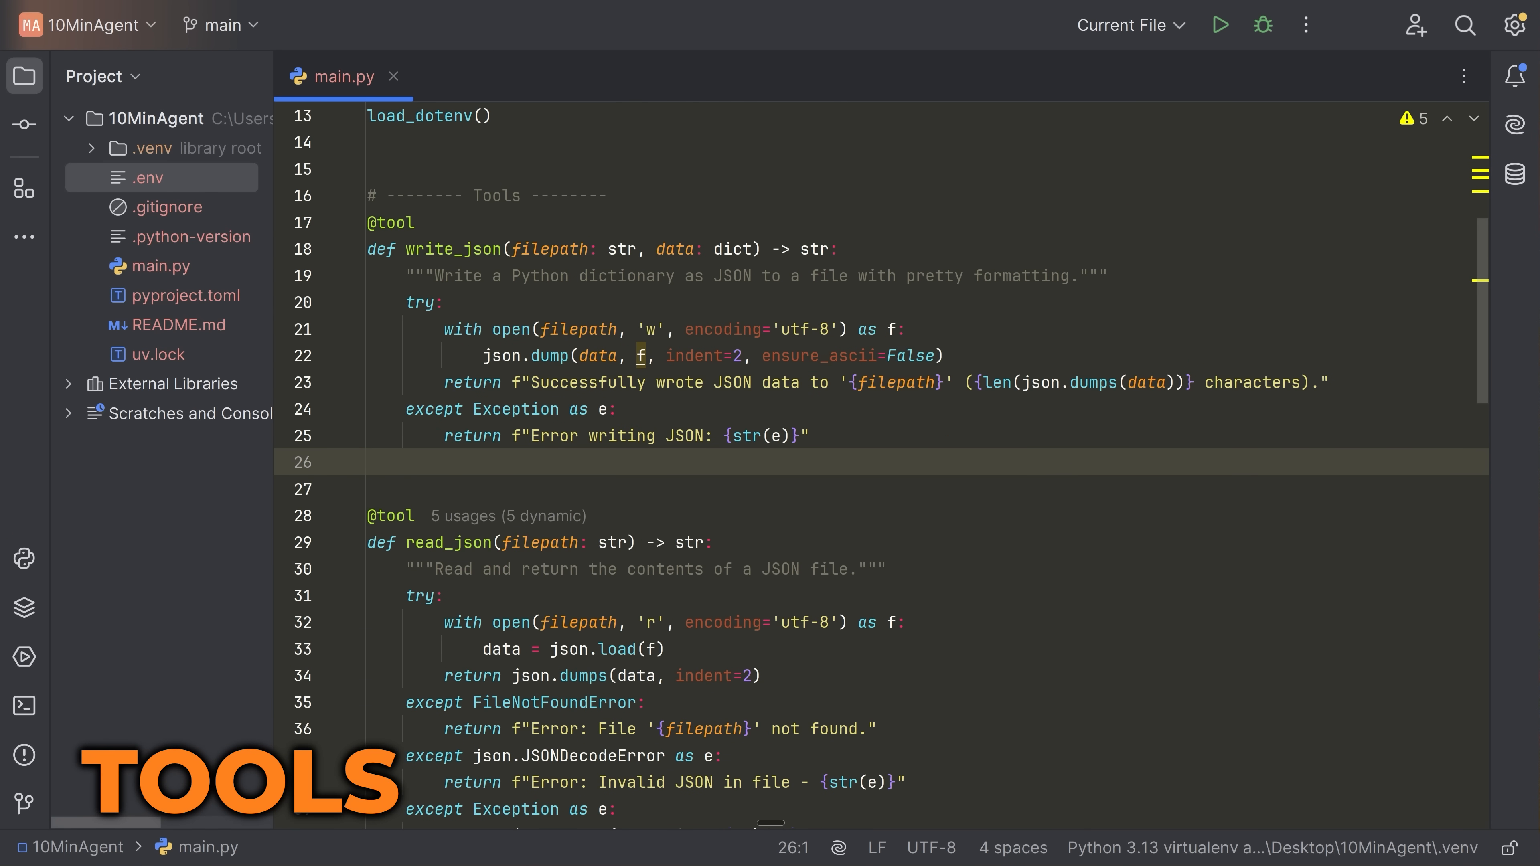
scroll("down", 3)
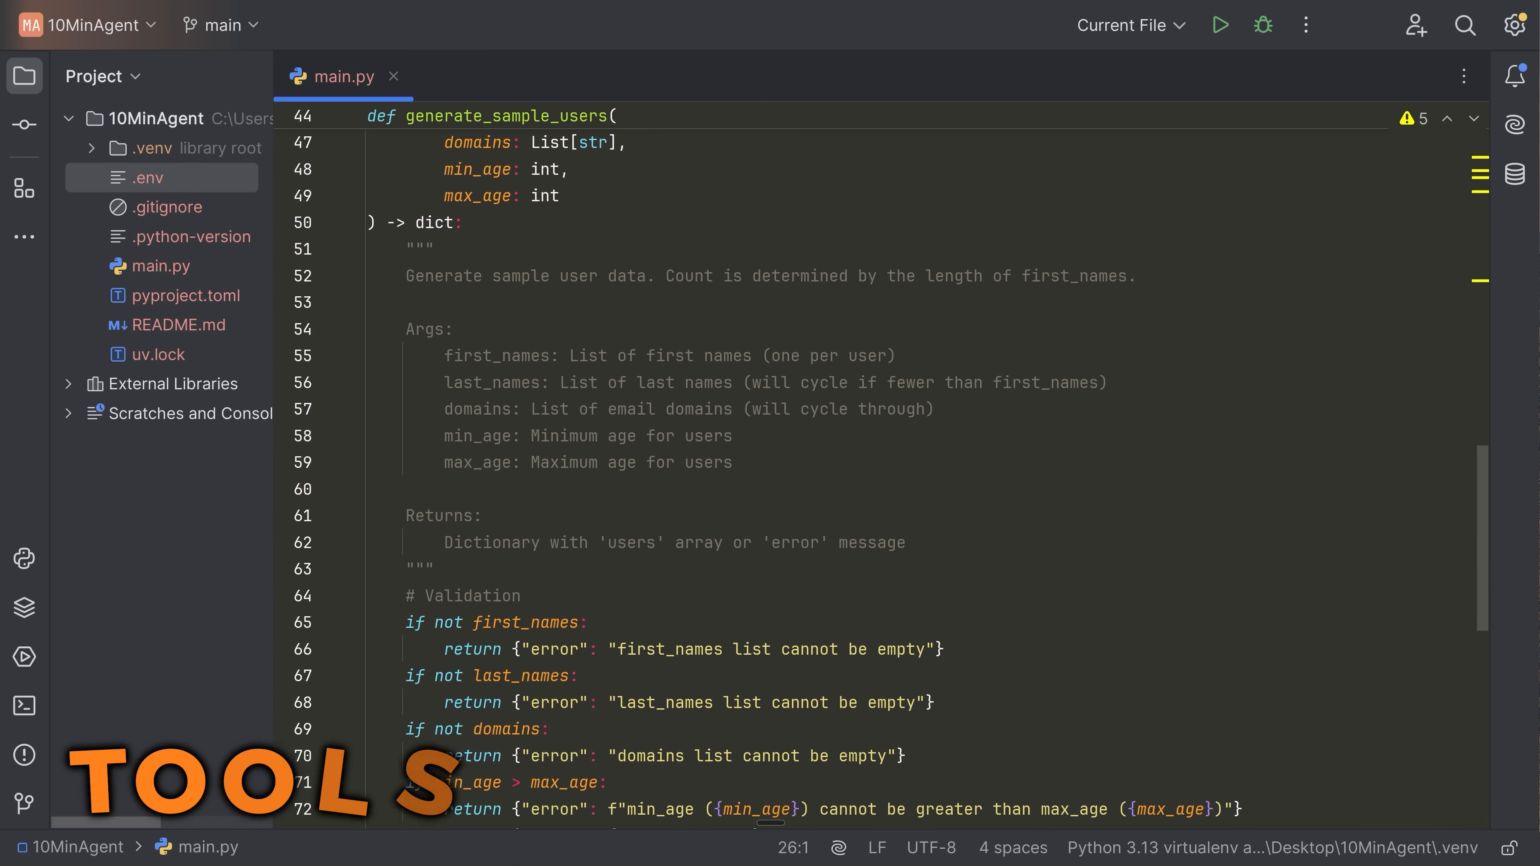
scroll("up", 3)
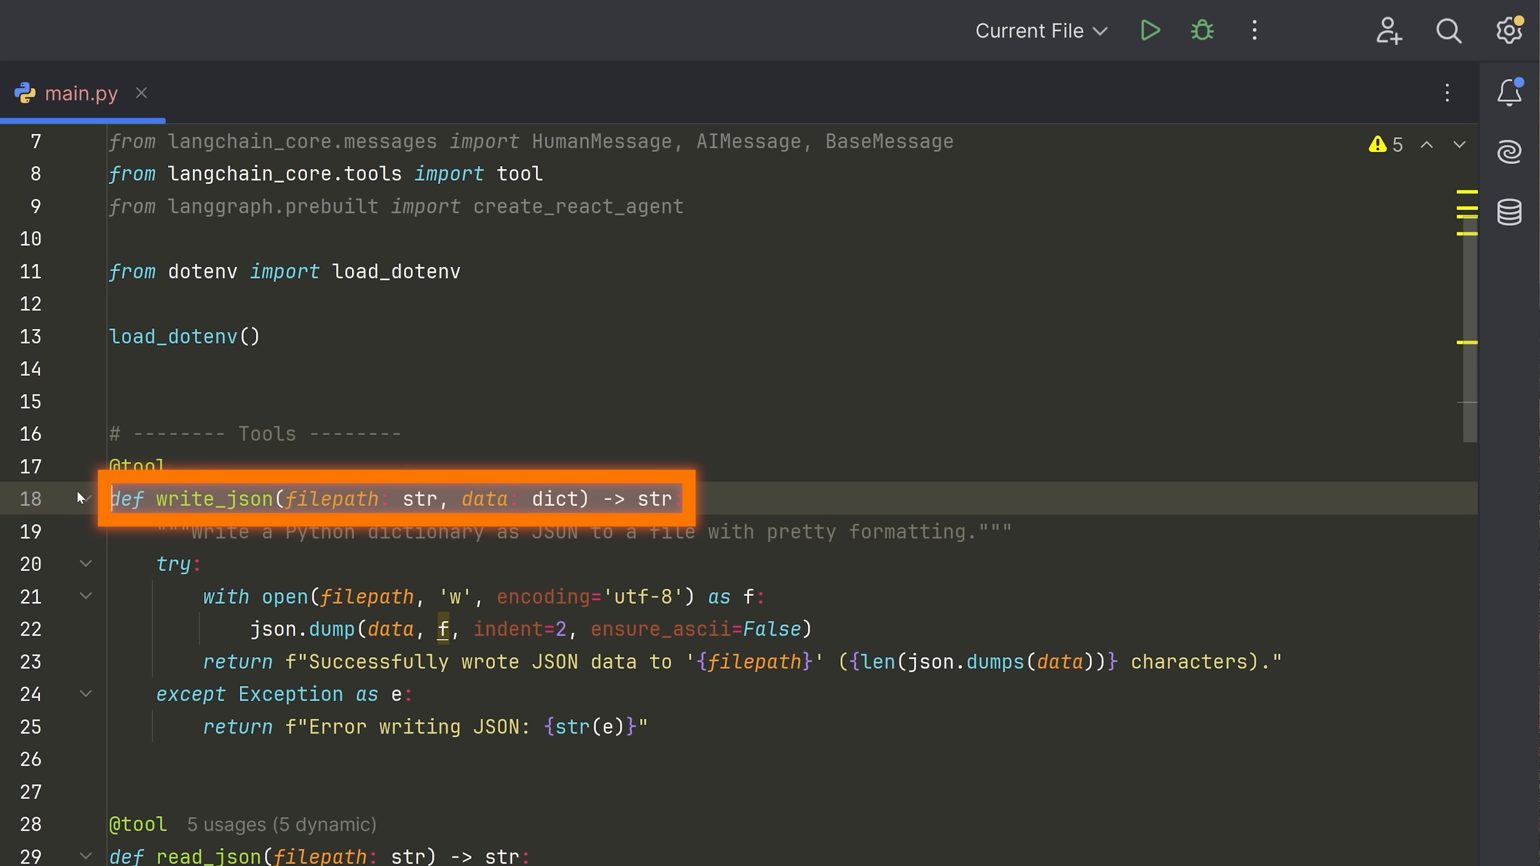
double_click(211, 499)
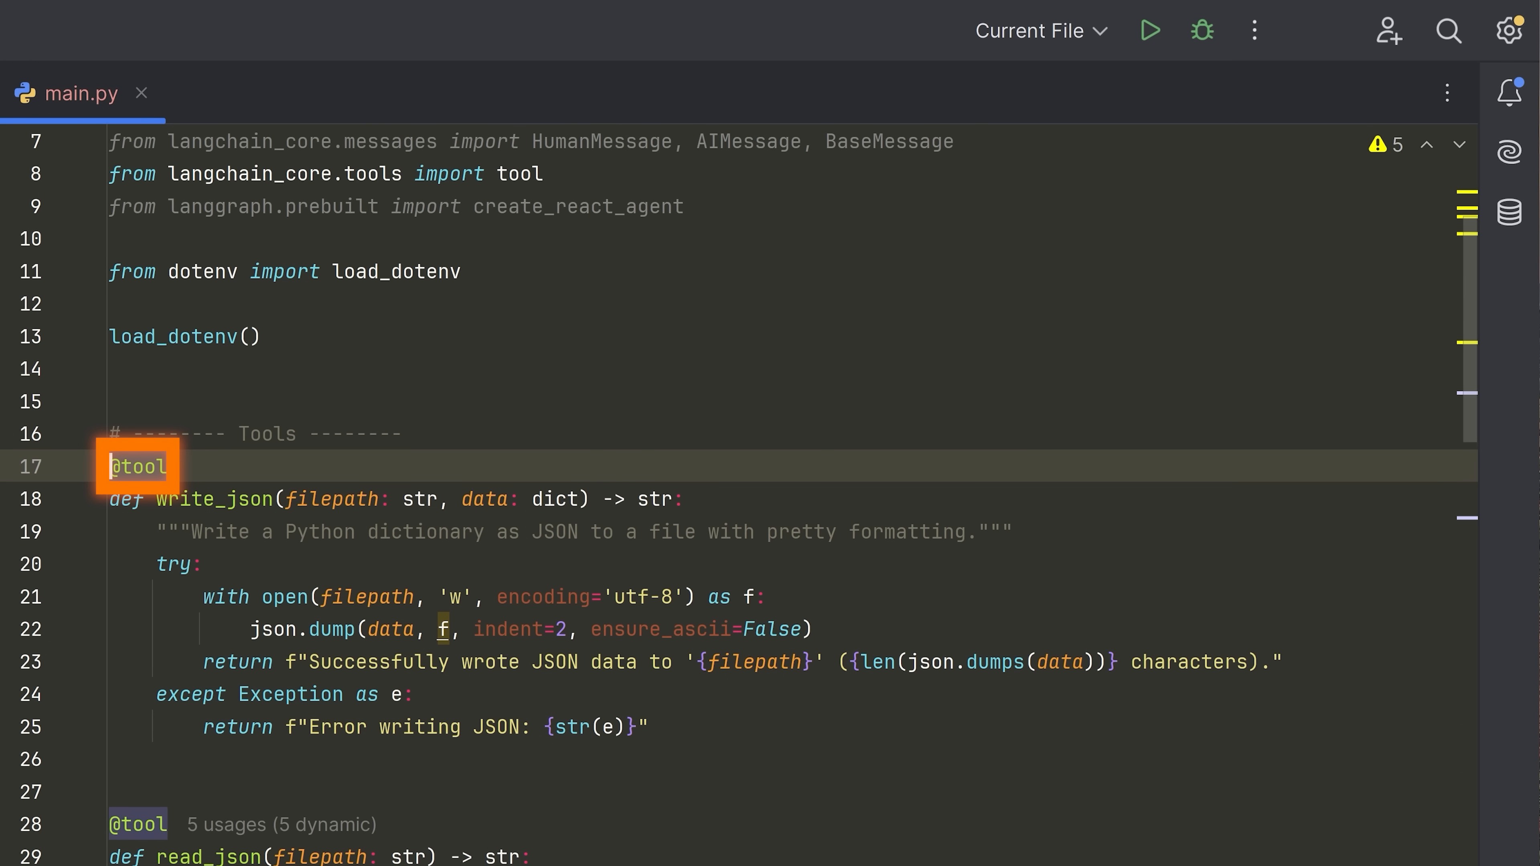
scroll("up", 3)
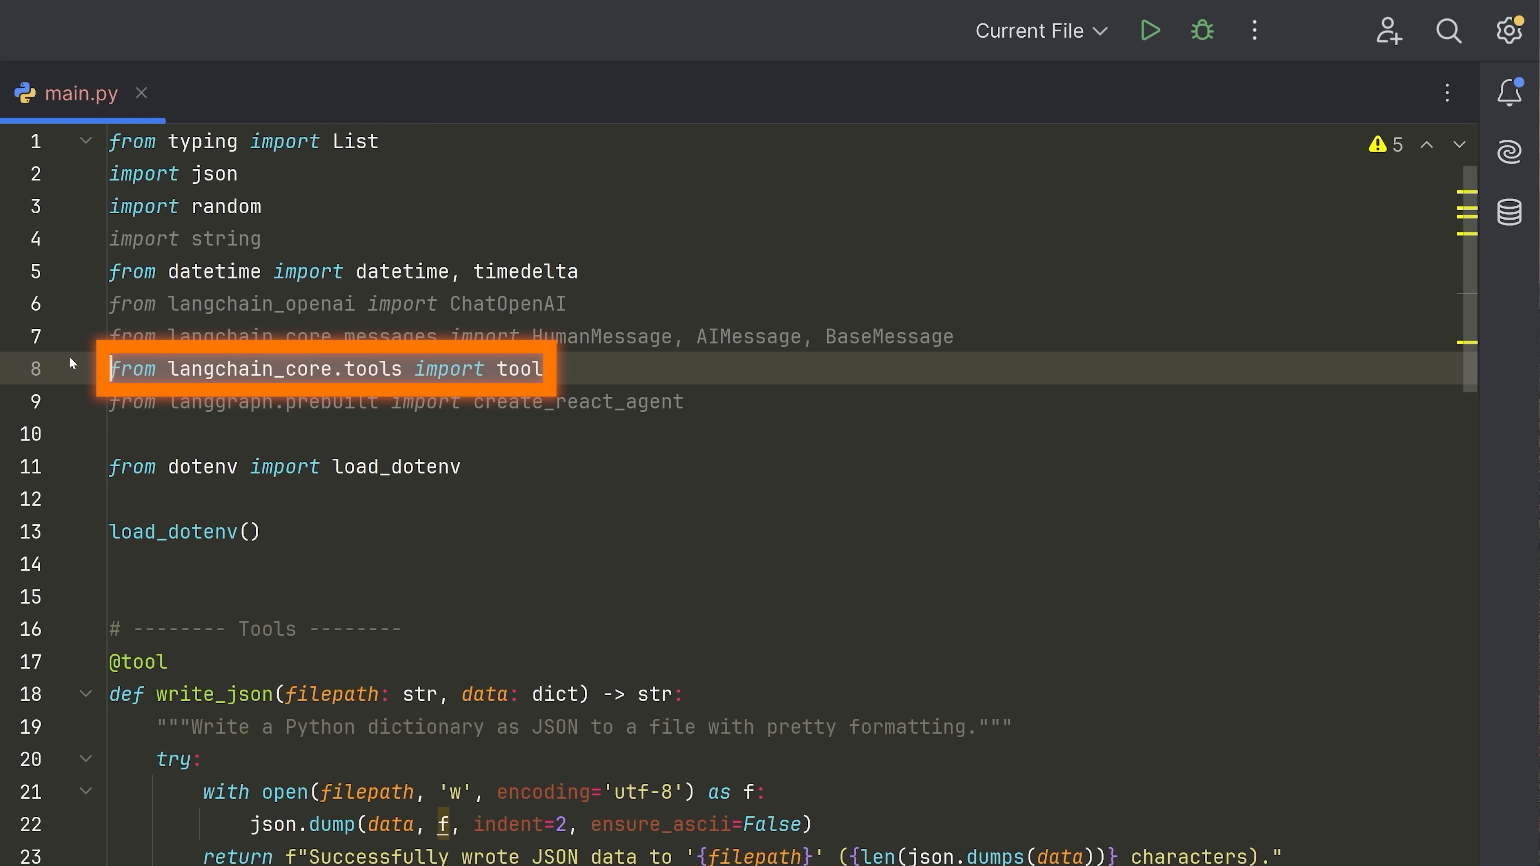
scroll("down", 3)
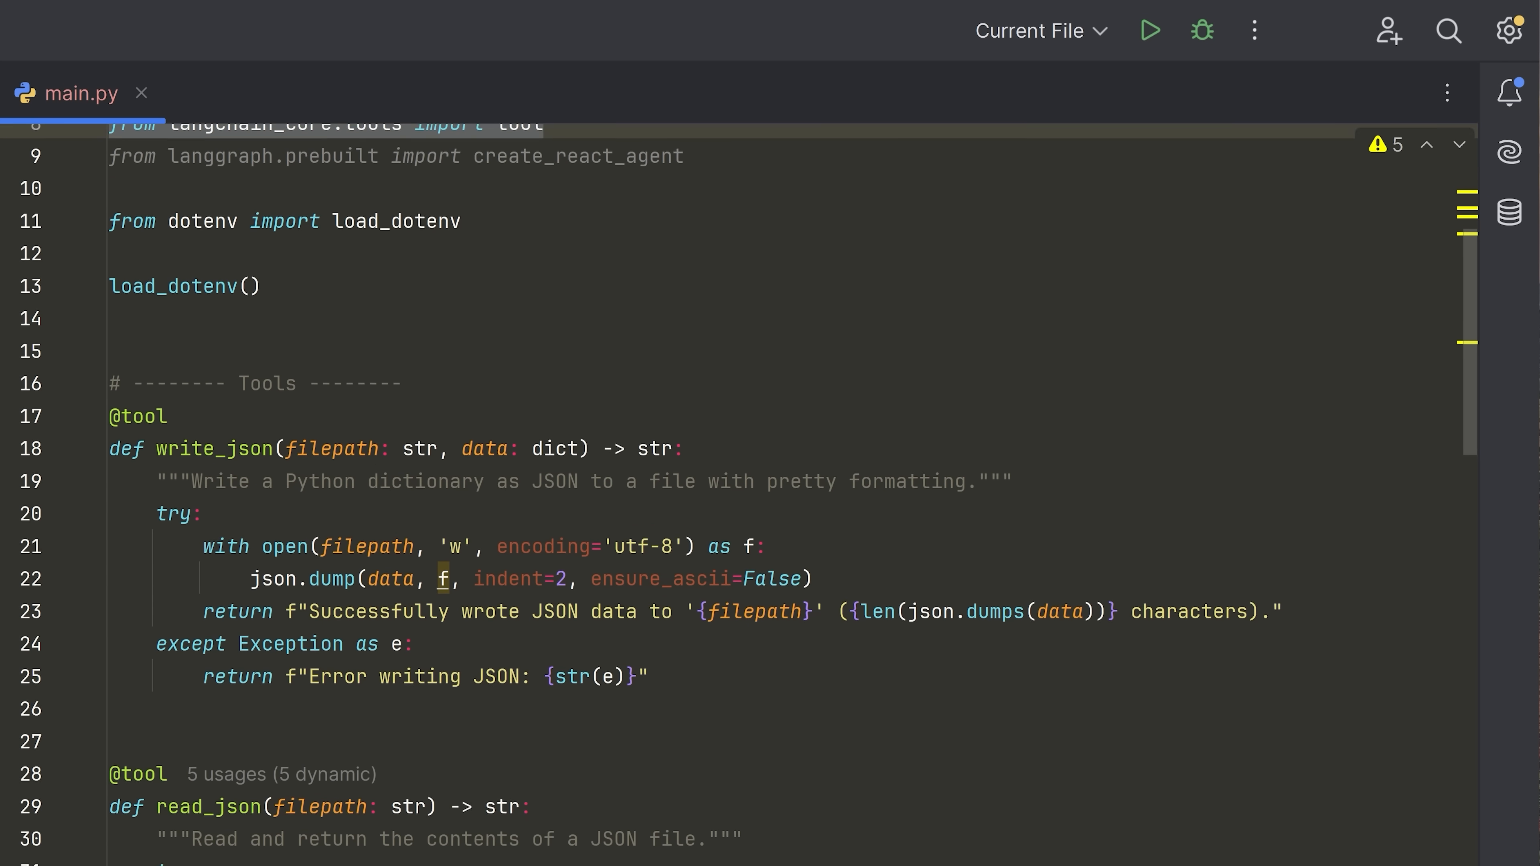
scroll("down", 3)
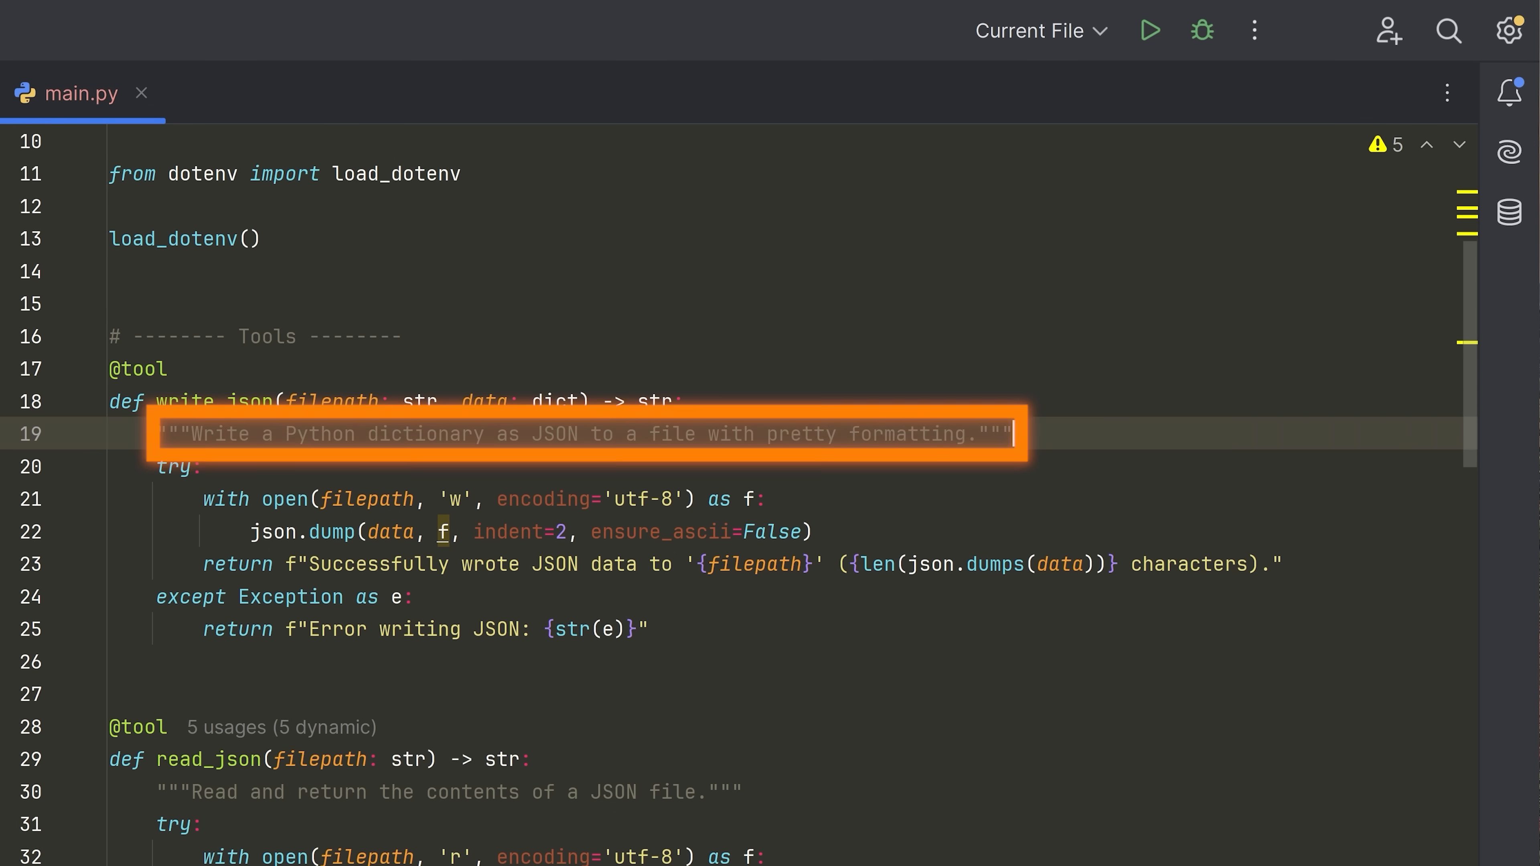
left_click(197, 467)
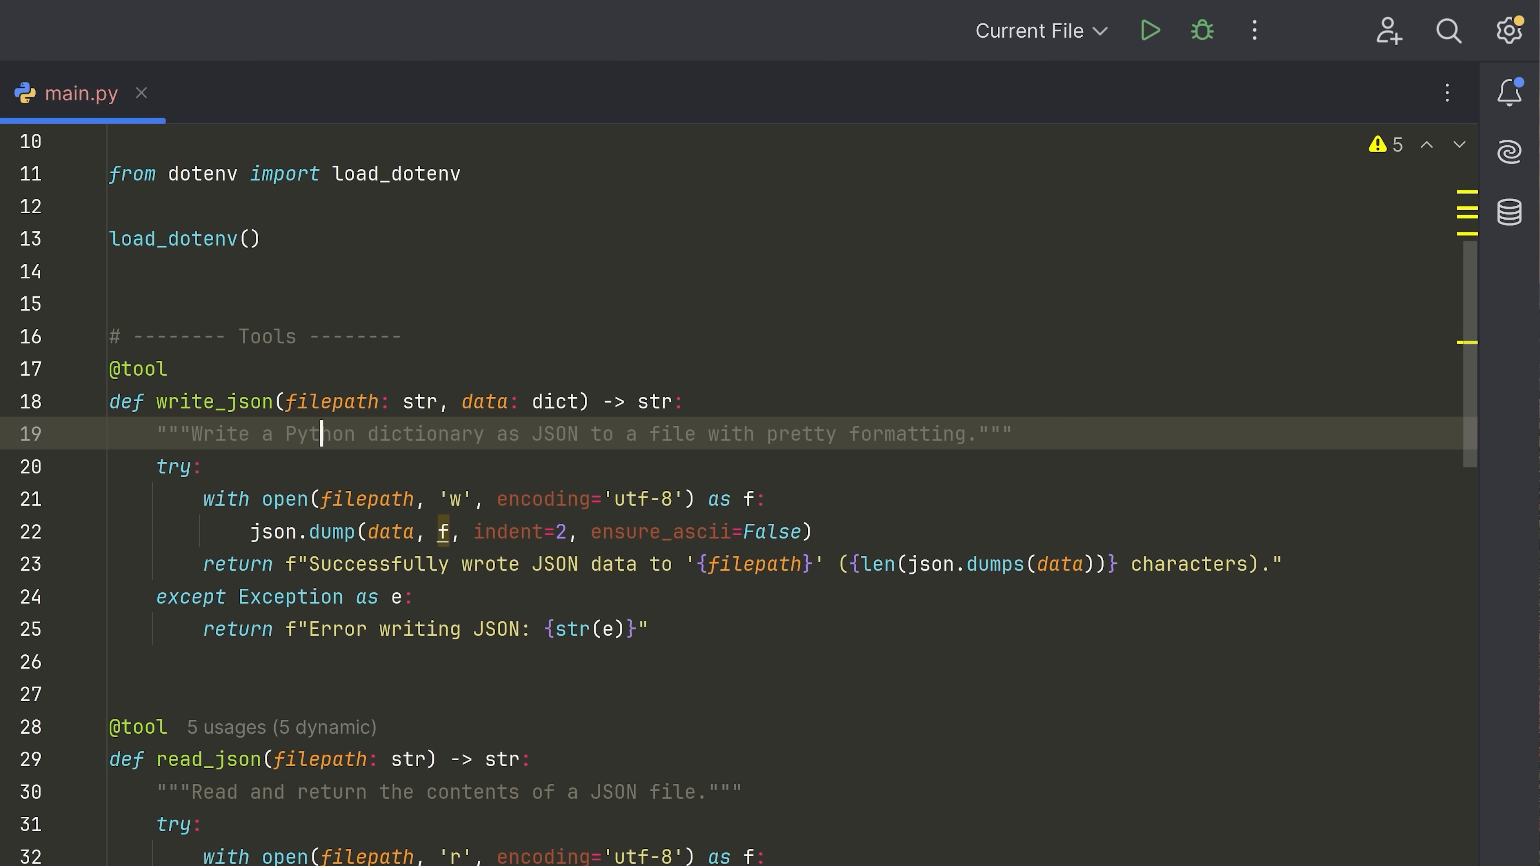
scroll("down", 3)
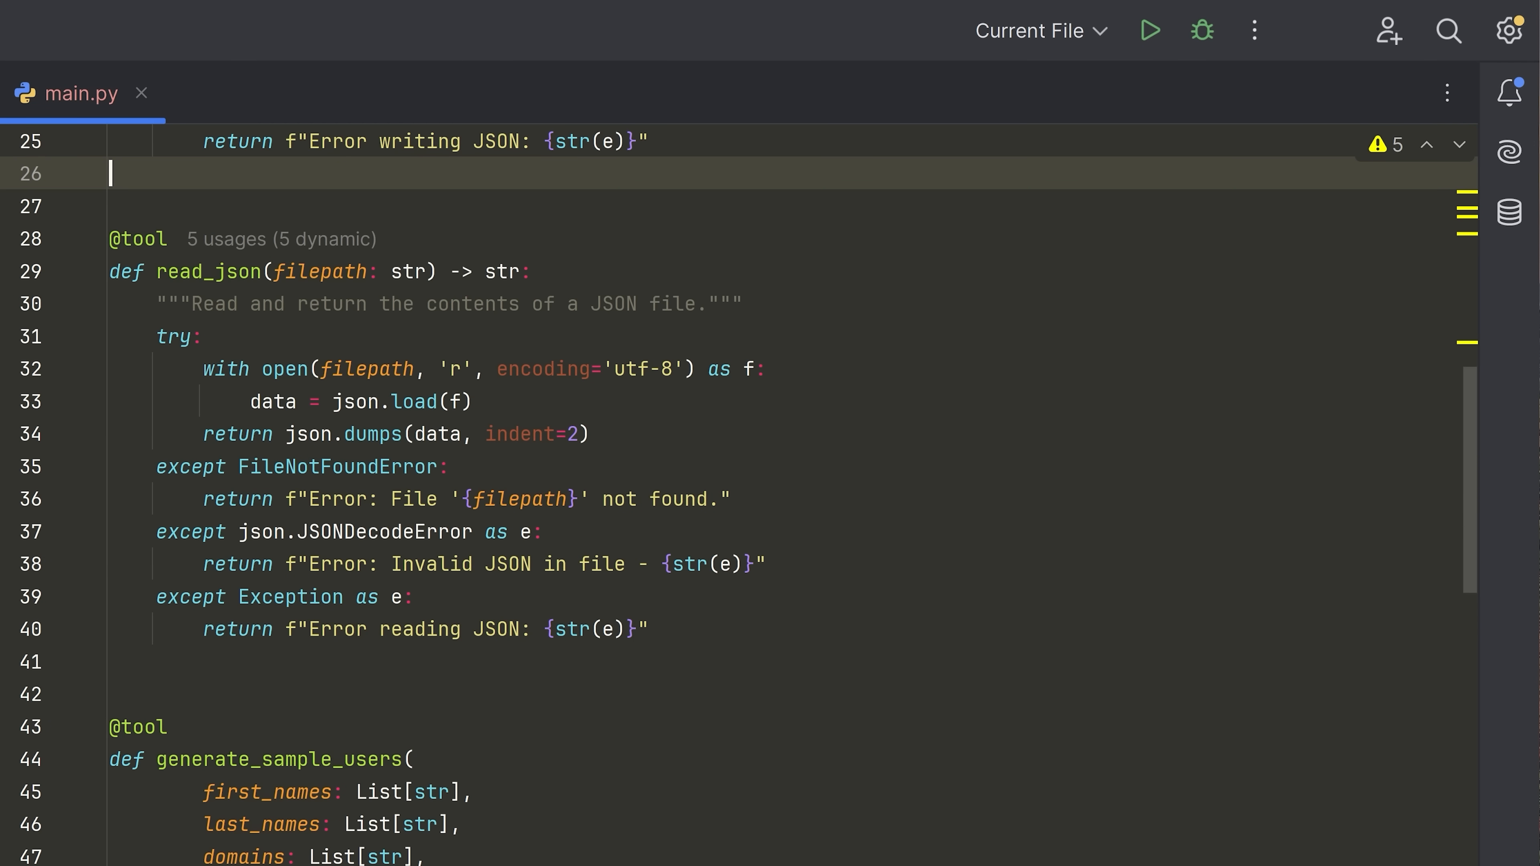
double_click(324, 271)
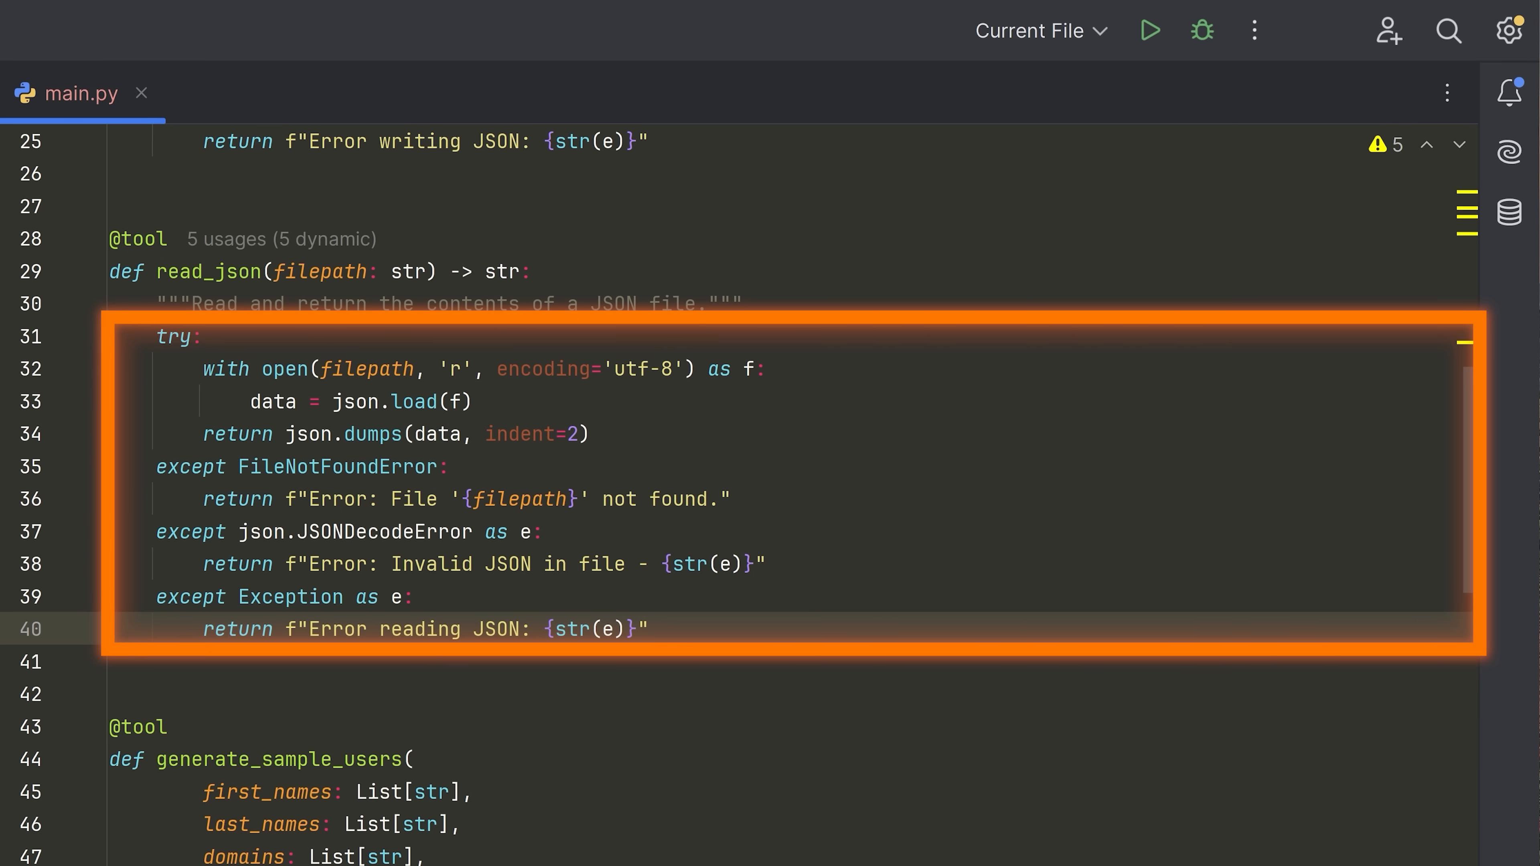
scroll("down", 3)
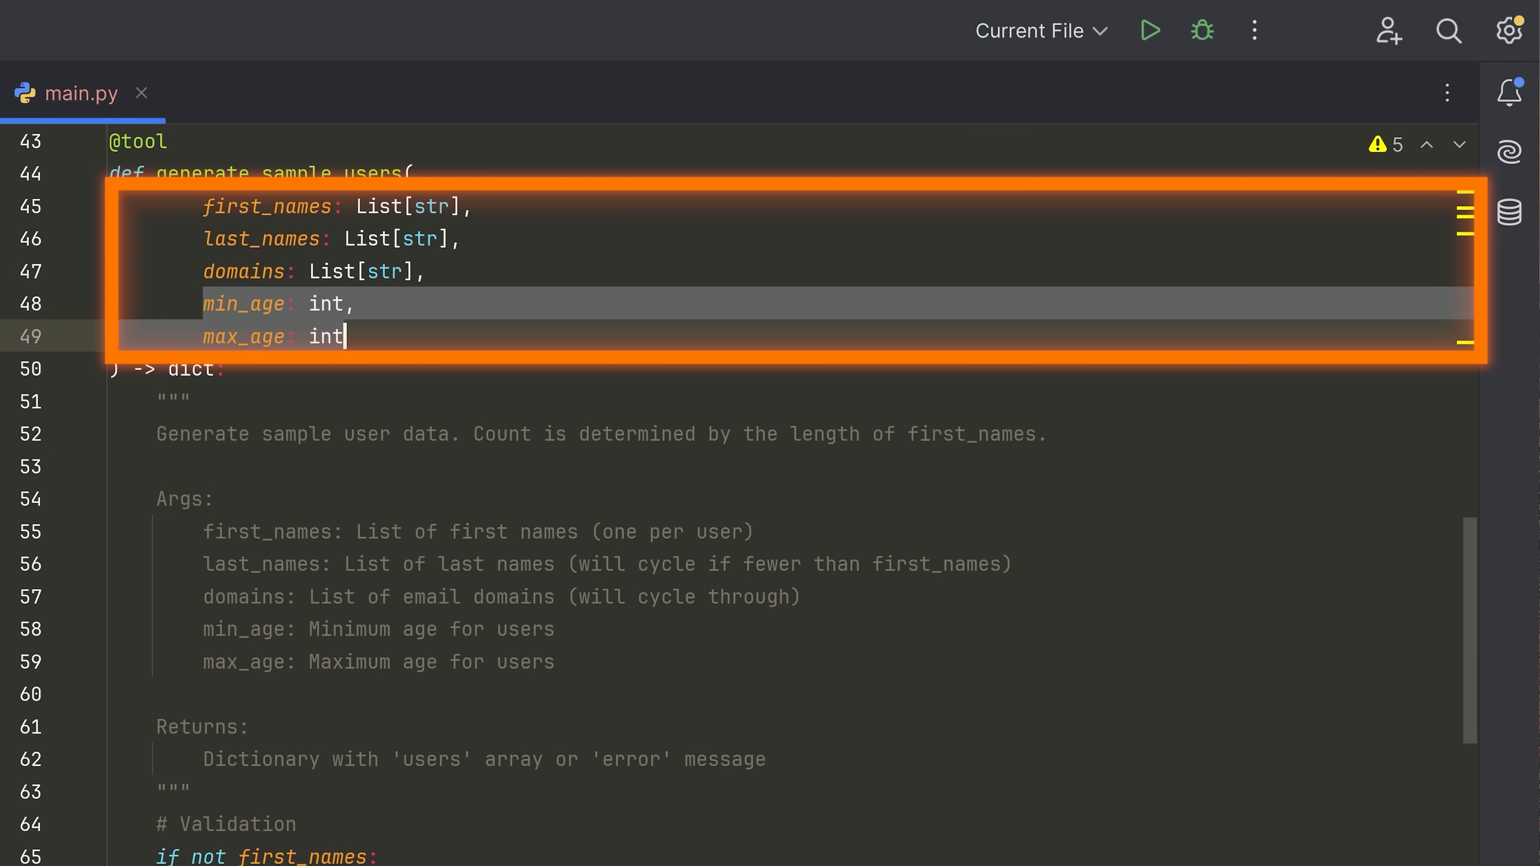
scroll("down", 3)
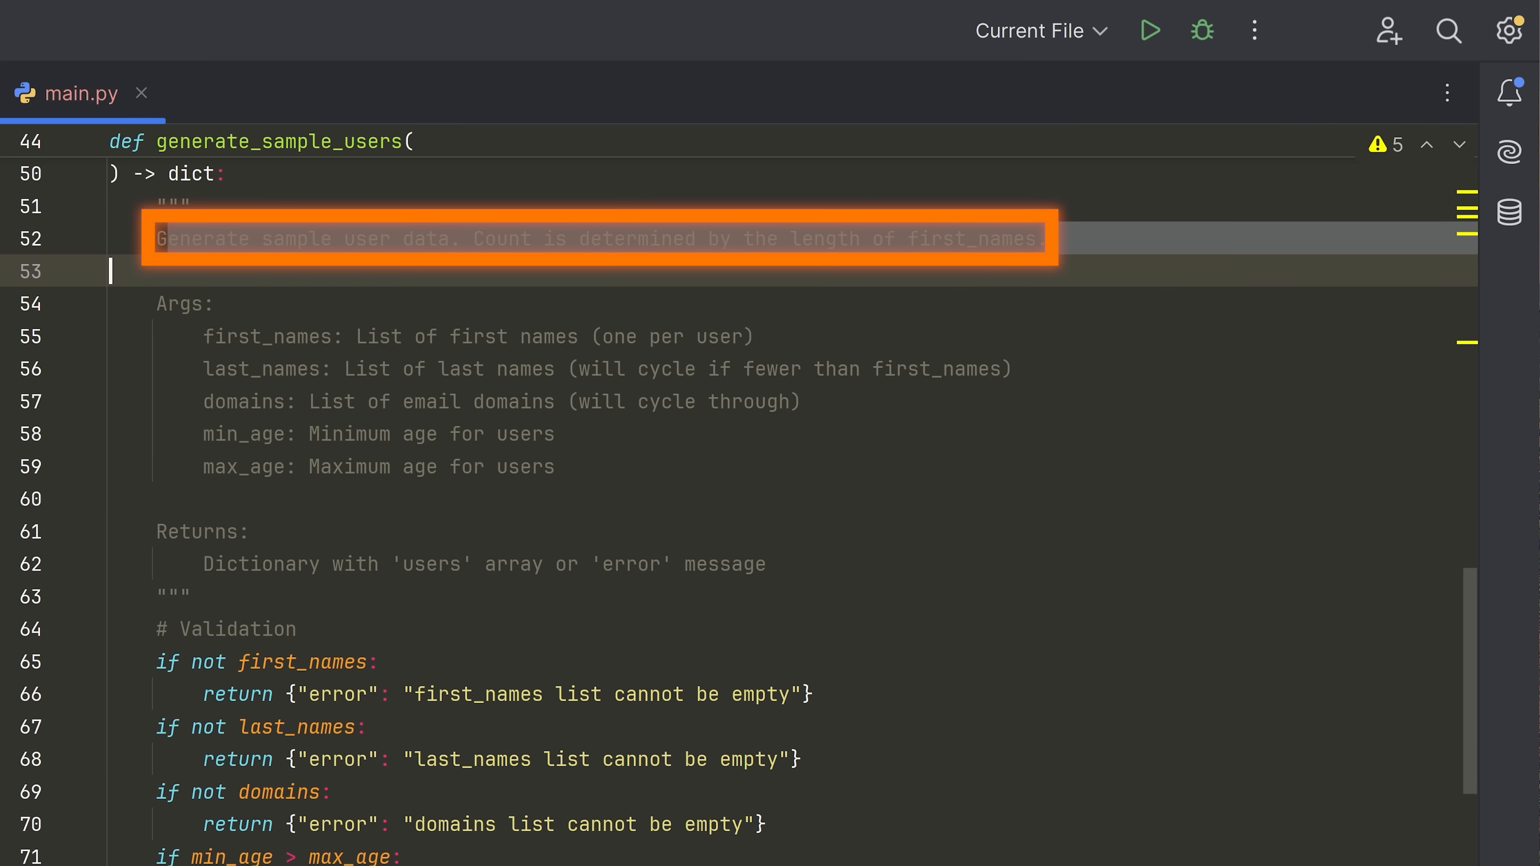
scroll("down", 3)
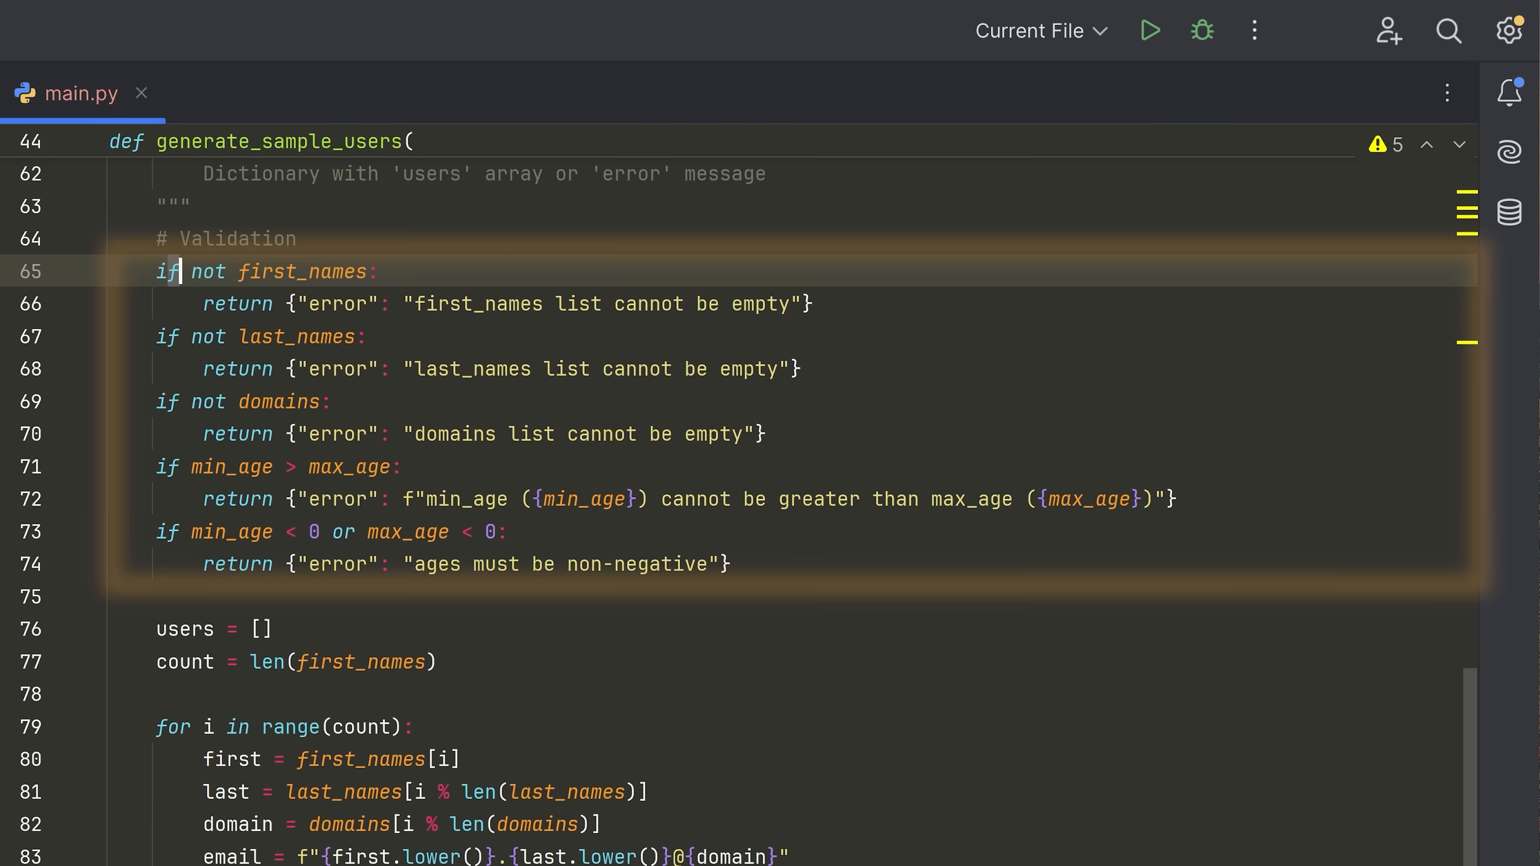
scroll("down", 3)
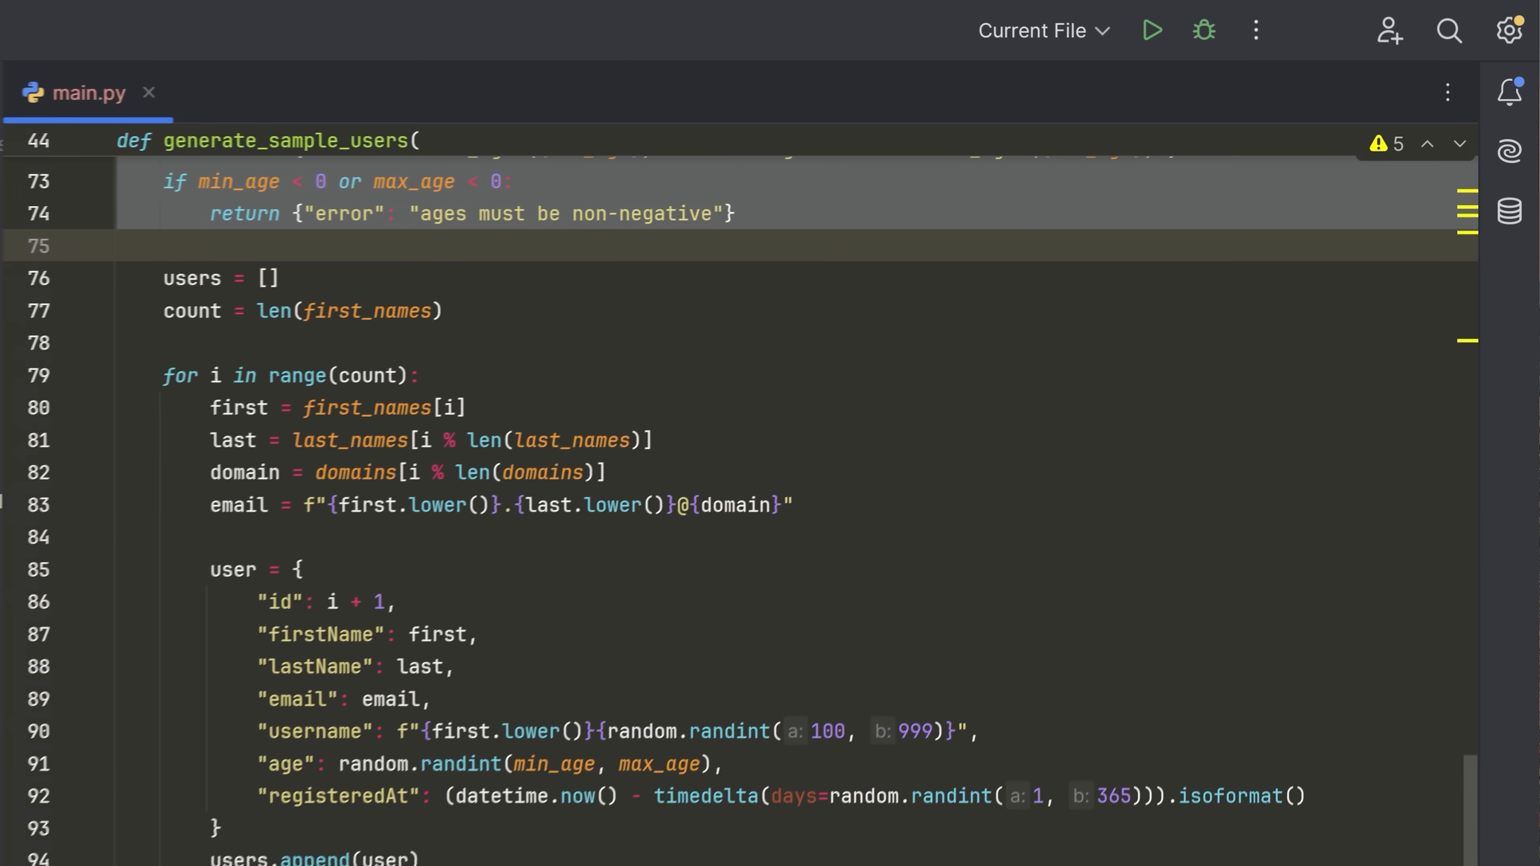
left_click(25, 75)
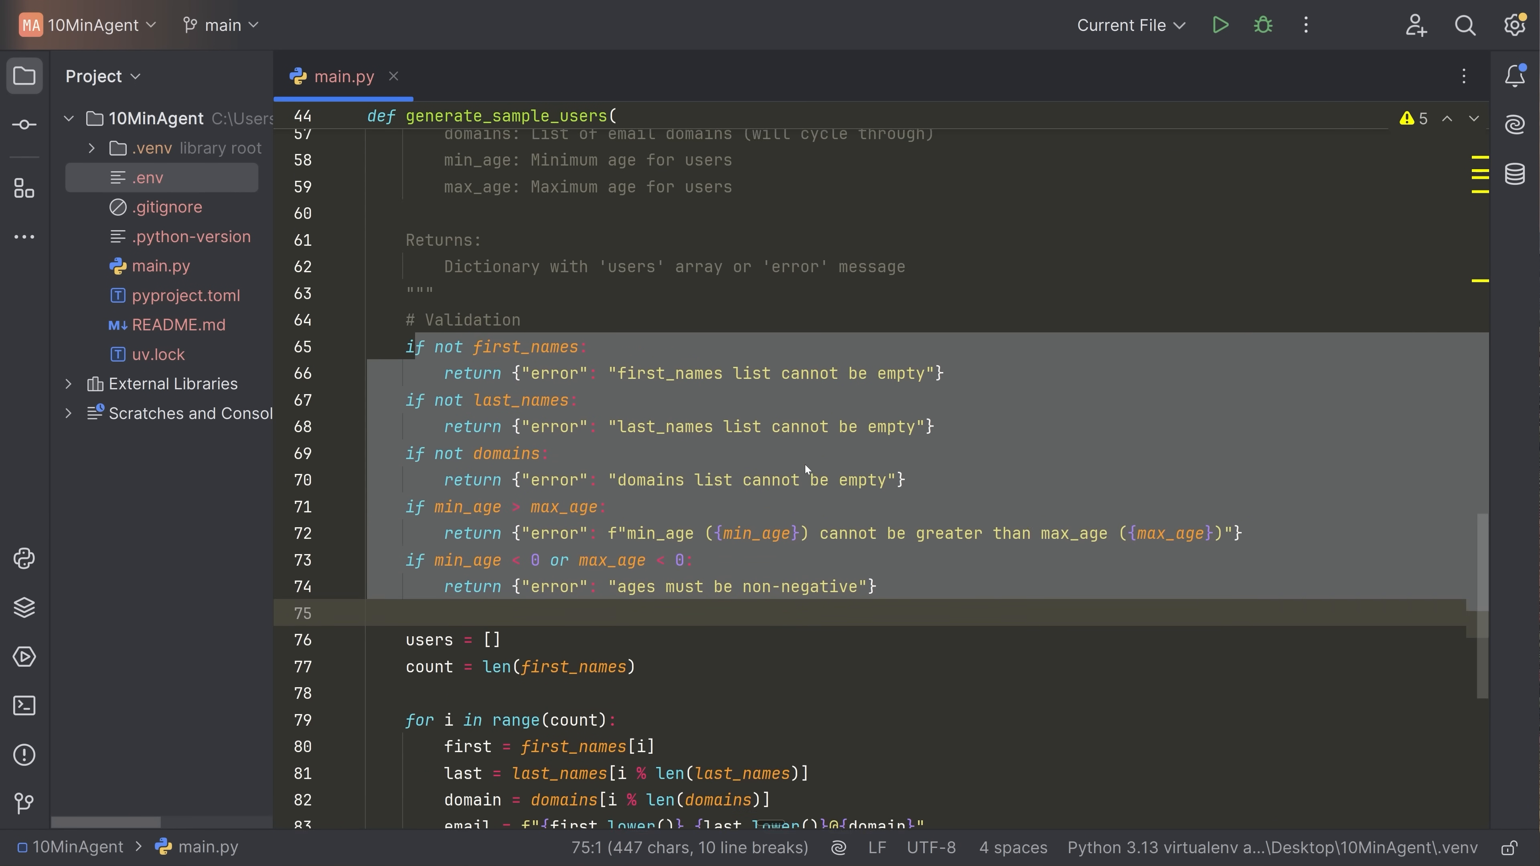
scroll("up", 3)
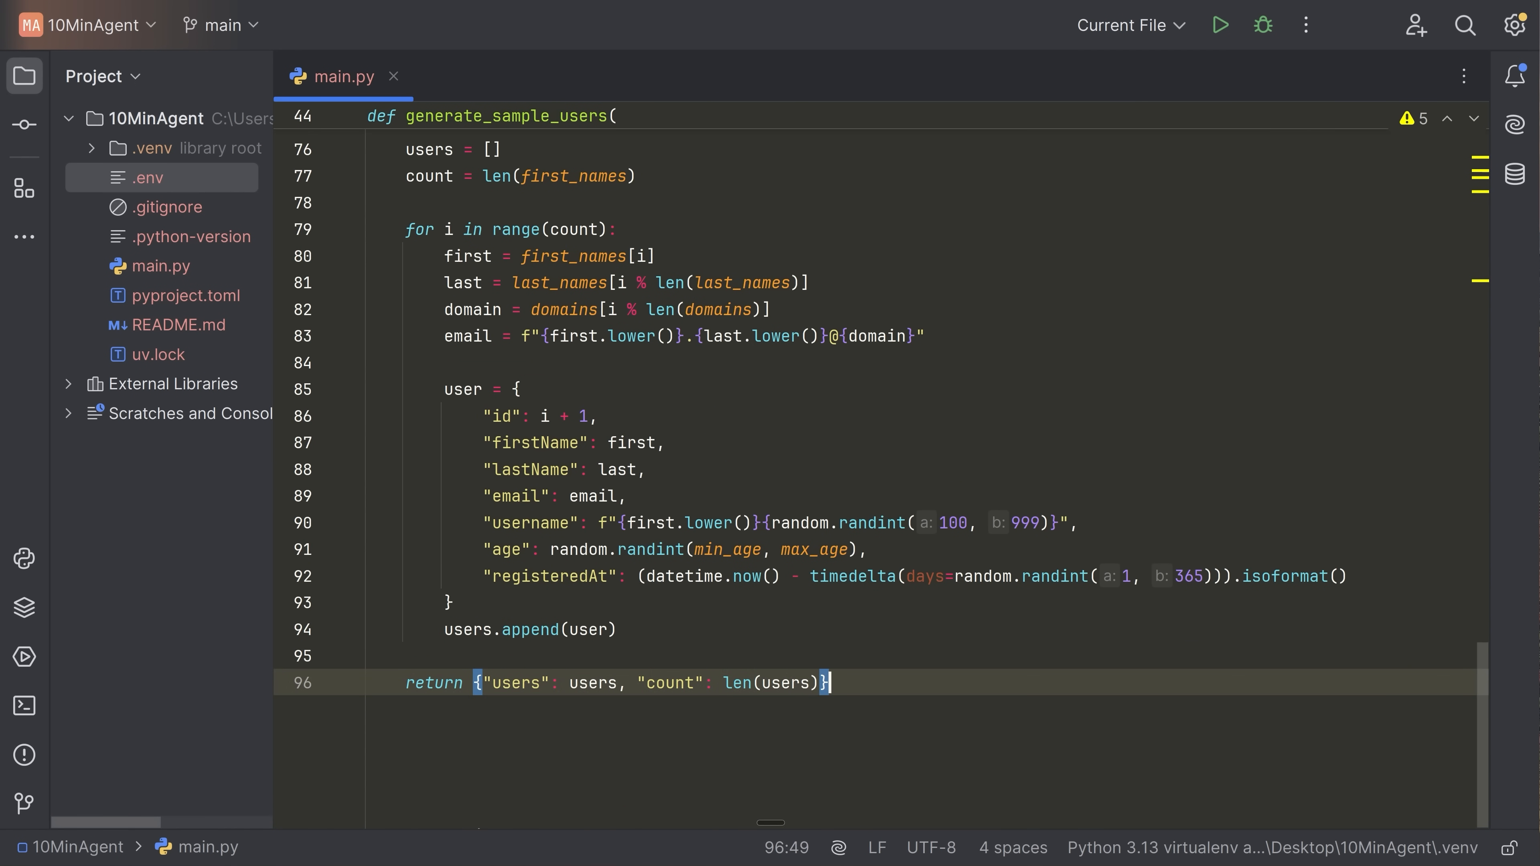
Paste the TOOLS list, gpt-4o-mini ChatOpenAI llm, DataGen SYSTEM_MESSAGE and create_react_agent call.
key("enter")
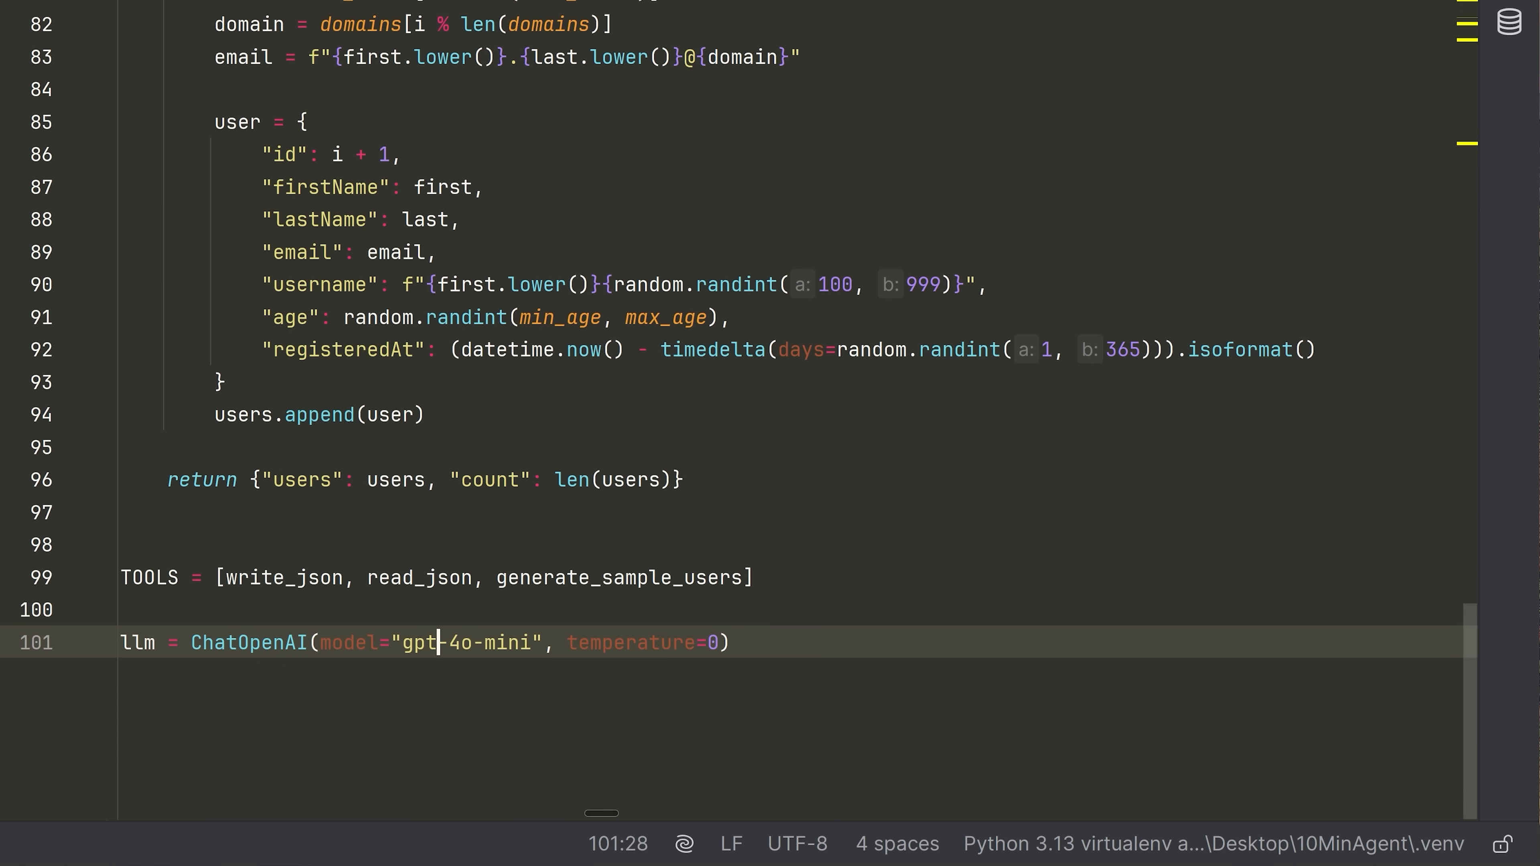
double_click(462, 642)
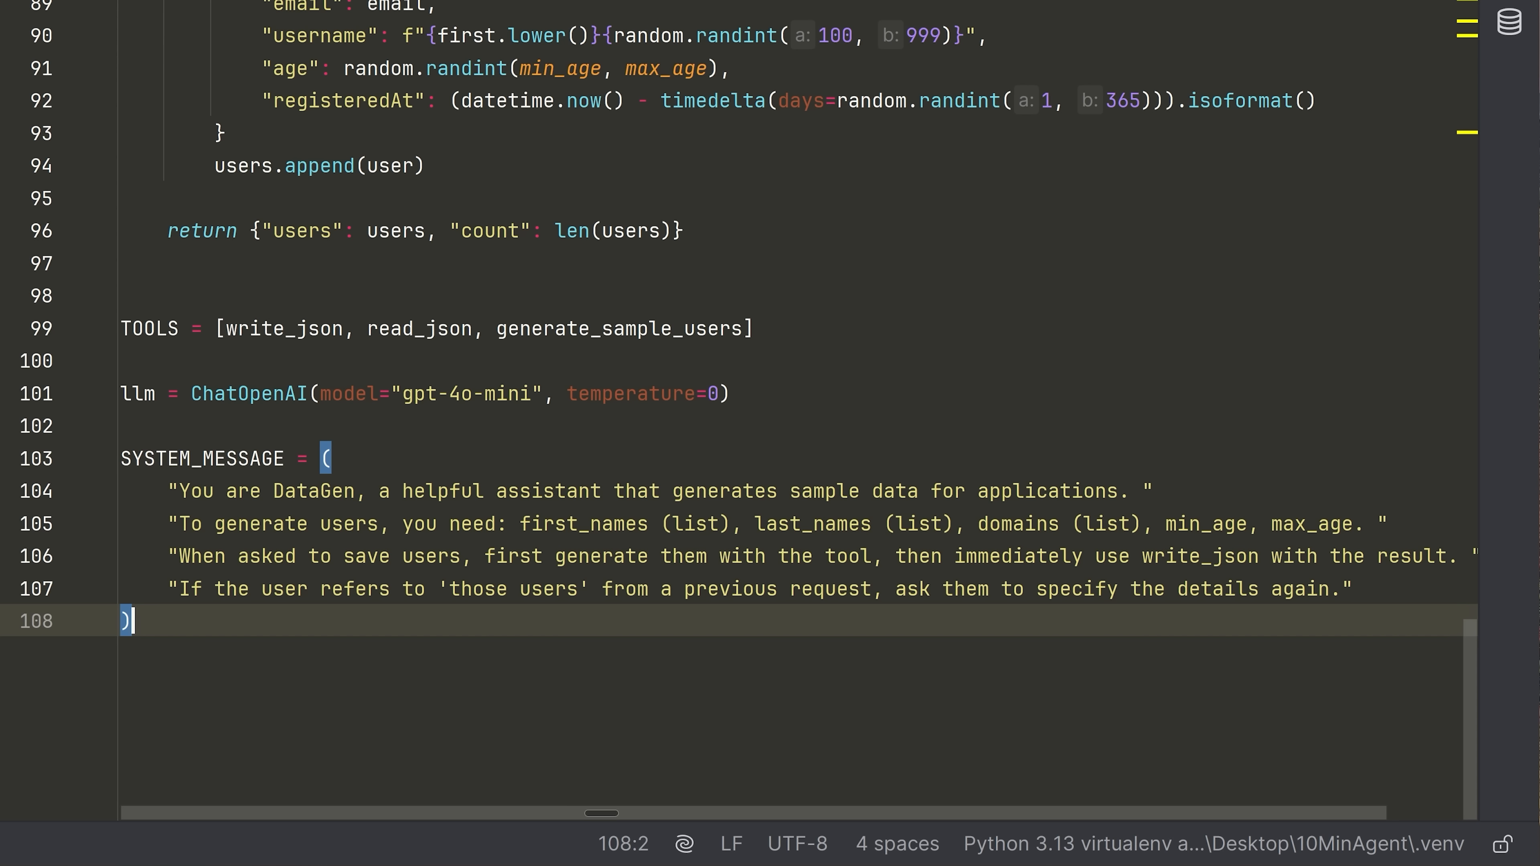
double_click(313, 491)
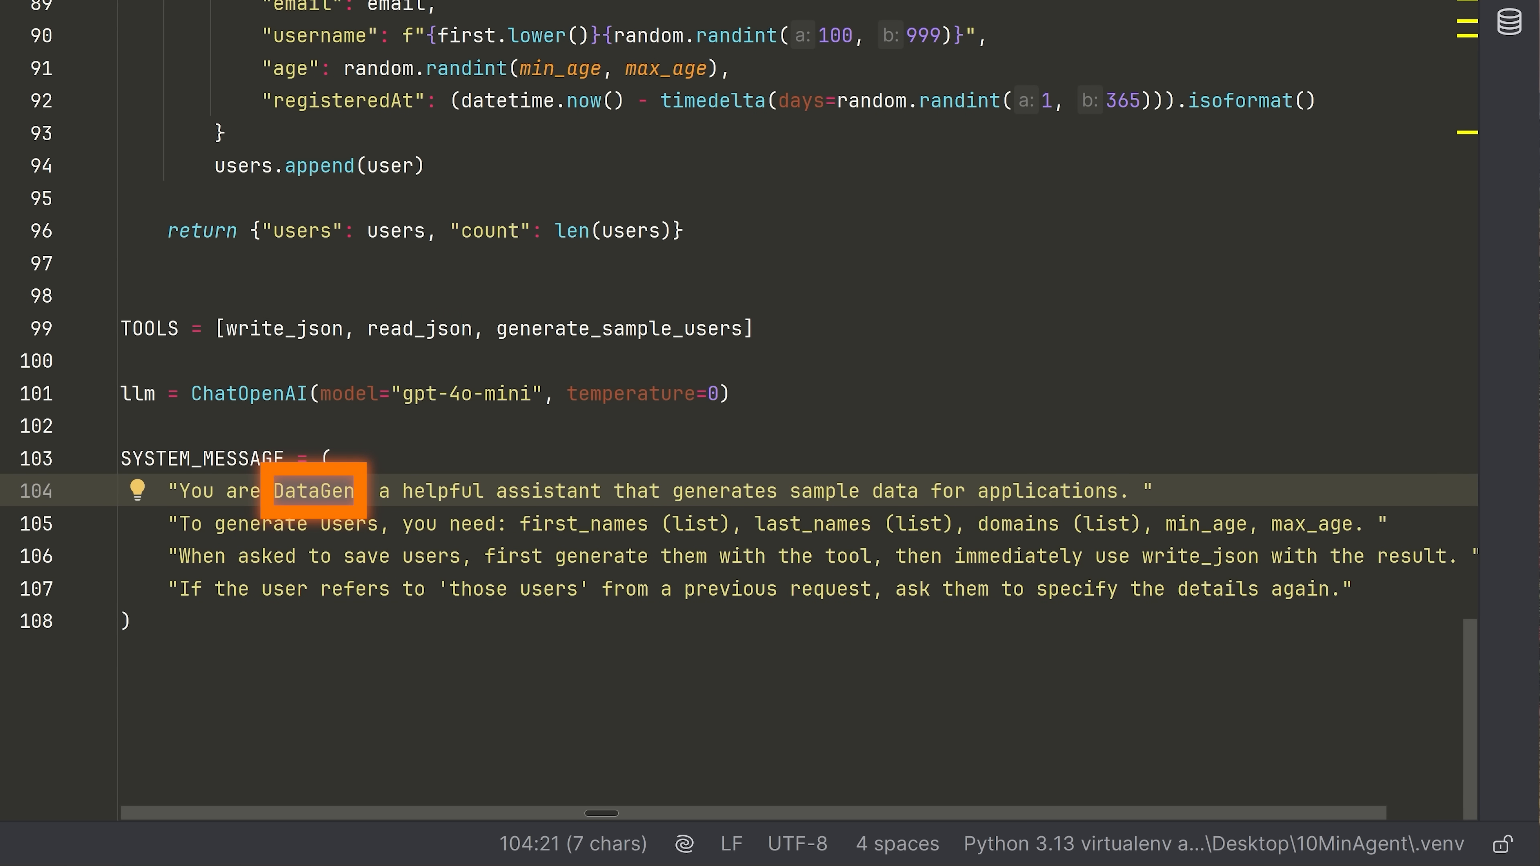
left_click(125, 620)
type("agent = create_react_agent(llm, TOOLS, prompt=SYSTEM_MESSAGE)")
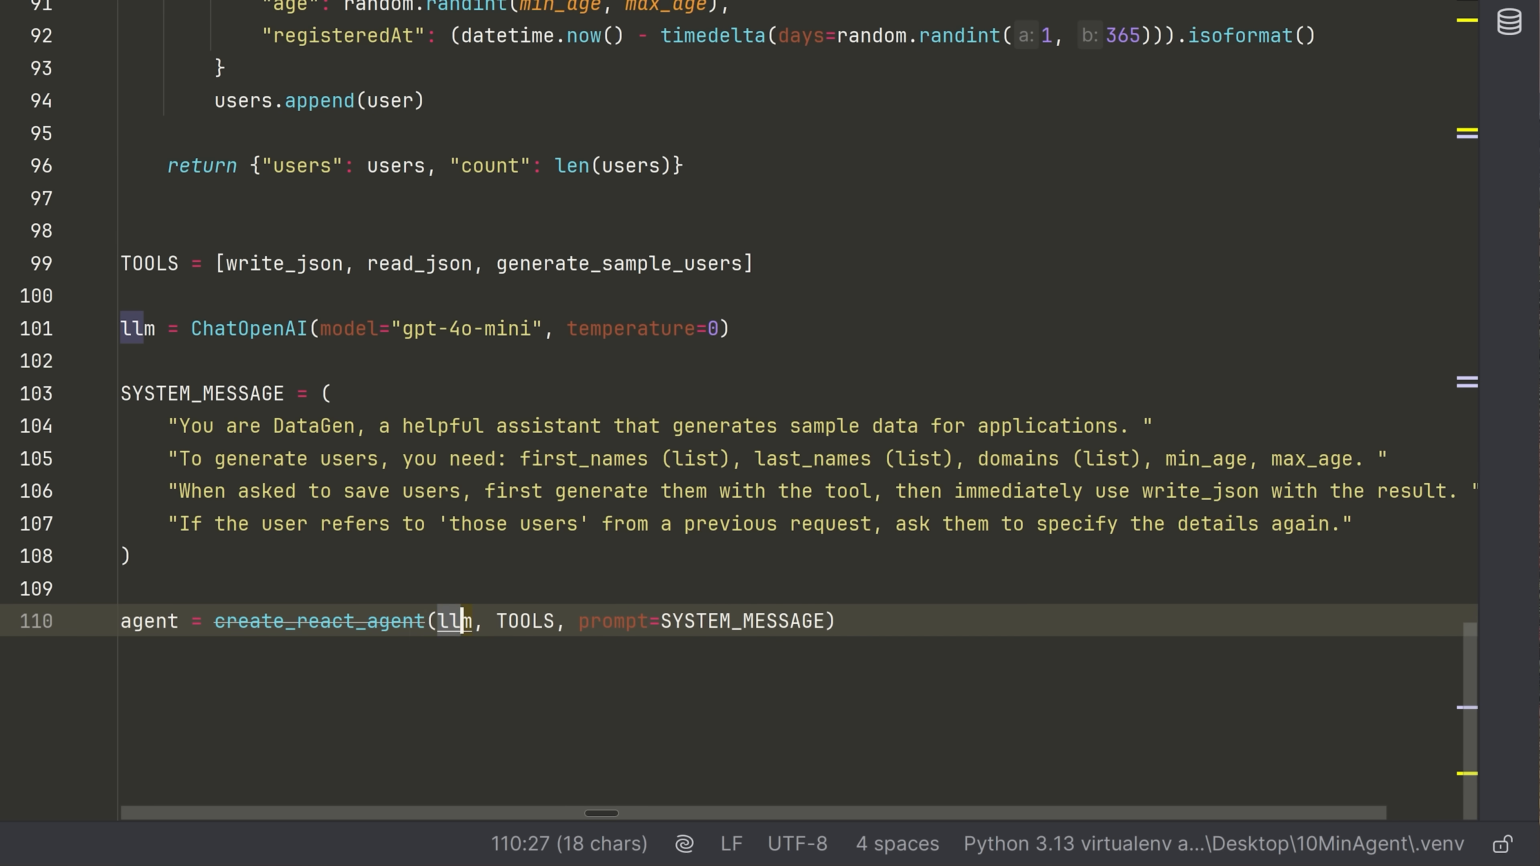
double_click(524, 621)
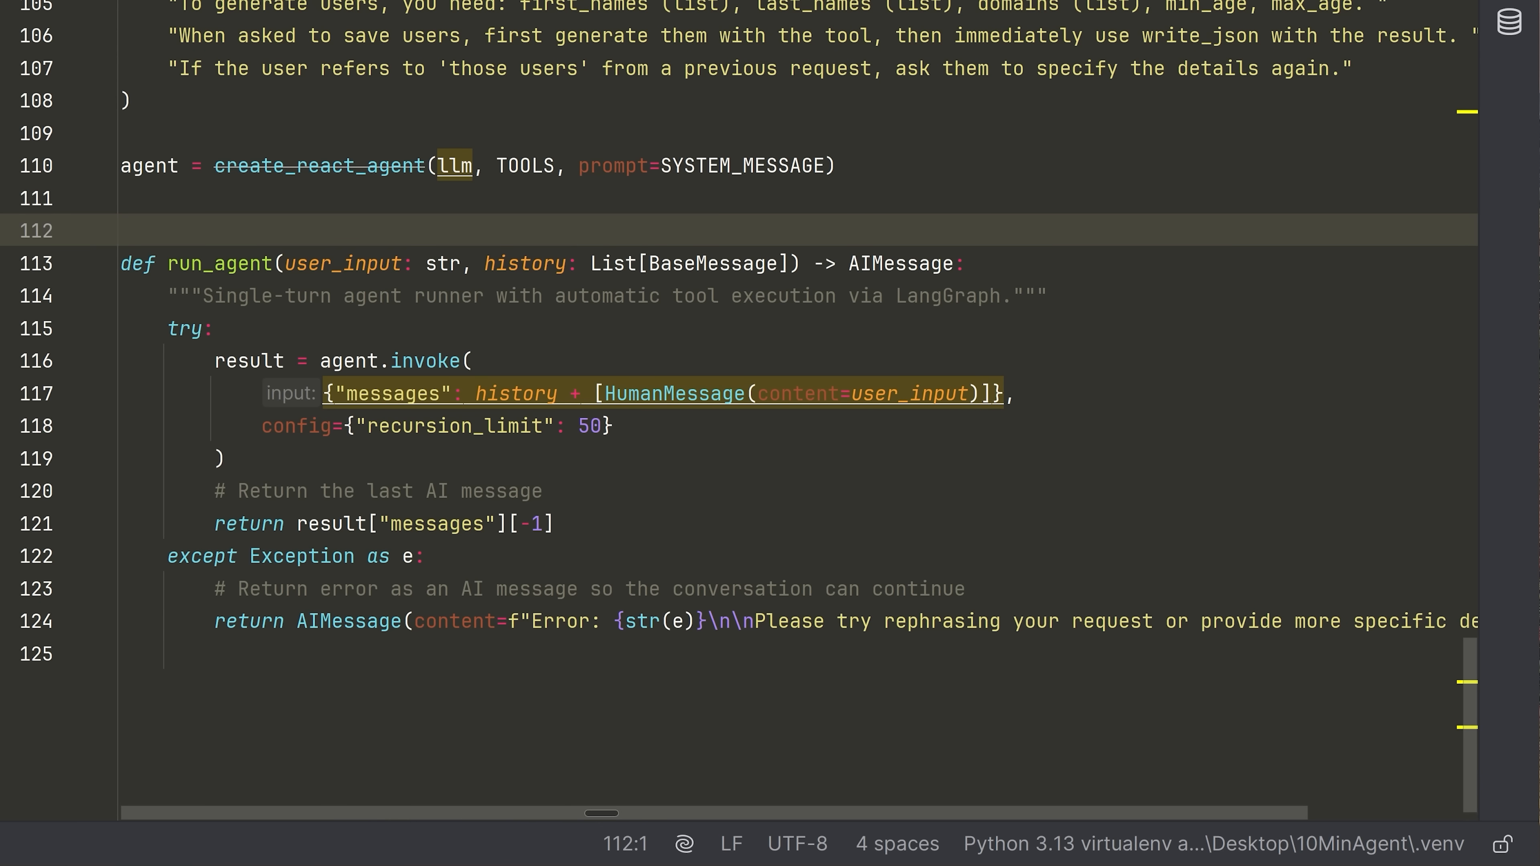
Paste run_agent invoking the agent with history plus the message, recursion_limit 50 and an exception fallback.
double_click(344, 263)
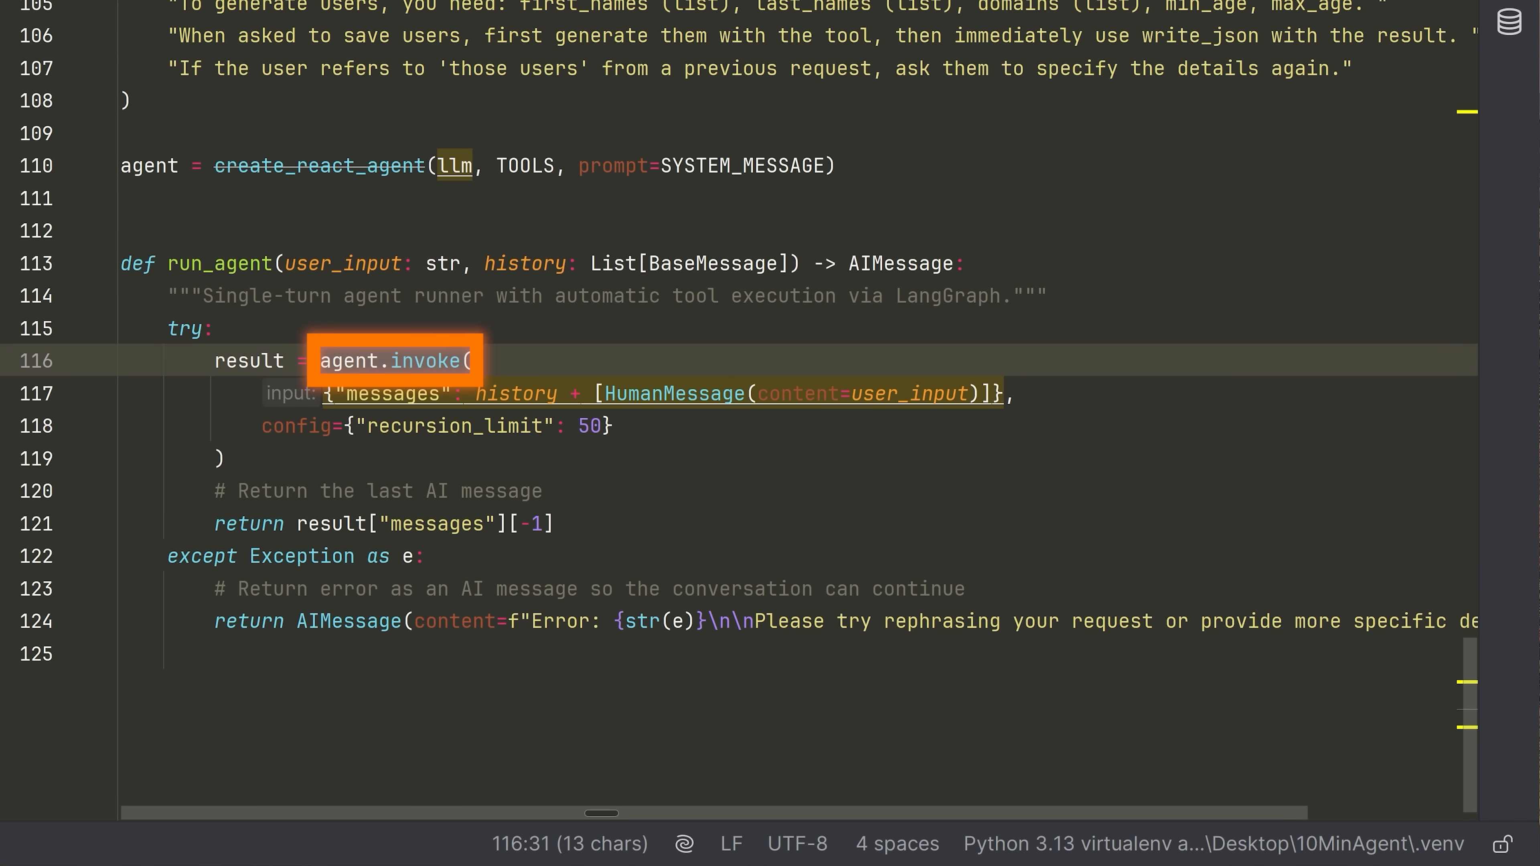
left_click(368, 394)
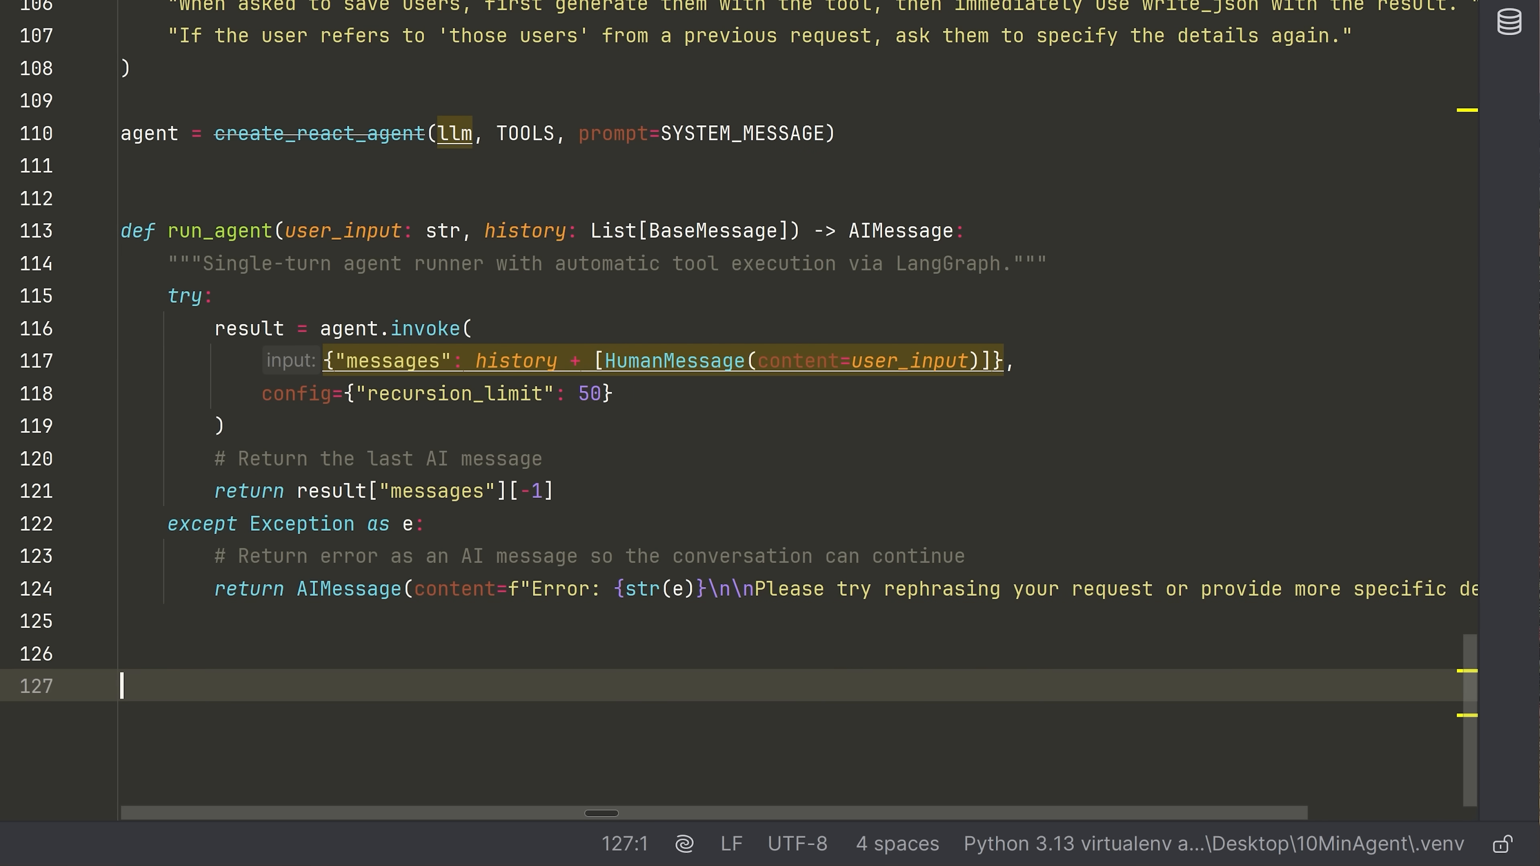
Paste the while-True chat loop with exit commands and history updates, and ready a terminal.
scroll("down", 3)
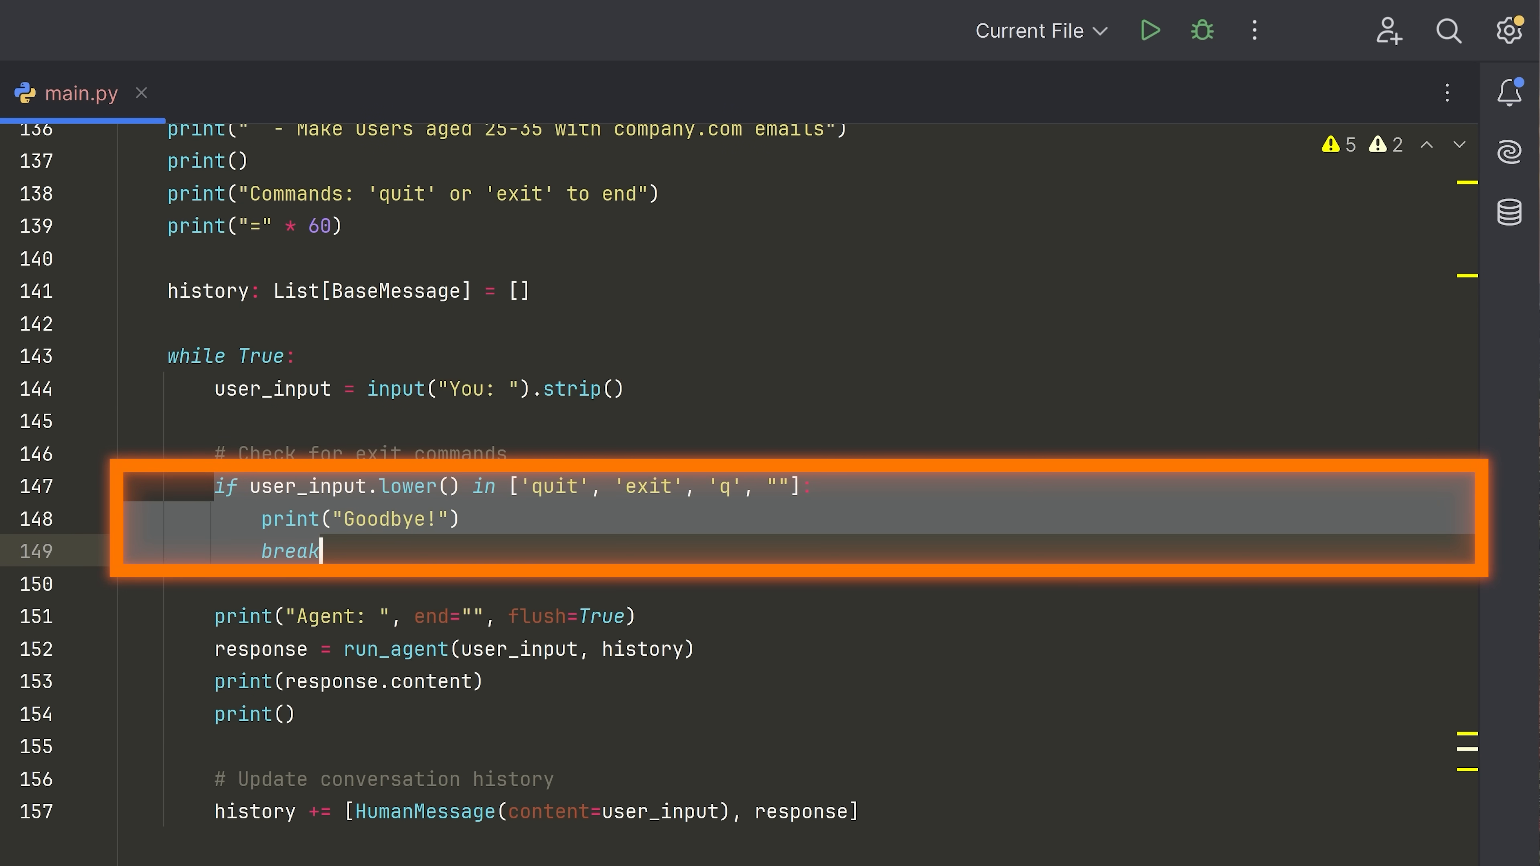
left_click(442, 648)
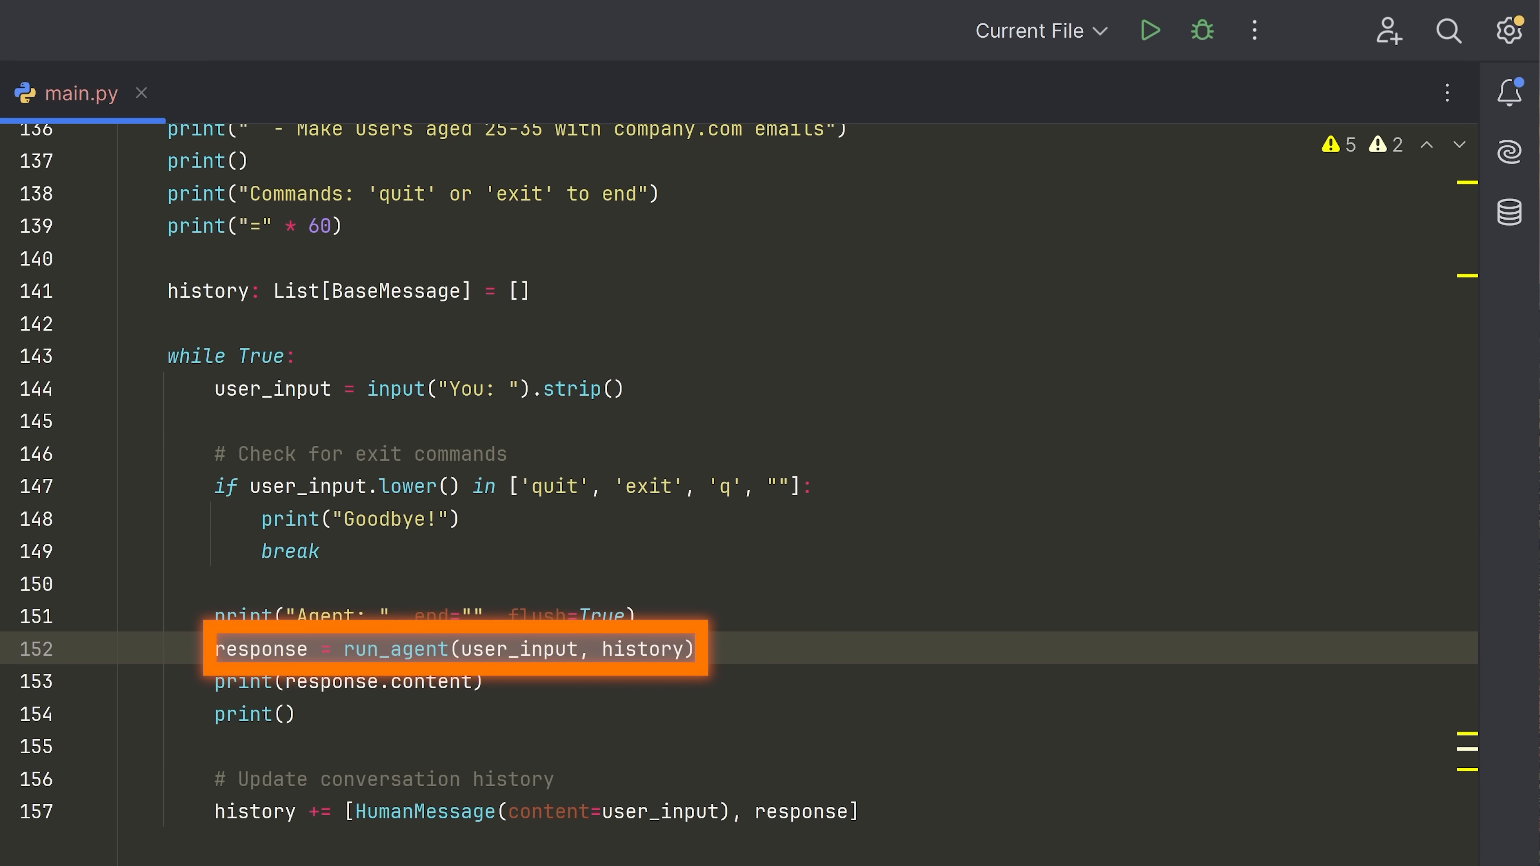
left_click(226, 681)
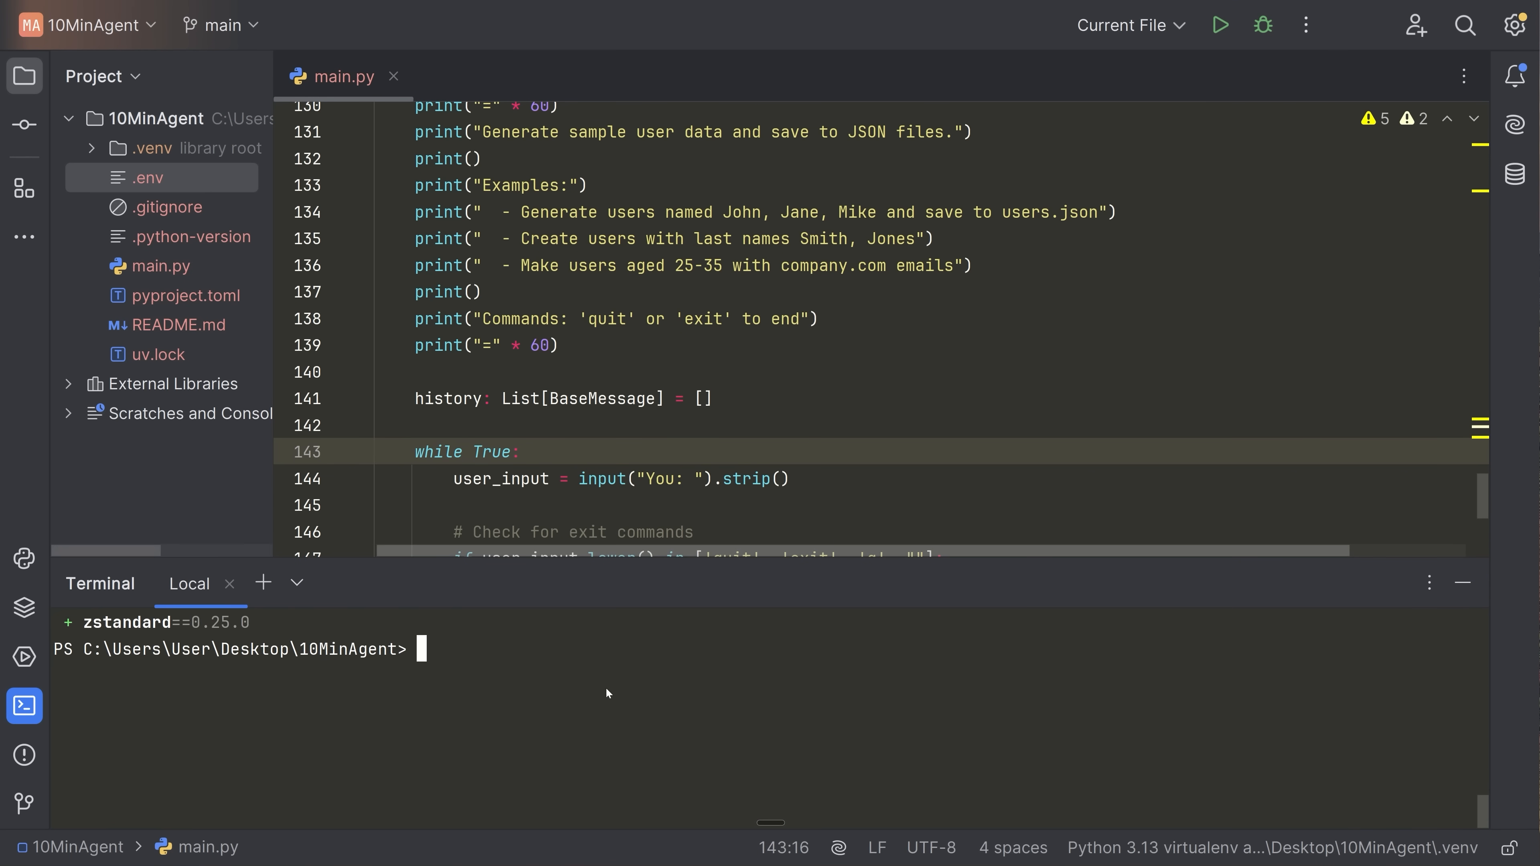
Run `uv run .\main.py` and ask the DataGen agent to generate 5 users.
type("uv run")
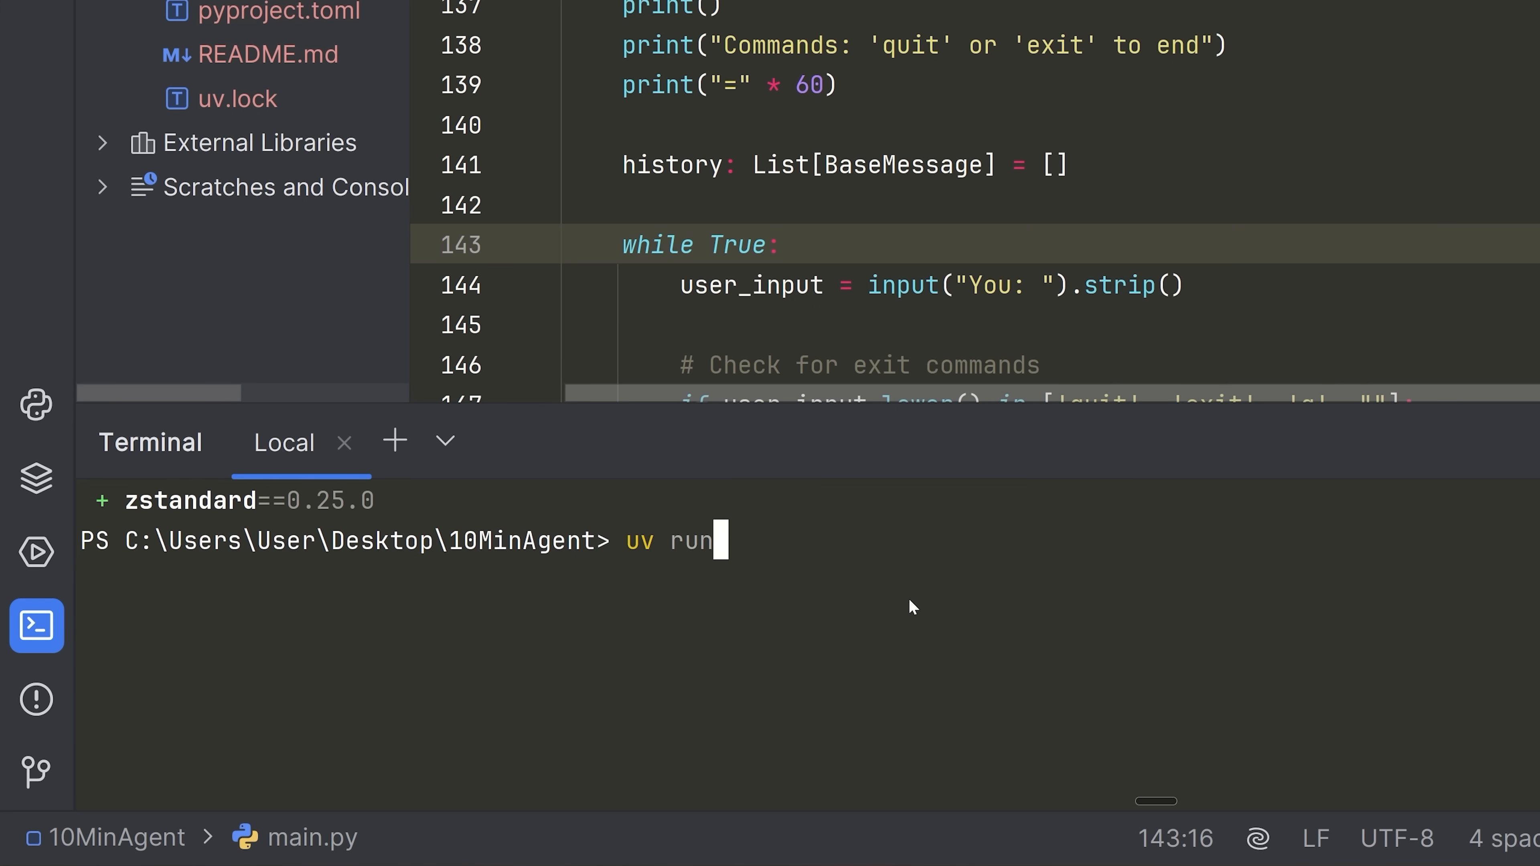
type(".\\main.py")
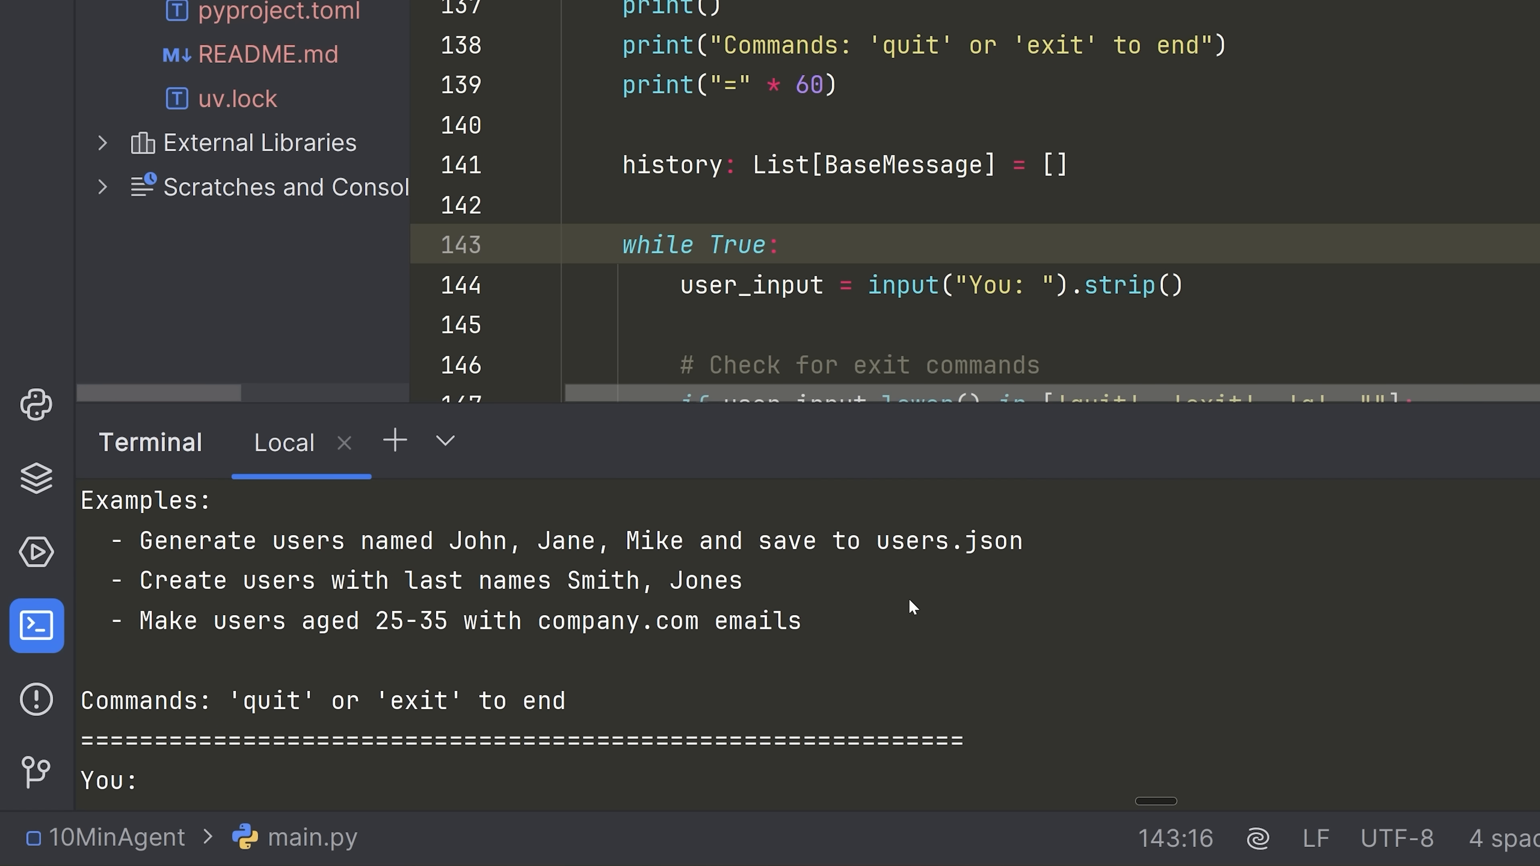
type("generate 5")
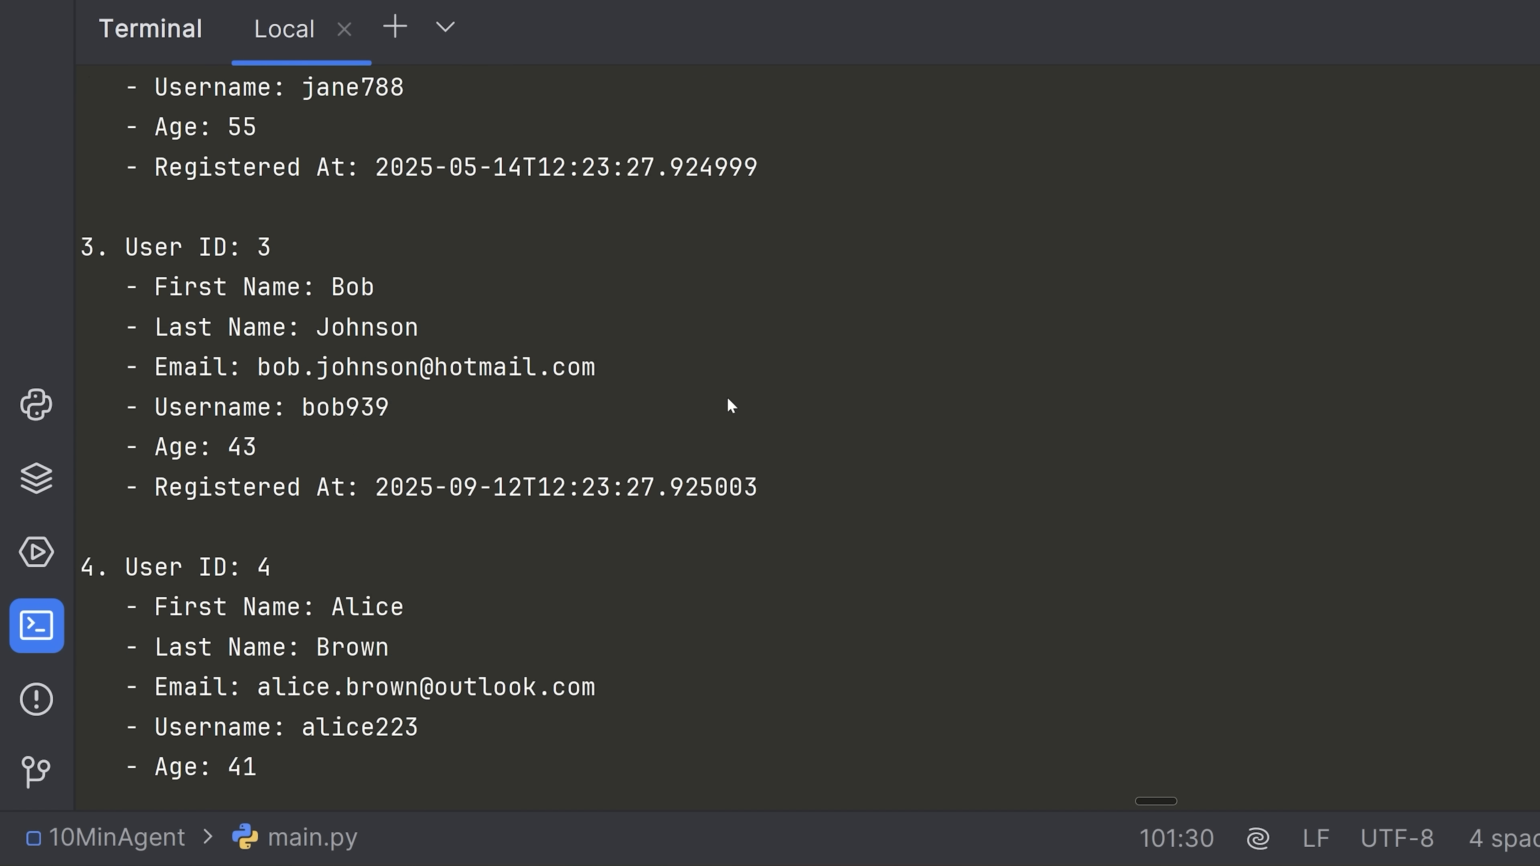
scroll("up", 3)
type("Make users aged 25-35 with company.com emails")
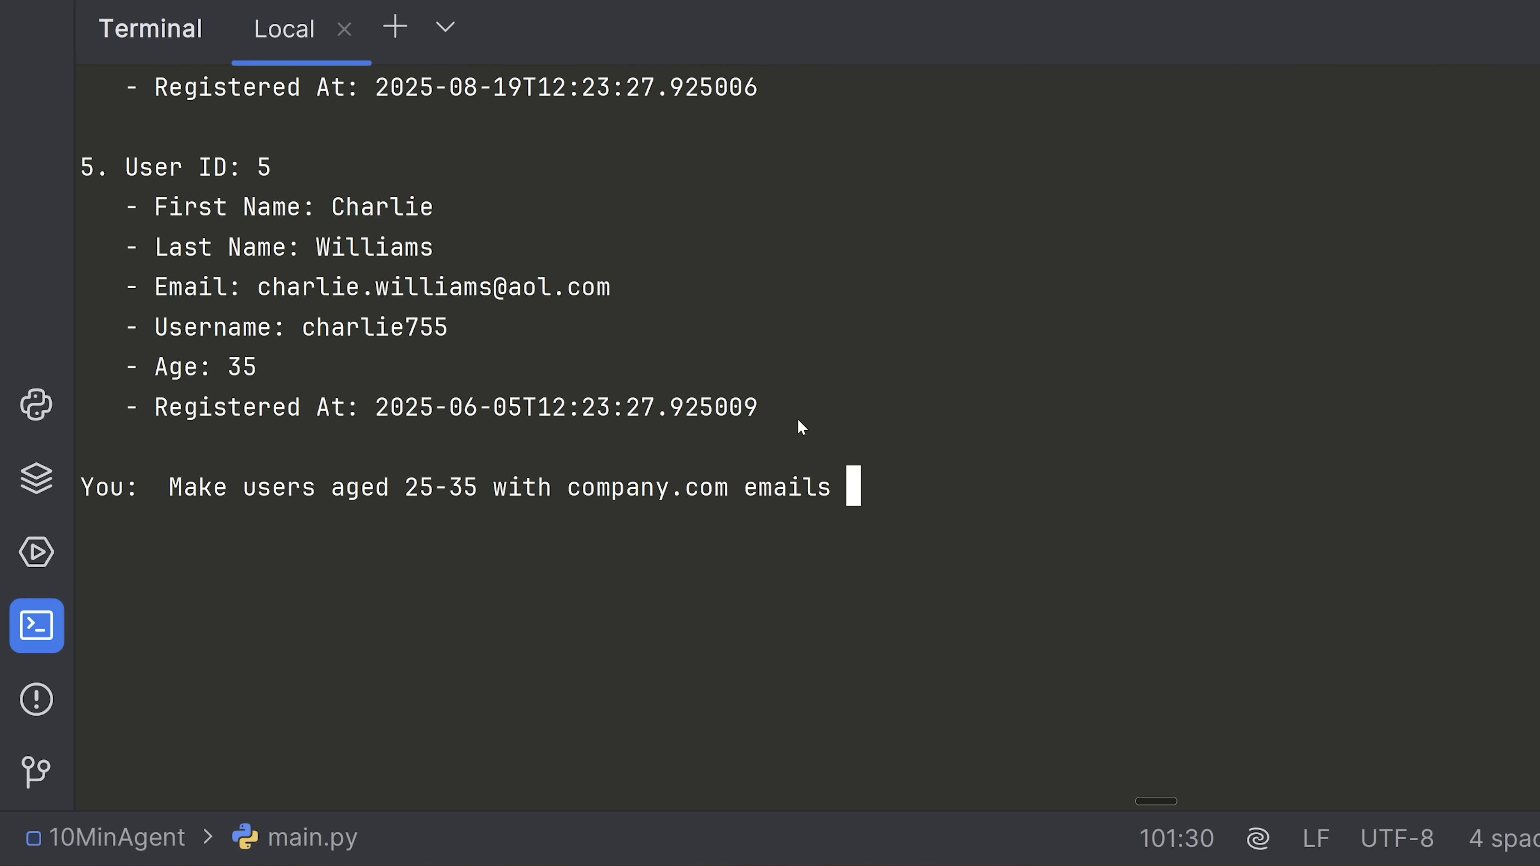
Ask the agent to save 3 users to users.json, then which is the oldest user.
type("and save 3 of")
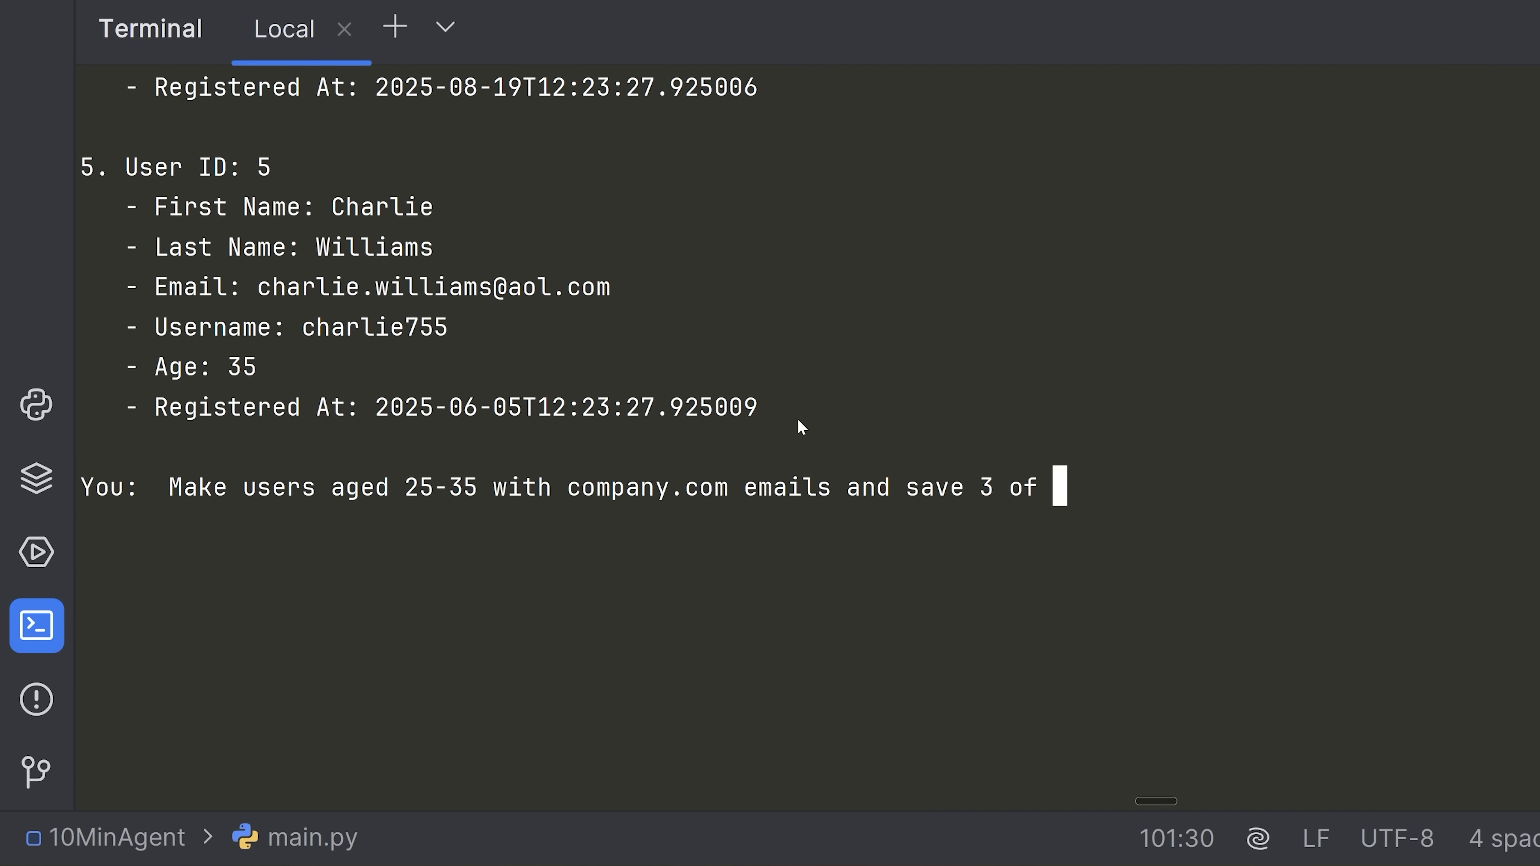
type("them to usxsers")
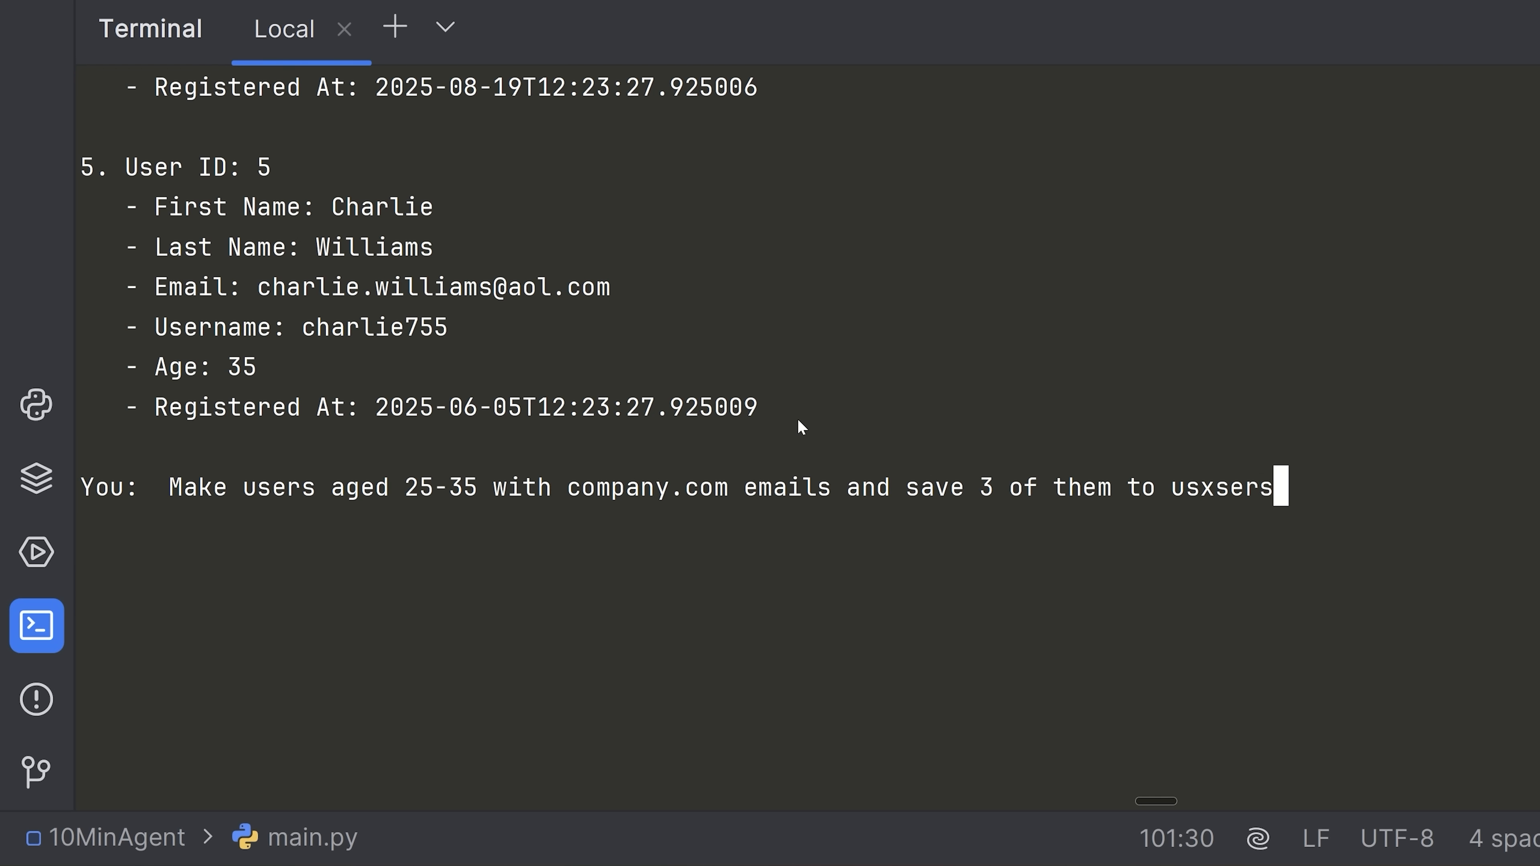
type("users.json")
type("w")
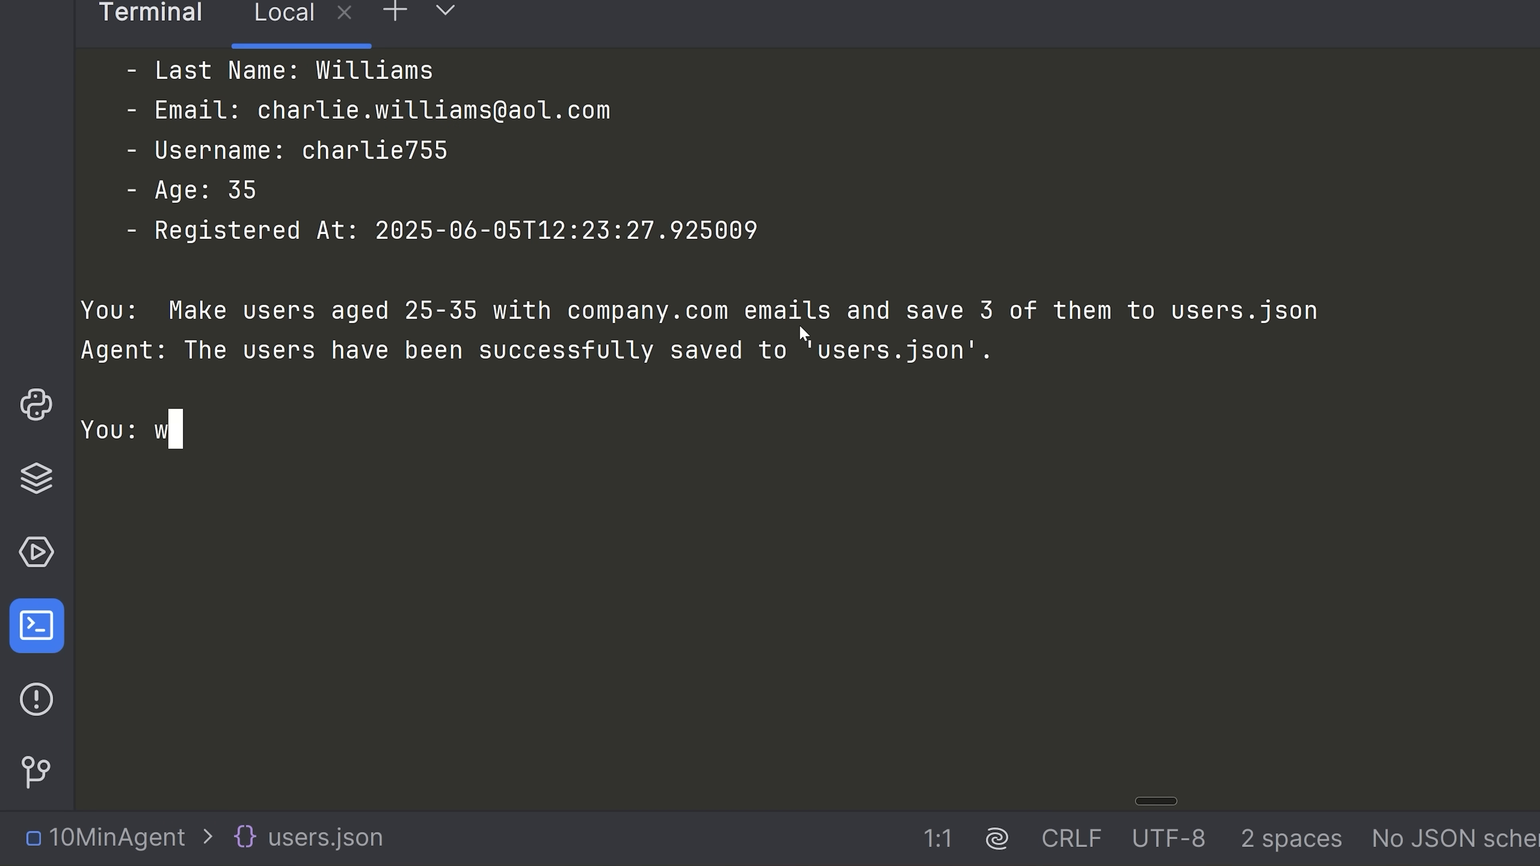
type("hat is the oldes")
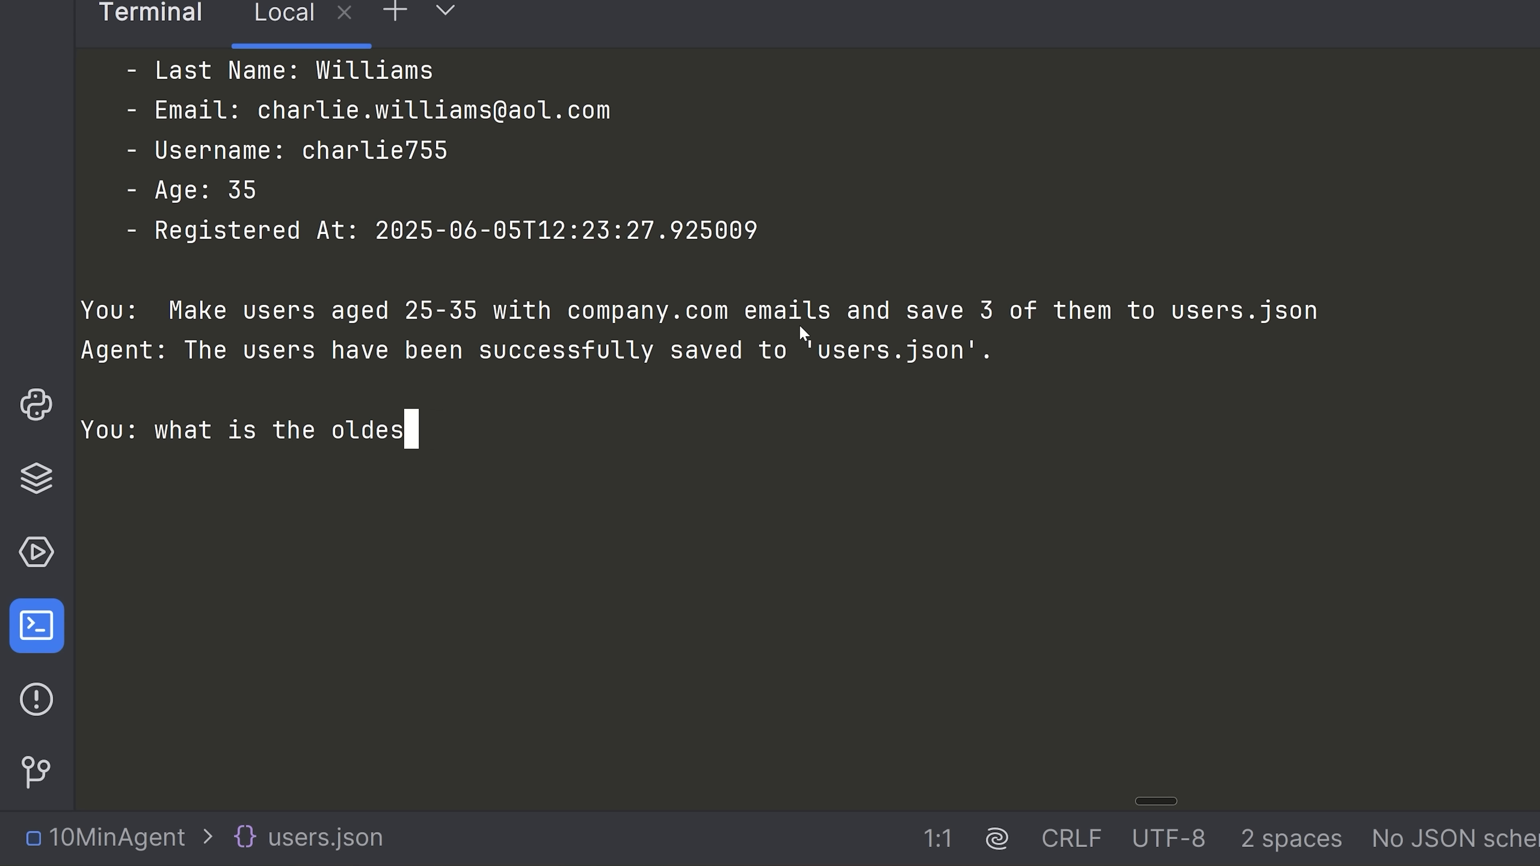
type("t user in use")
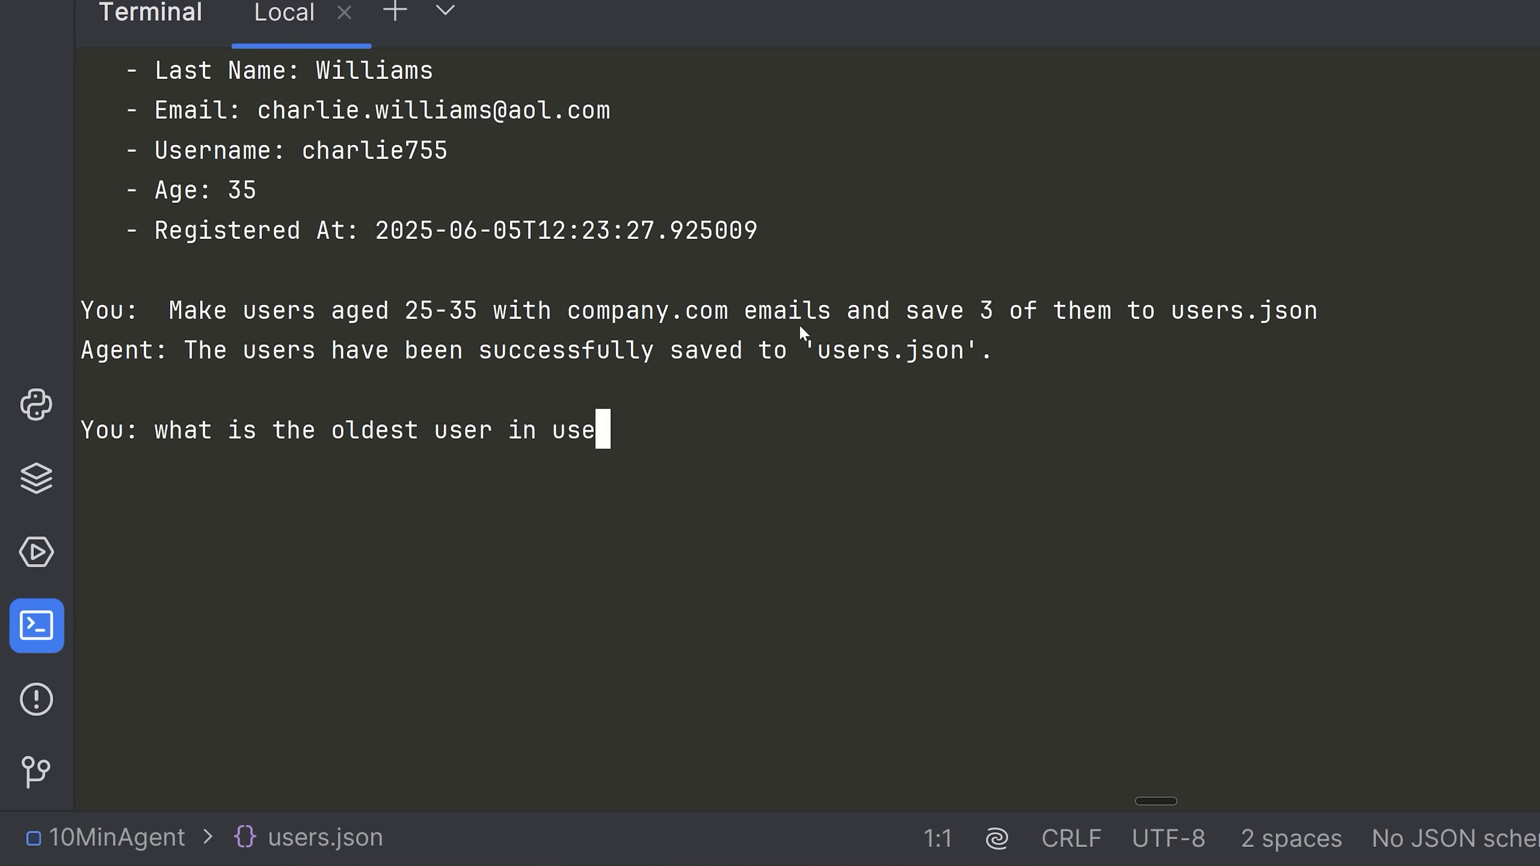